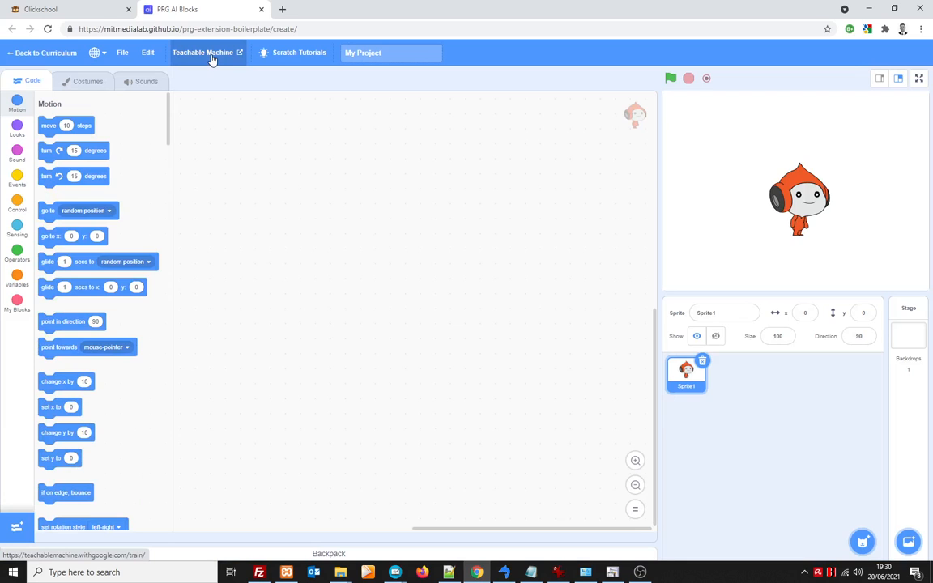
{"action": "mouse_move", "coordinate": [374, 308]}
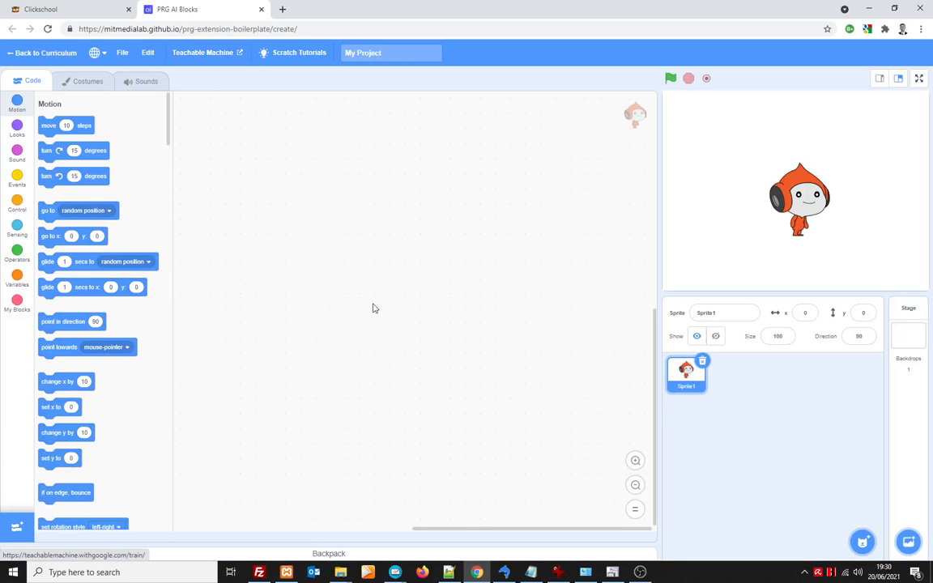
{"action": "mouse_move", "coordinate": [83, 485]}
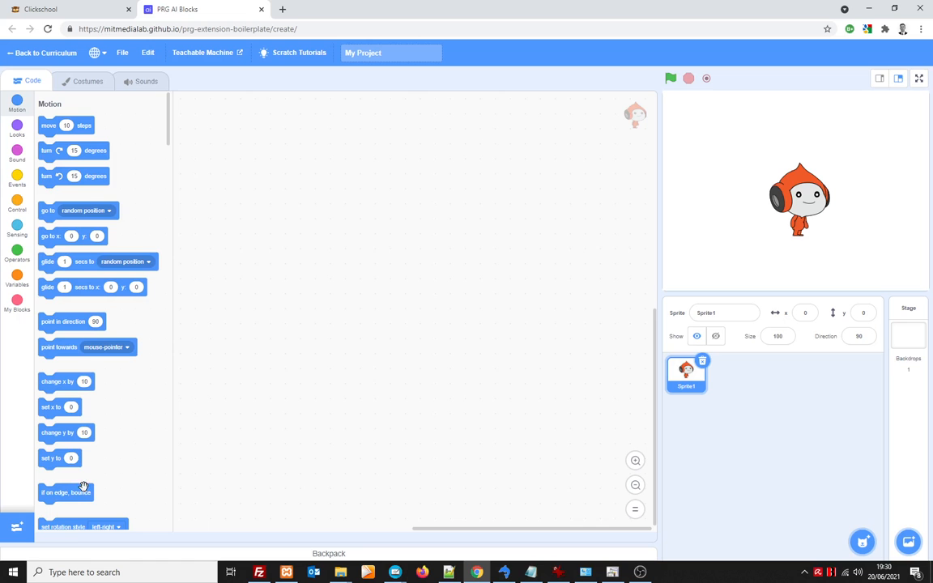
{"action": "mouse_move", "coordinate": [21, 531]}
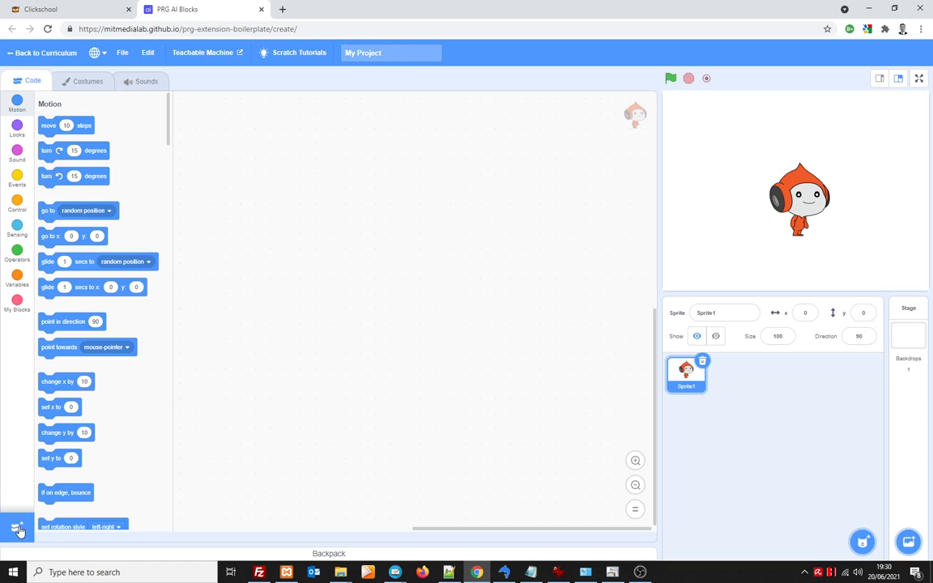
Add the Teachable Machine extension from the extension library
{"action": "left_click", "coordinate": [18, 530]}
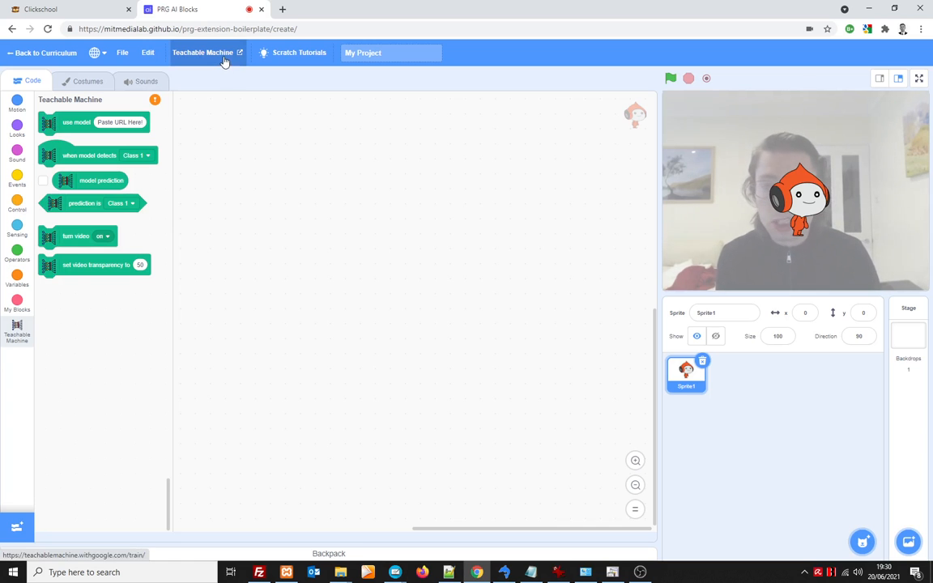
{"action": "mouse_move", "coordinate": [283, 187]}
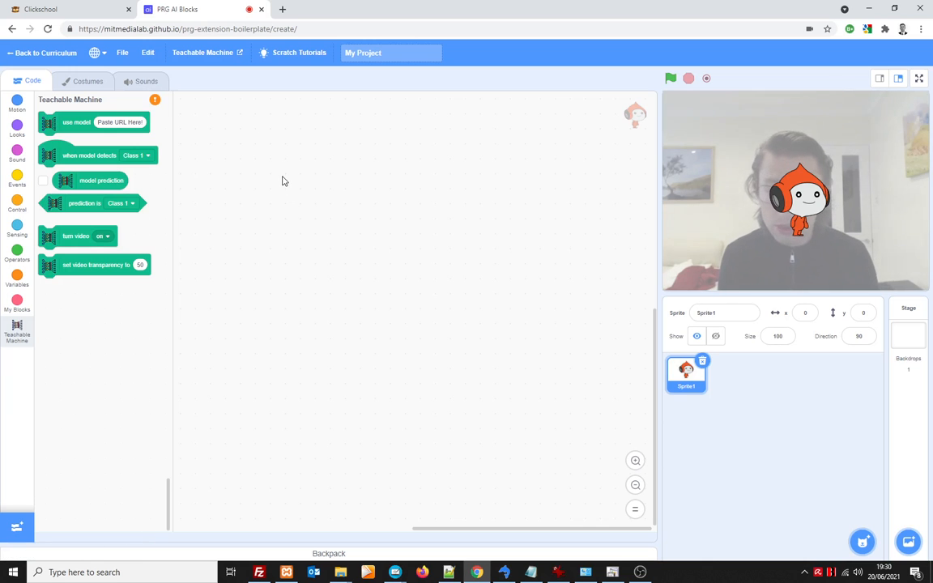
{"action": "mouse_move", "coordinate": [278, 179]}
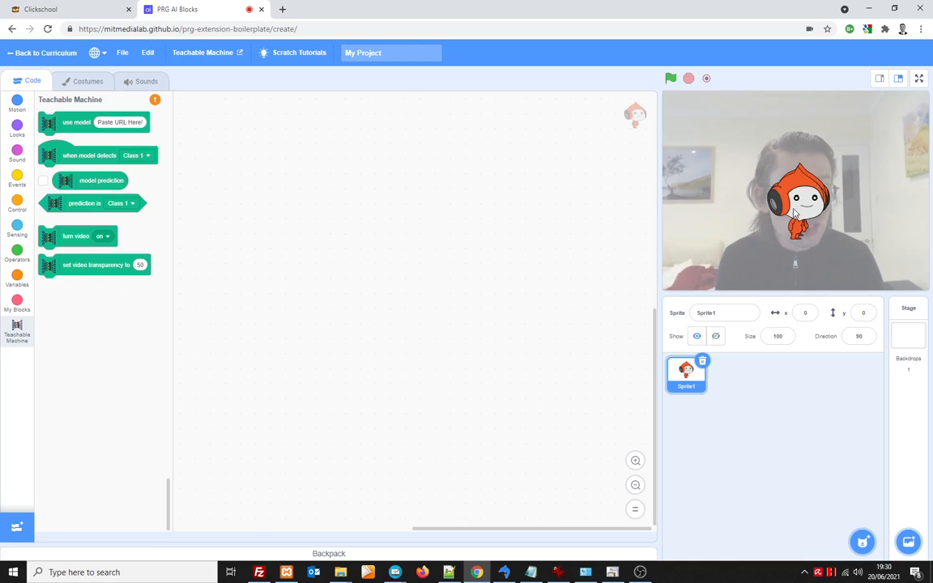
Move the sprite lower on the stage, name it Dude, set size 80, and open the sprite library
{"action": "left_click_drag", "start_coordinate": [794, 198], "coordinate": [725, 247]}
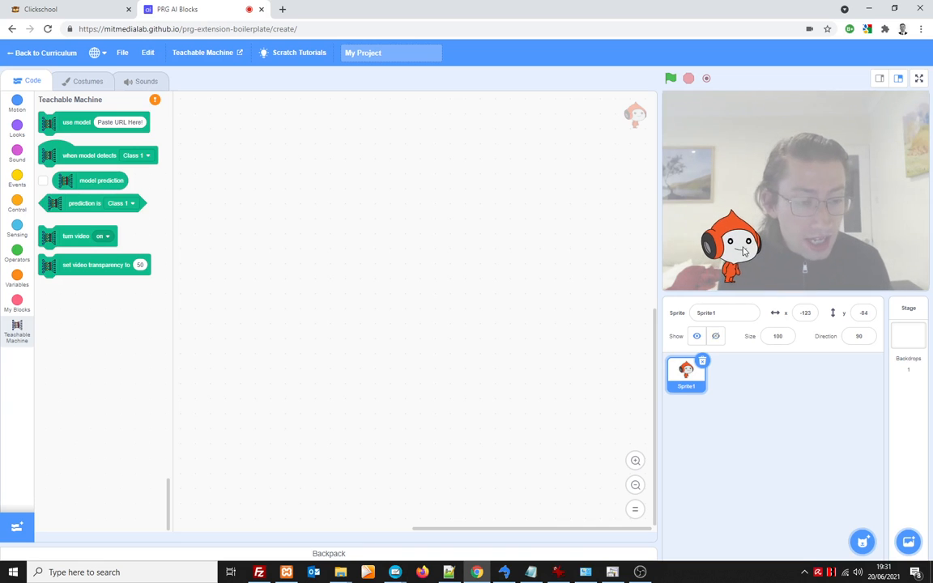
{"action": "left_click", "coordinate": [777, 336]}
{"action": "type", "text": "80"}
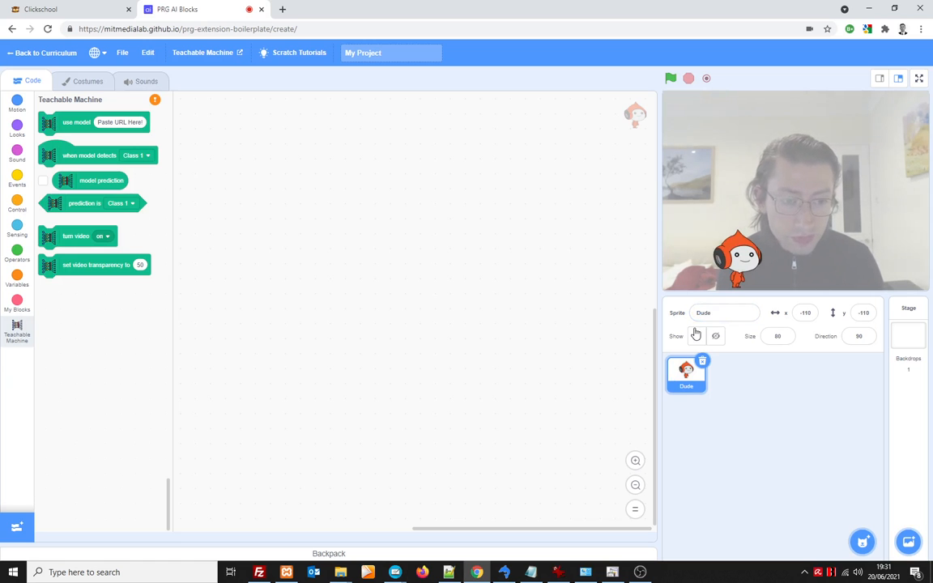
{"action": "left_click", "coordinate": [724, 313]}
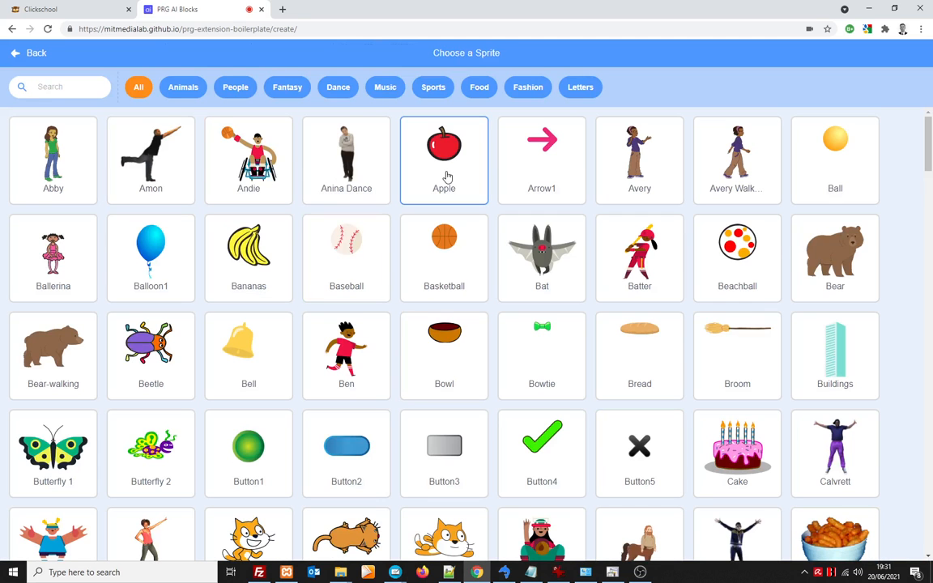
Add the Apple sprite, move it to the top of the stage, and set size 50
{"action": "left_click", "coordinate": [444, 160]}
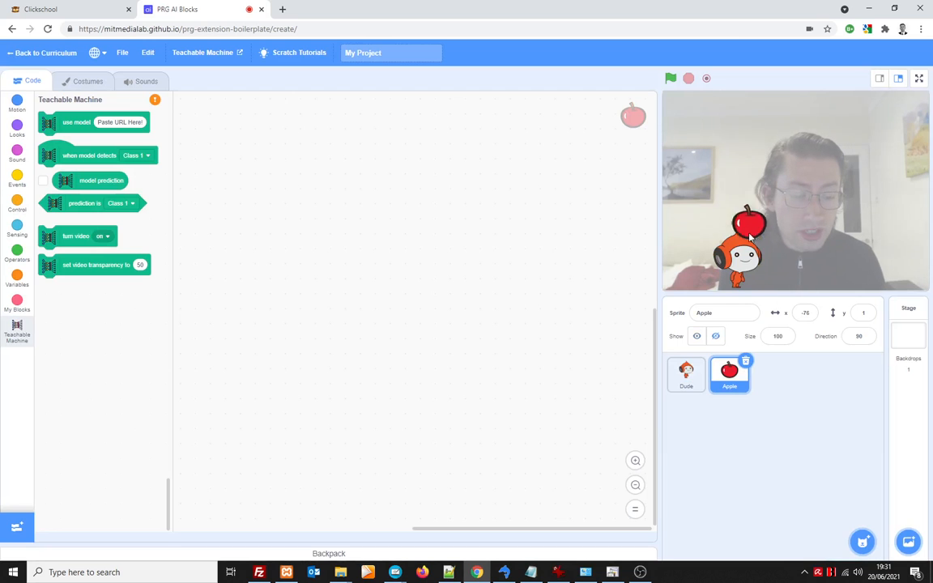
{"action": "left_click_drag", "start_coordinate": [741, 235], "coordinate": [756, 129]}
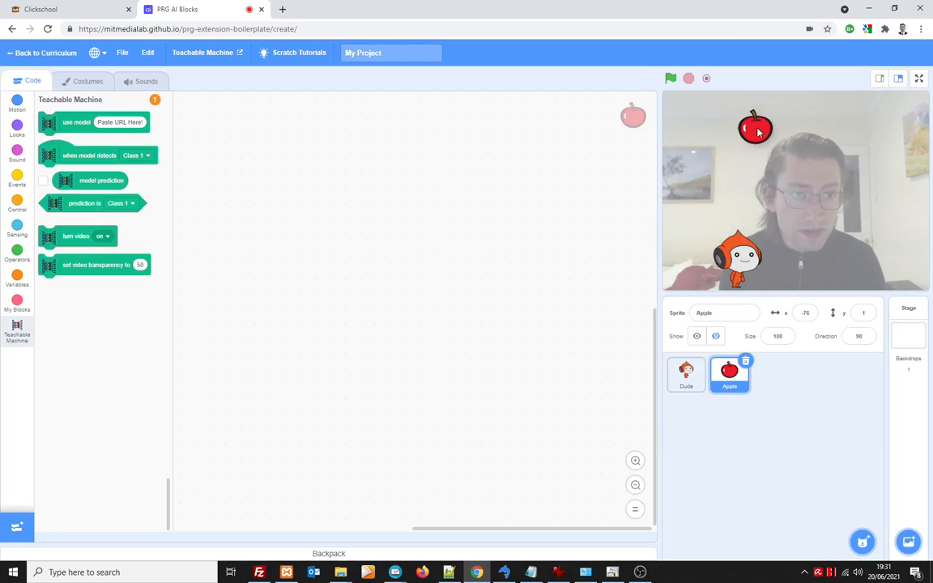
{"action": "left_click", "coordinate": [777, 337]}
{"action": "type", "text": "50"}
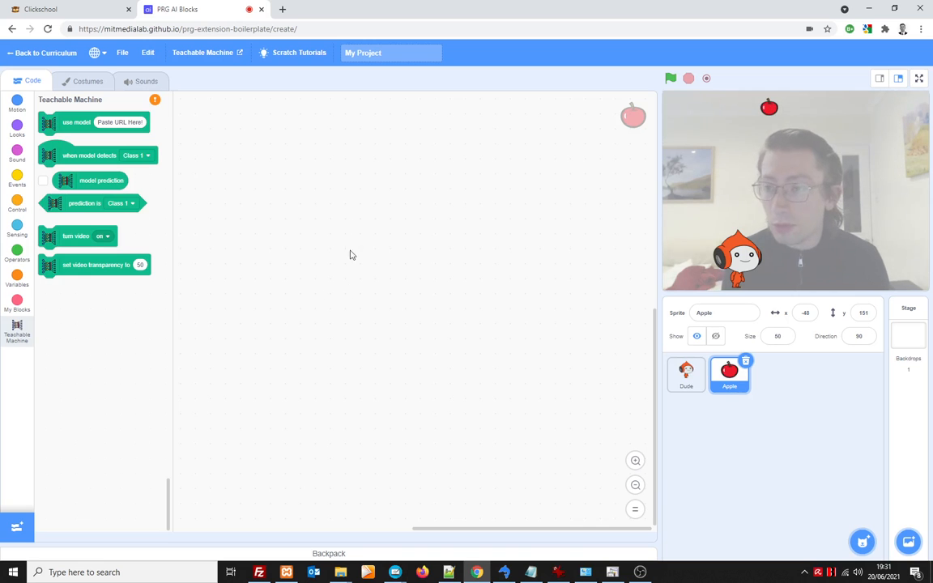
{"action": "mouse_move", "coordinate": [340, 191]}
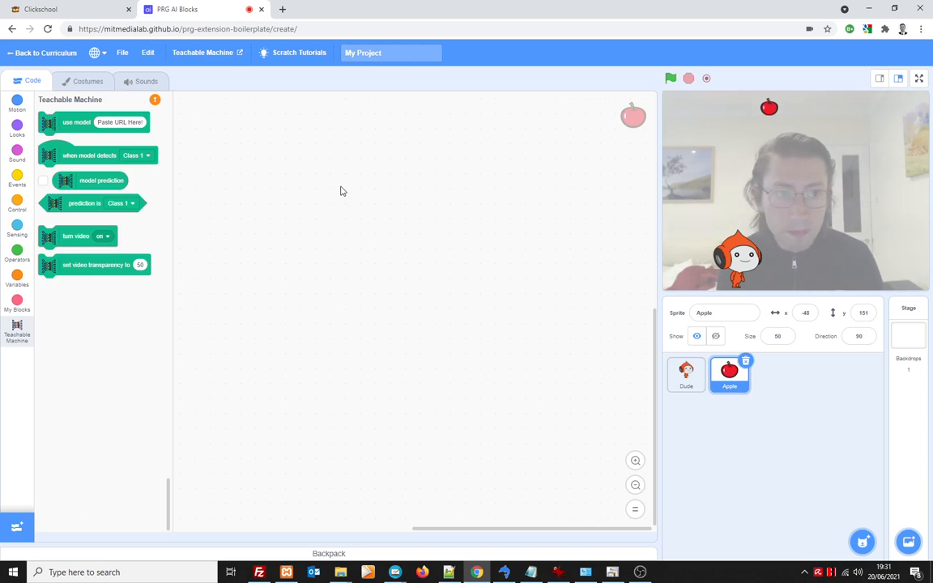
Add 'when I start as a clone' and 'when flag clicked' hat blocks to Apple
{"action": "left_click", "coordinate": [17, 209]}
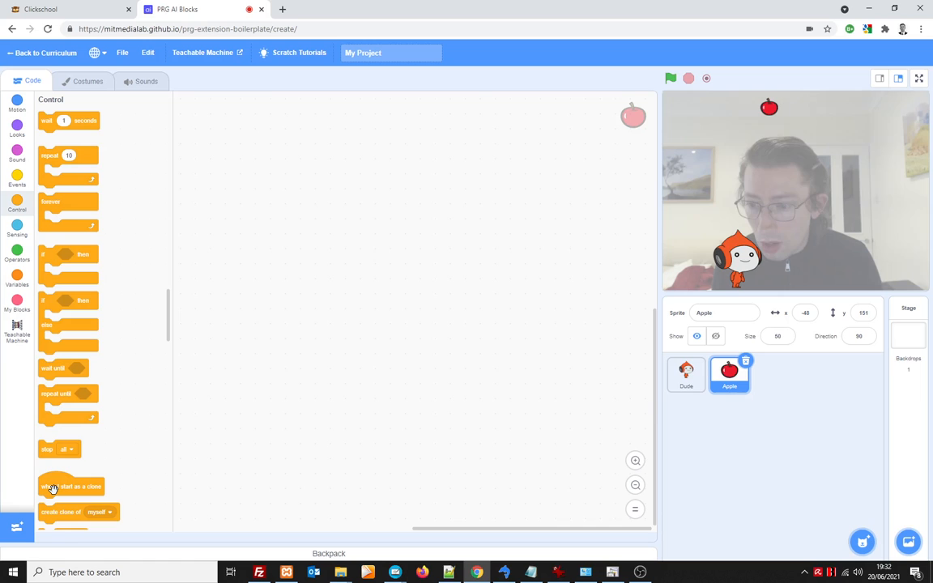
{"action": "left_click_drag", "start_coordinate": [70, 486], "coordinate": [274, 147]}
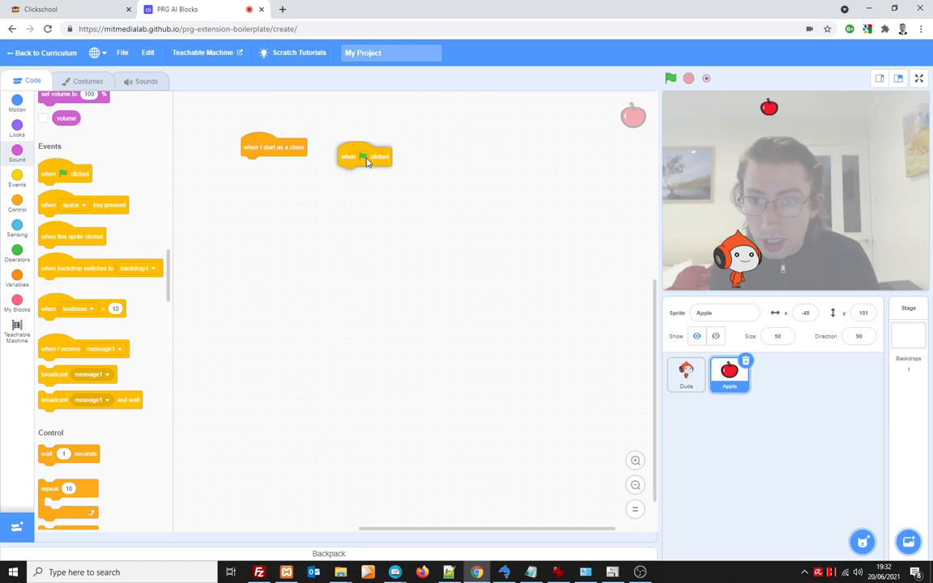
{"action": "left_click_drag", "start_coordinate": [365, 156], "coordinate": [387, 146]}
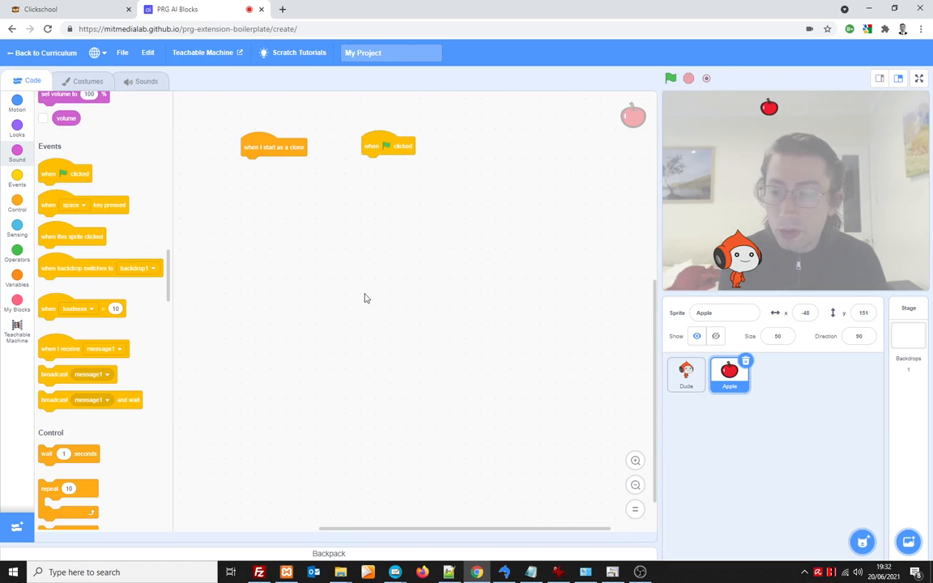
{"action": "mouse_move", "coordinate": [670, 79]}
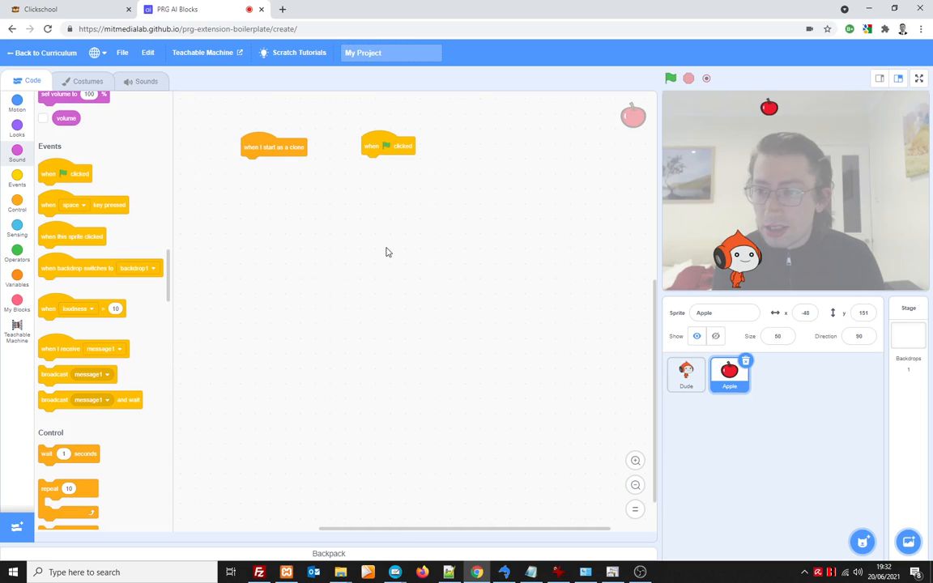
{"action": "mouse_move", "coordinate": [97, 408]}
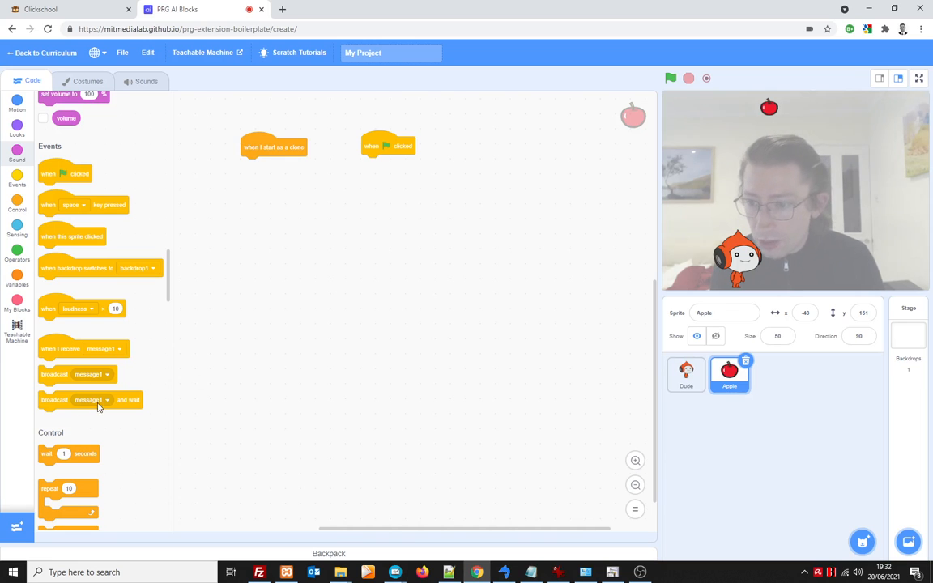
Attach a broadcast of new message 'move apple', duplicate it, and add a 'when I receive' hat
{"action": "left_click_drag", "start_coordinate": [69, 373], "coordinate": [276, 168]}
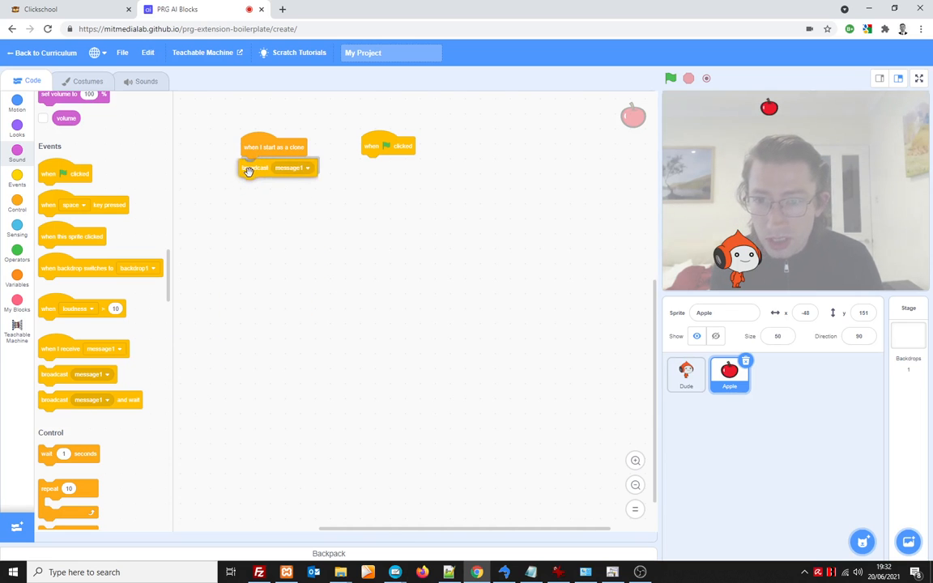
{"action": "left_click", "coordinate": [308, 166]}
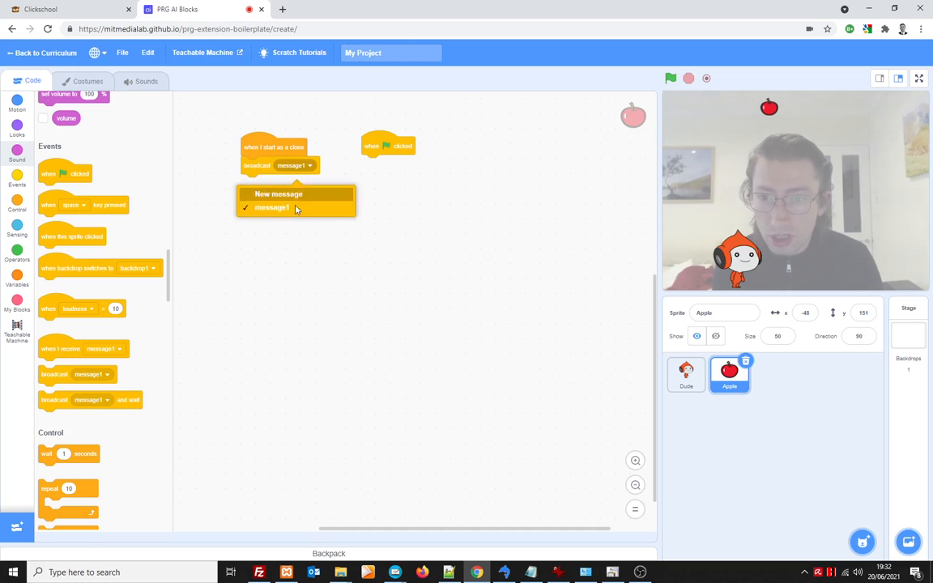
{"action": "left_click", "coordinate": [278, 194]}
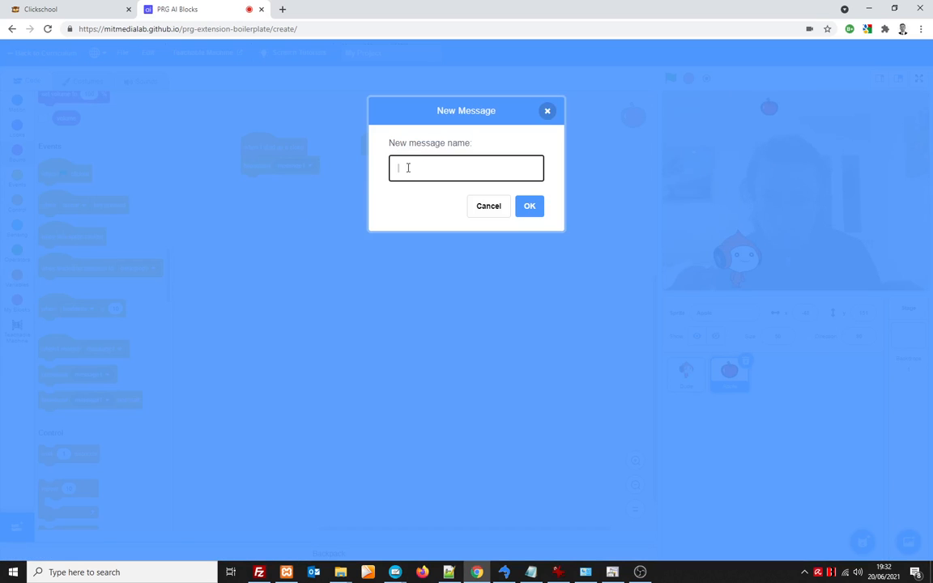
{"action": "type", "text": "move apple"}
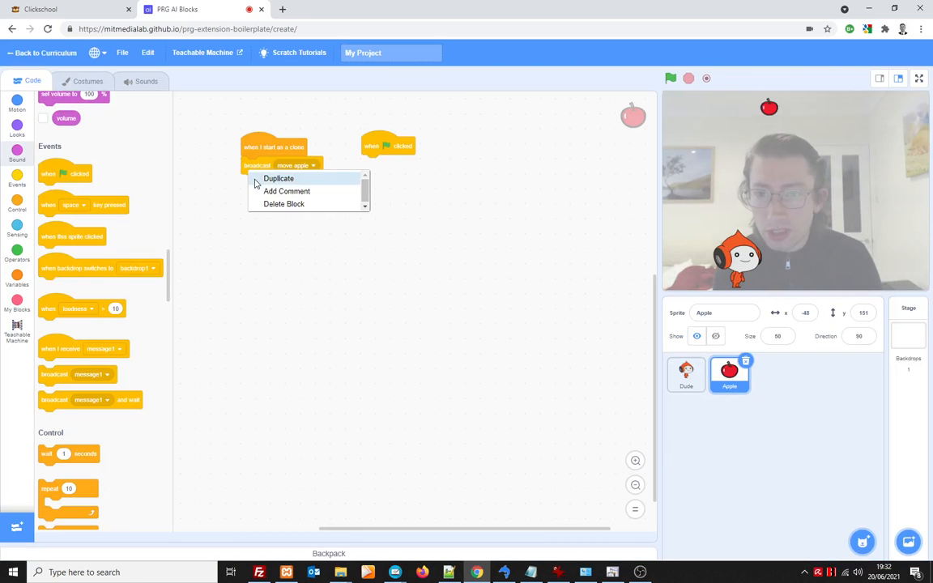
{"action": "left_click", "coordinate": [279, 178]}
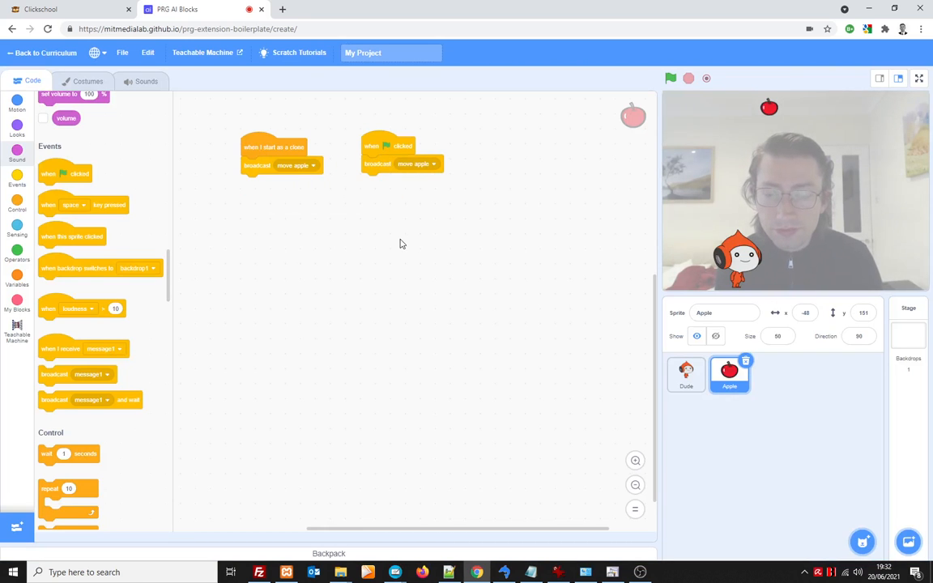
{"action": "mouse_move", "coordinate": [283, 187]}
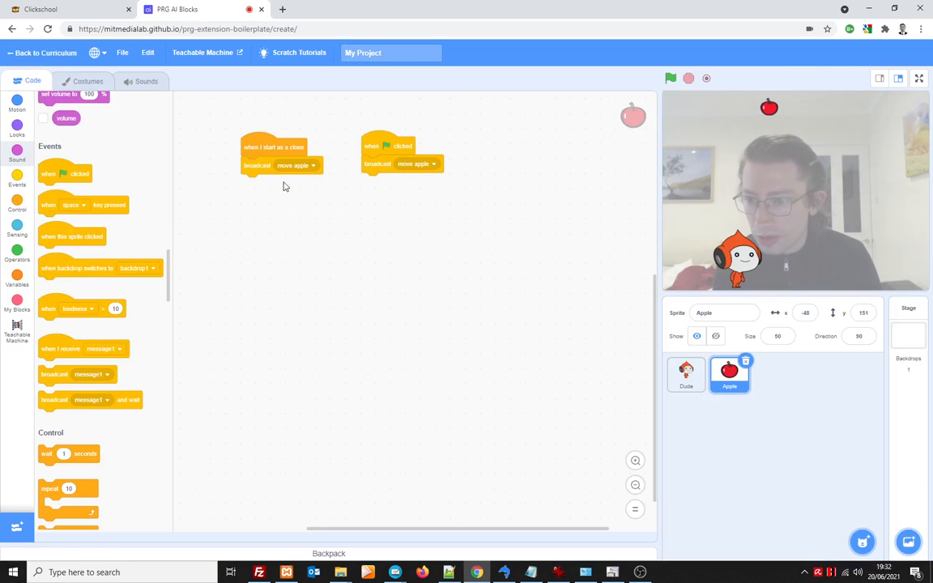
{"action": "mouse_move", "coordinate": [306, 187]}
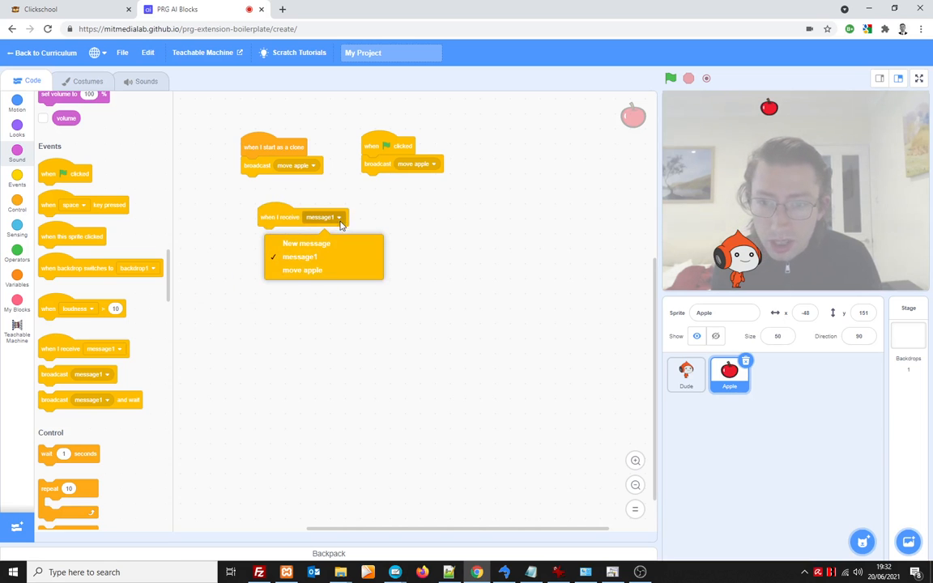
{"action": "left_click", "coordinate": [302, 269]}
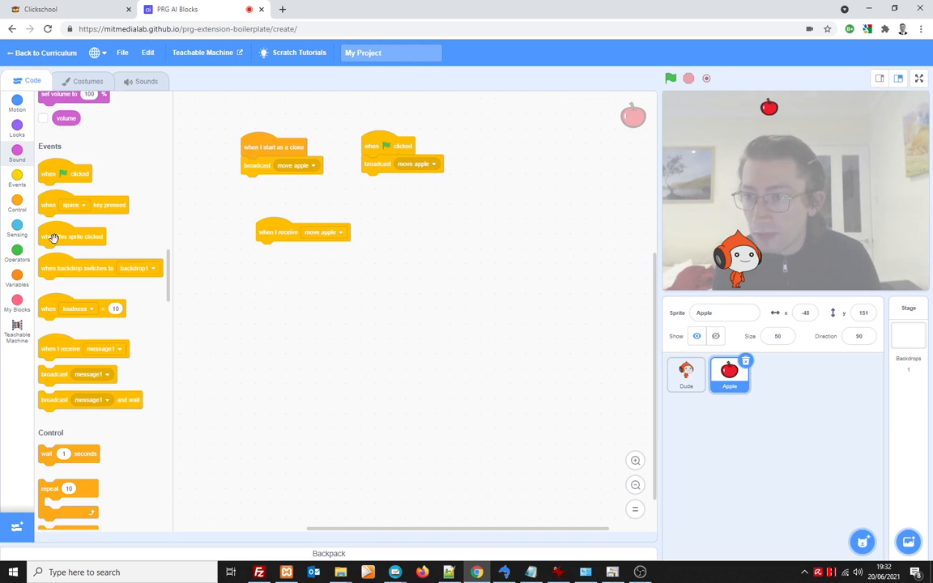
{"action": "left_click", "coordinate": [17, 105]}
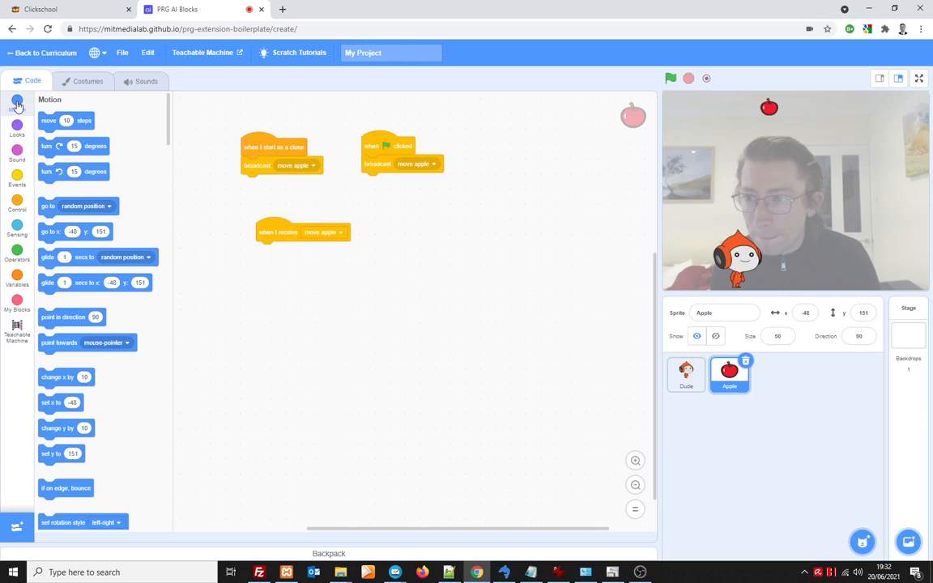
{"action": "mouse_move", "coordinate": [136, 360]}
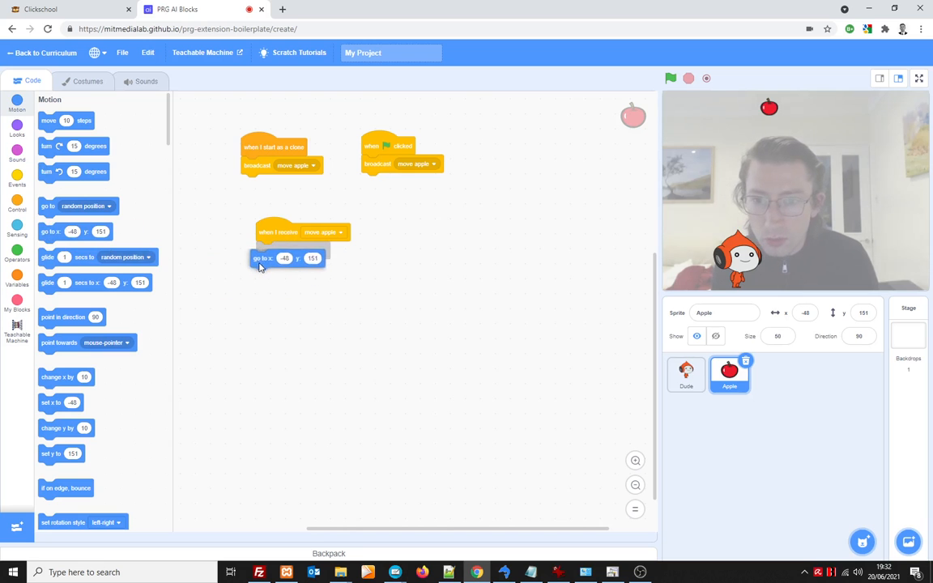
Attach go to x:y: with pick random x (-240 to 240) and y (175 to -35)
{"action": "left_click_drag", "start_coordinate": [263, 257], "coordinate": [267, 249]}
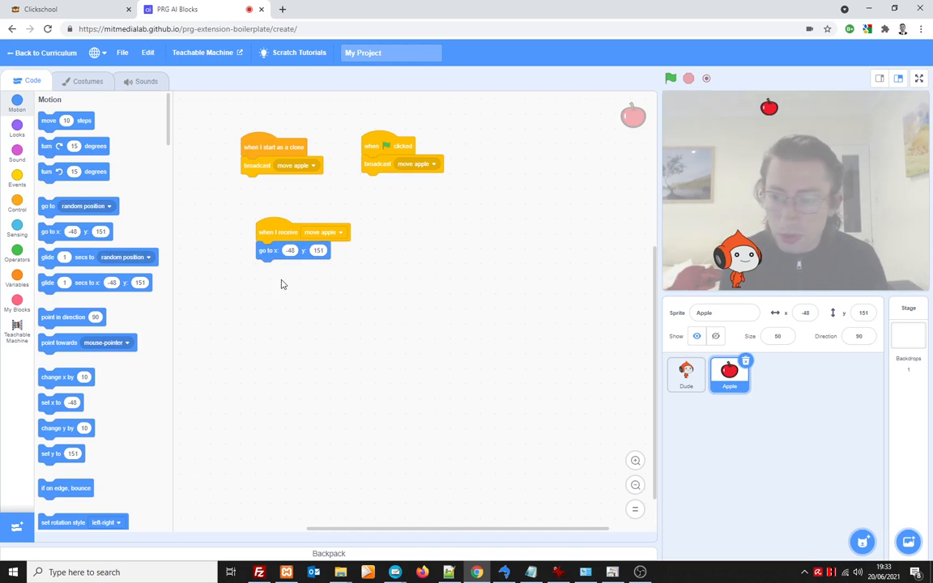
{"action": "left_click", "coordinate": [17, 253]}
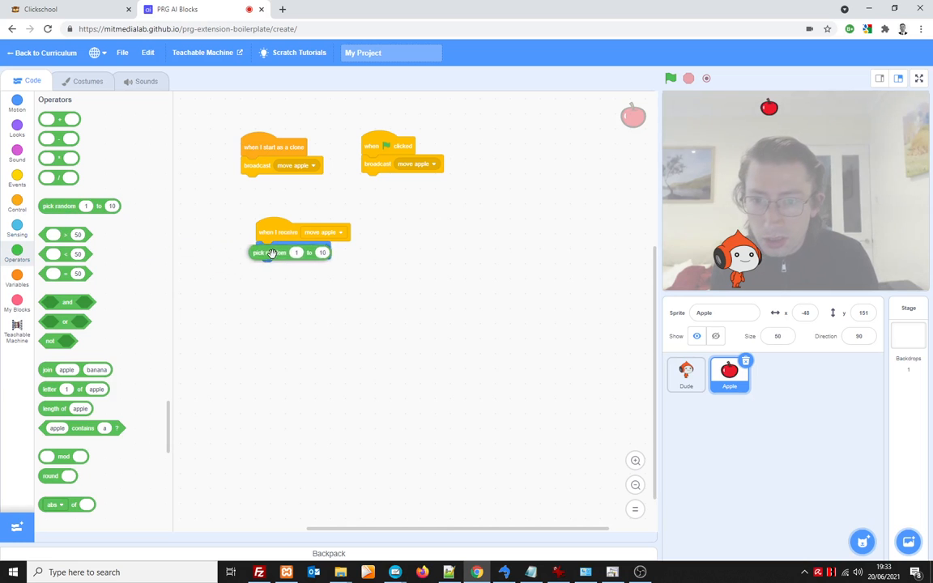
{"action": "right_click", "coordinate": [275, 252]}
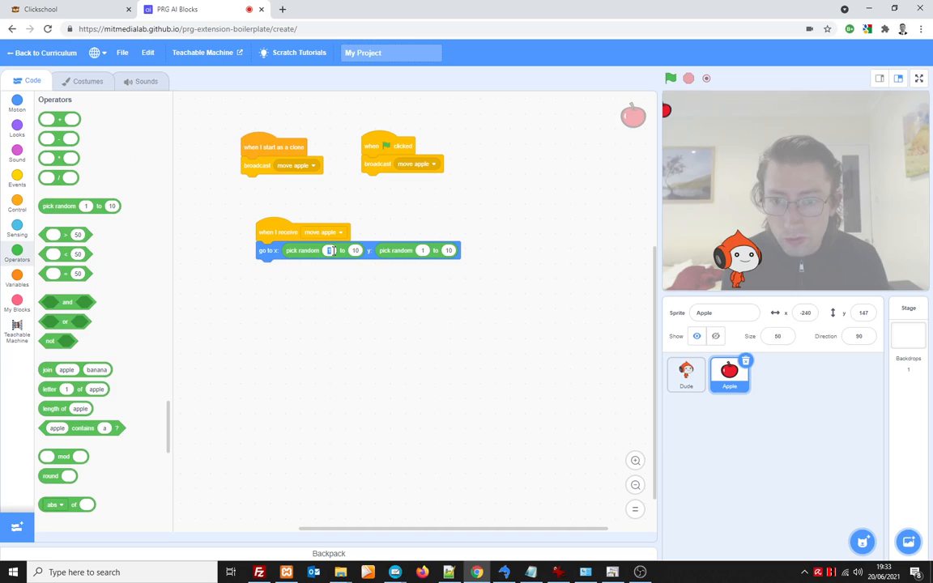
{"action": "type", "text": "-240"}
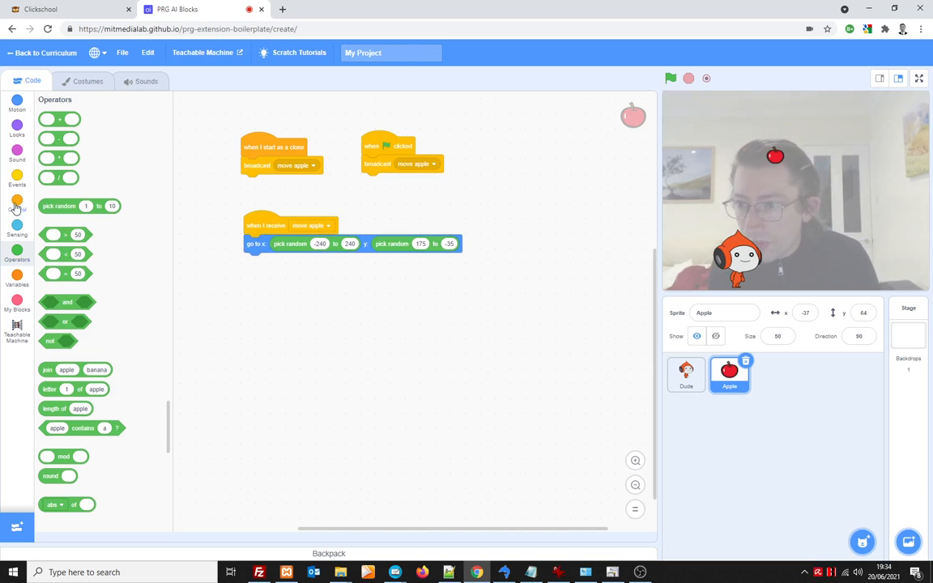
Add a forever loop containing change y by -6, then run the script
{"action": "left_click", "coordinate": [17, 209]}
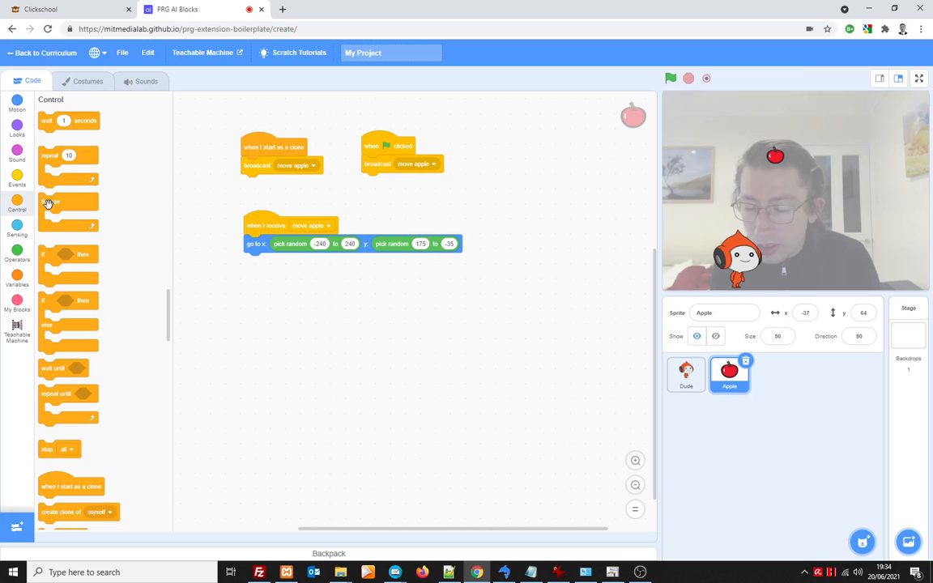
{"action": "left_click_drag", "start_coordinate": [50, 206], "coordinate": [274, 261]}
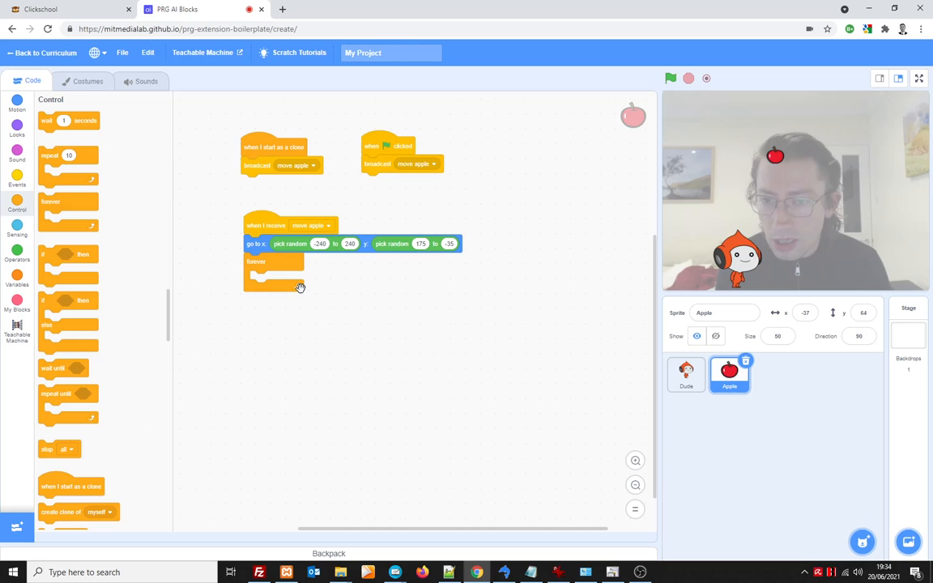
{"action": "mouse_move", "coordinate": [384, 379]}
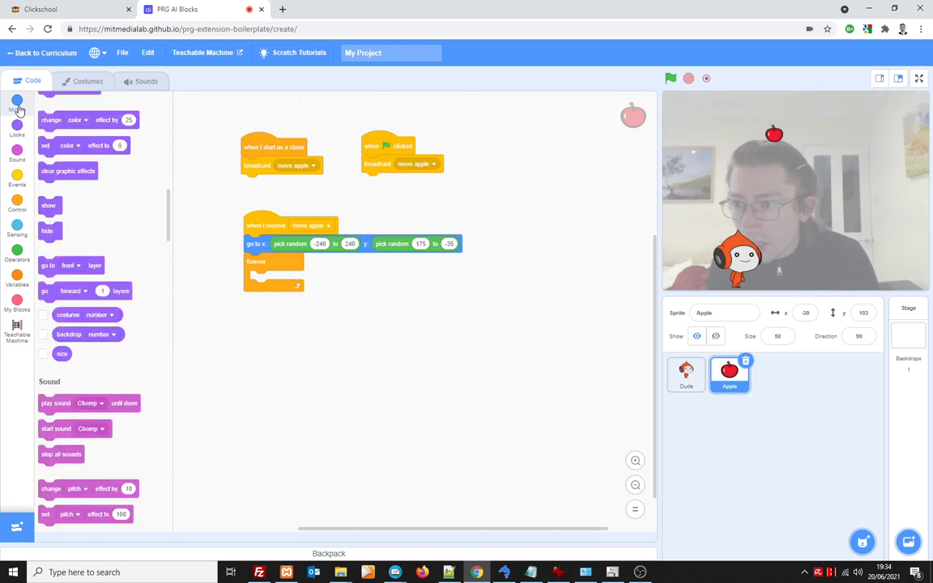
{"action": "left_click", "coordinate": [17, 103]}
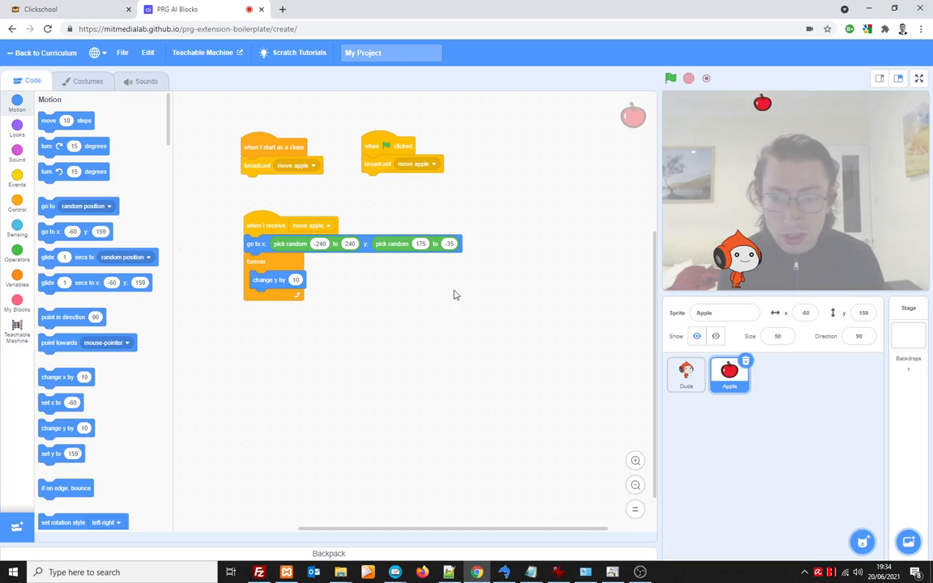
{"action": "mouse_move", "coordinate": [573, 292]}
{"action": "type", "text": "-6"}
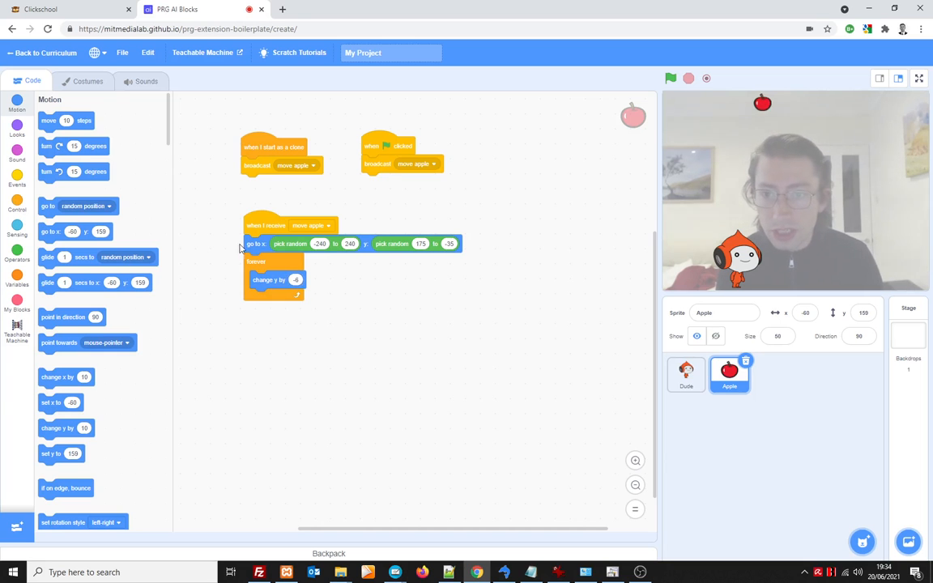
{"action": "left_click", "coordinate": [670, 77]}
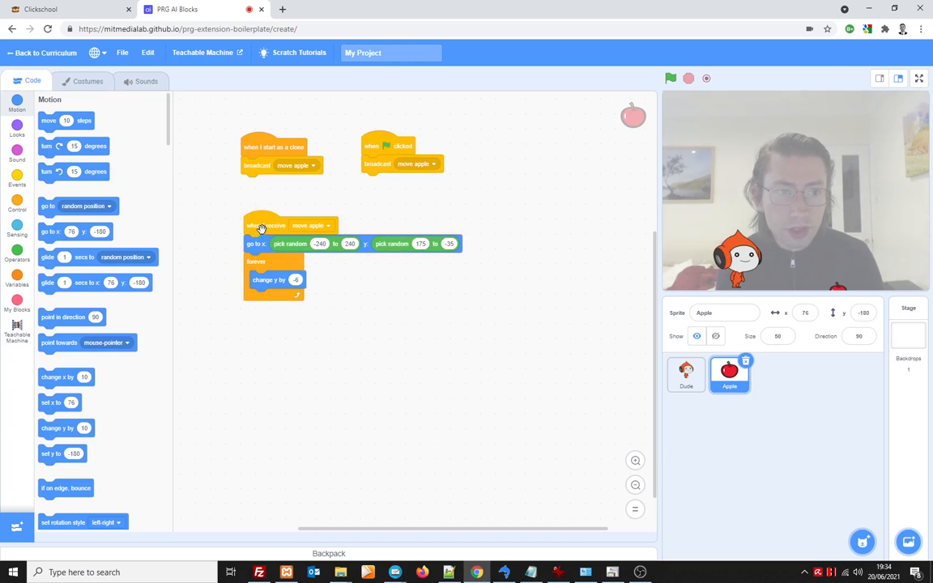
{"action": "left_click", "coordinate": [669, 78]}
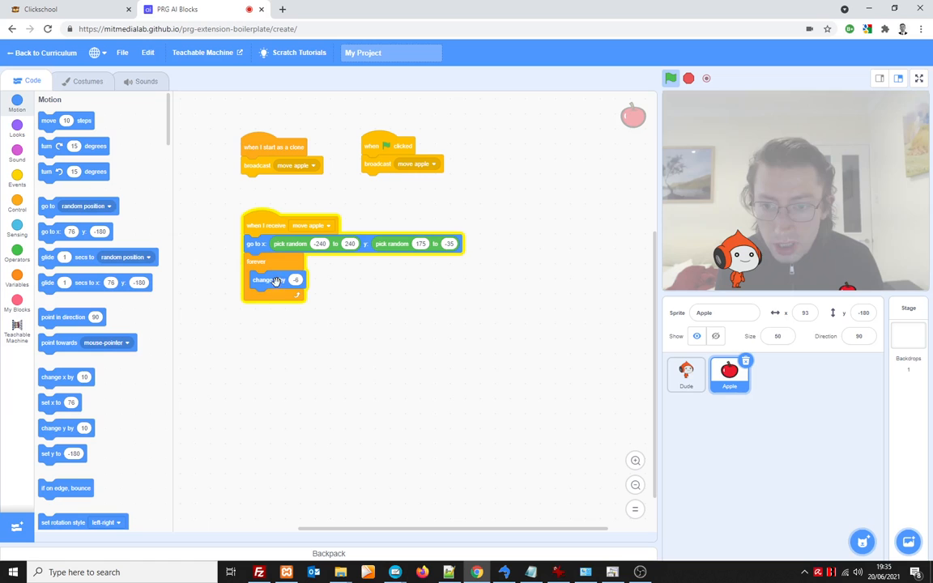
Add an if-then inside the forever loop testing y position < -170
{"action": "left_click", "coordinate": [17, 205]}
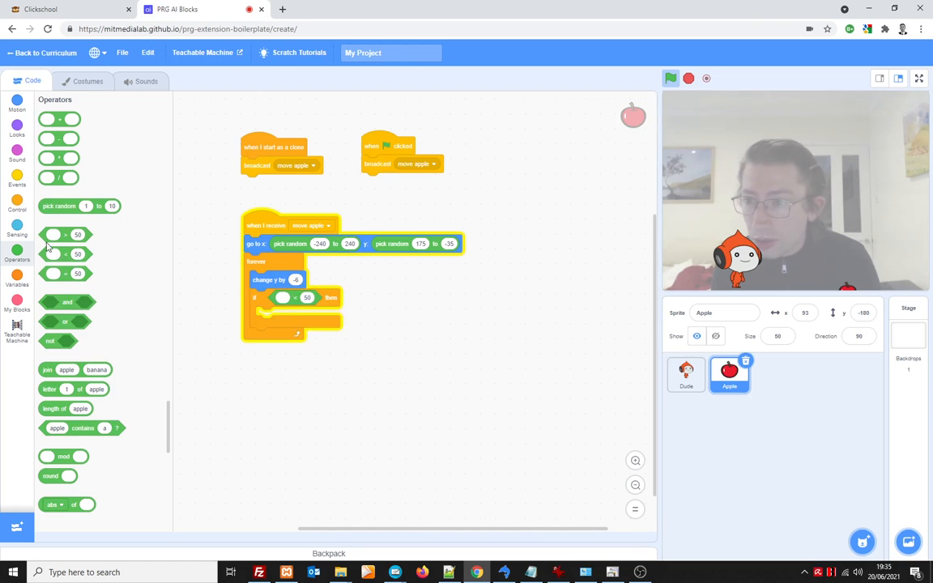
{"action": "left_click", "coordinate": [17, 104]}
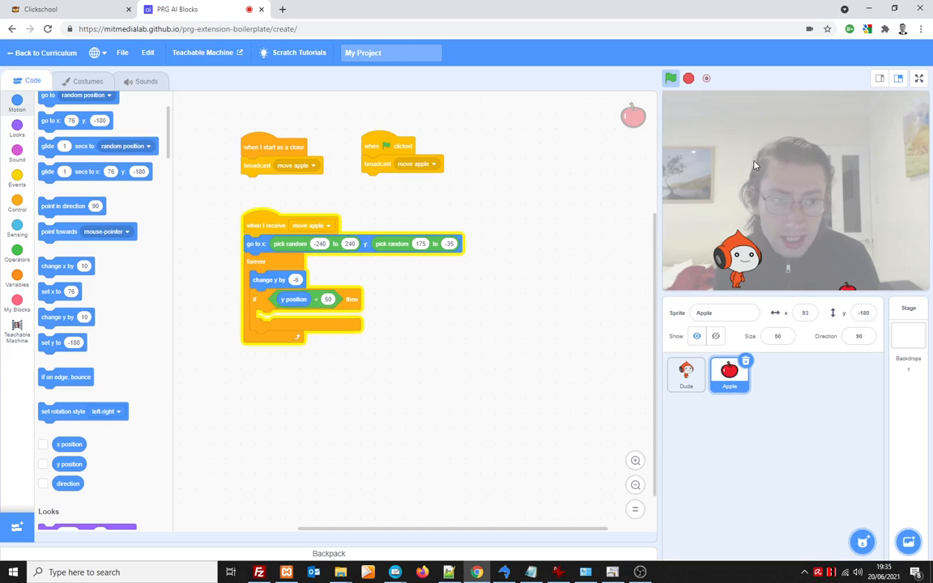
{"action": "left_click", "coordinate": [864, 313]}
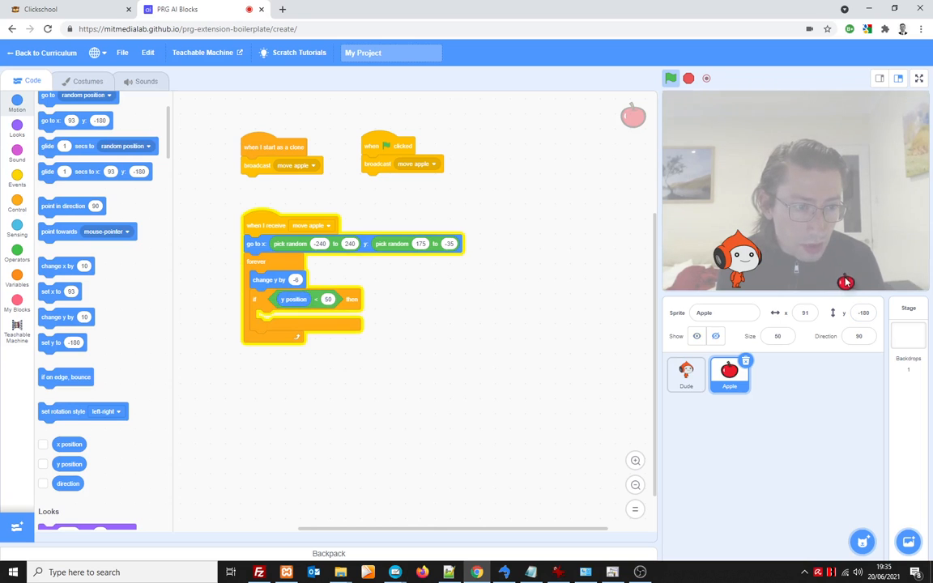
{"action": "left_click", "coordinate": [328, 299]}
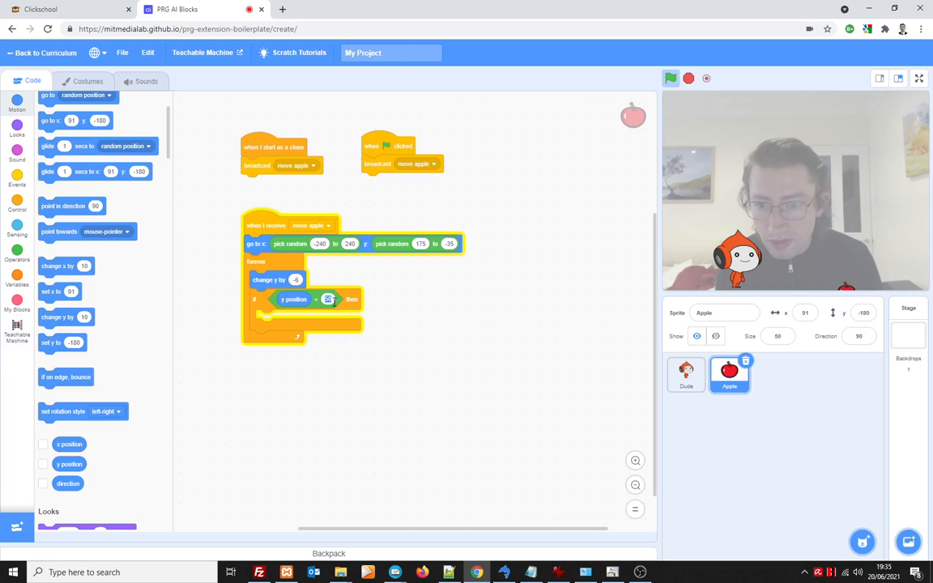
{"action": "type", "text": "-170"}
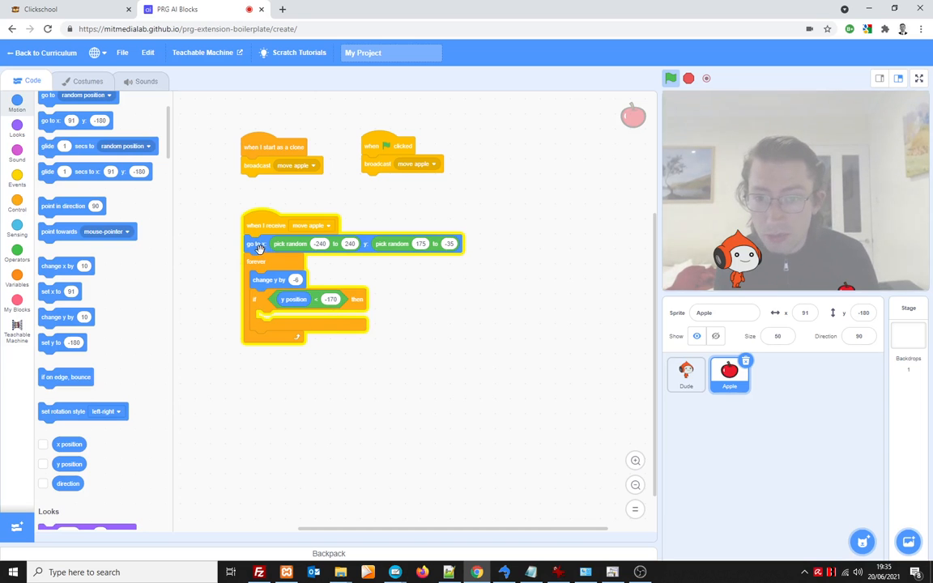
Copy the random go to x: block into the if with y 200, deleting the extra loop
{"action": "left_click_drag", "start_coordinate": [255, 243], "coordinate": [319, 264]}
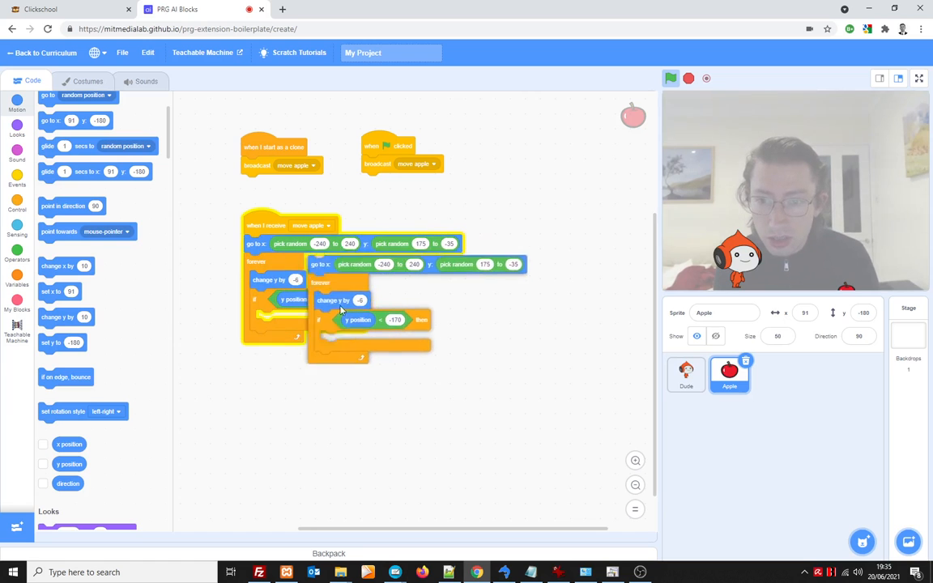
{"action": "left_click_drag", "start_coordinate": [320, 264], "coordinate": [356, 364]}
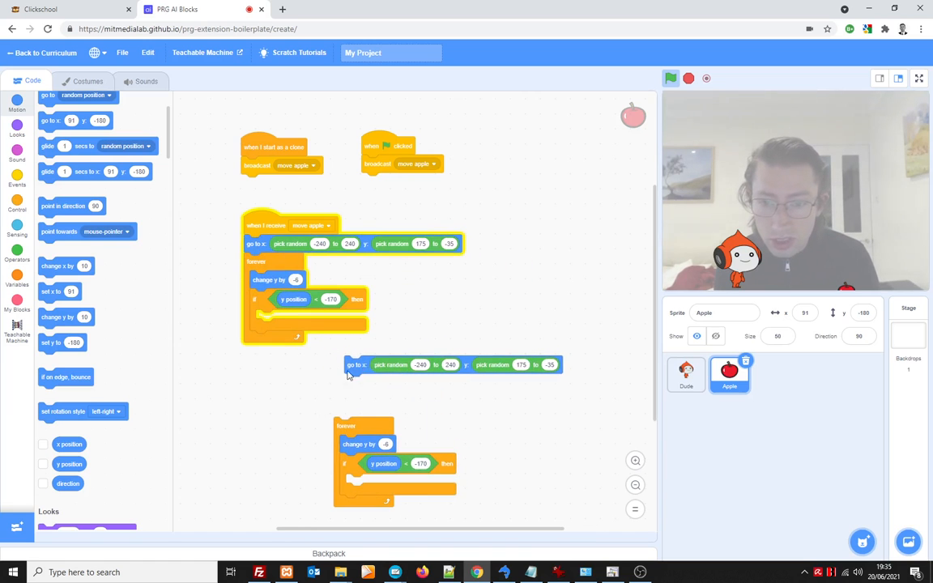
{"action": "right_click", "coordinate": [363, 444]}
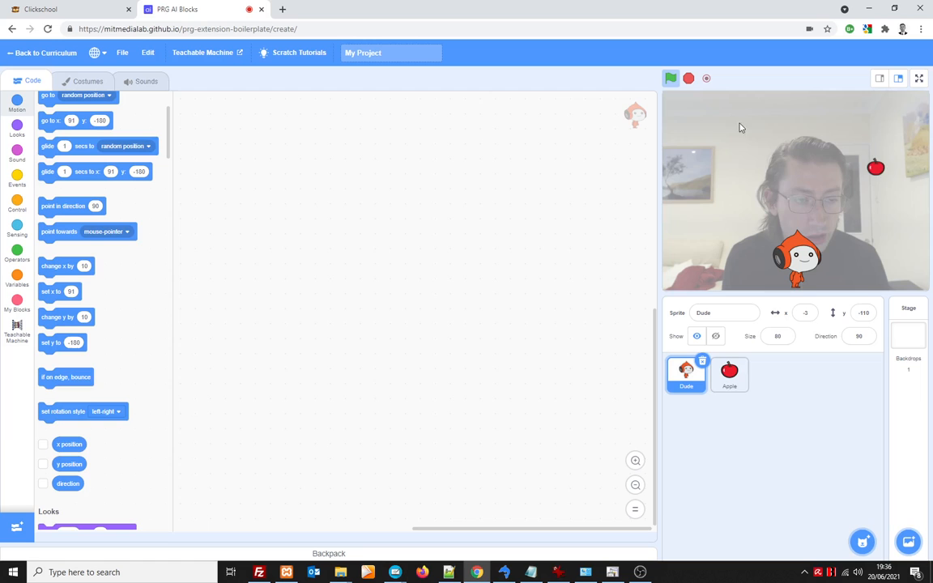
{"action": "left_click", "coordinate": [728, 374]}
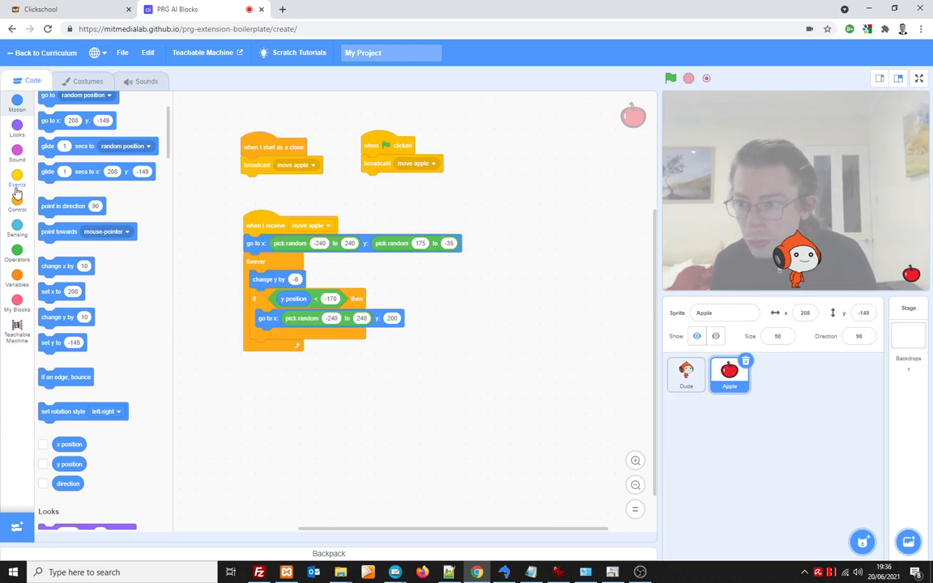
Add an if 'touching Dude?' check with change variable by 1, and create a score variable
{"action": "left_click", "coordinate": [17, 202]}
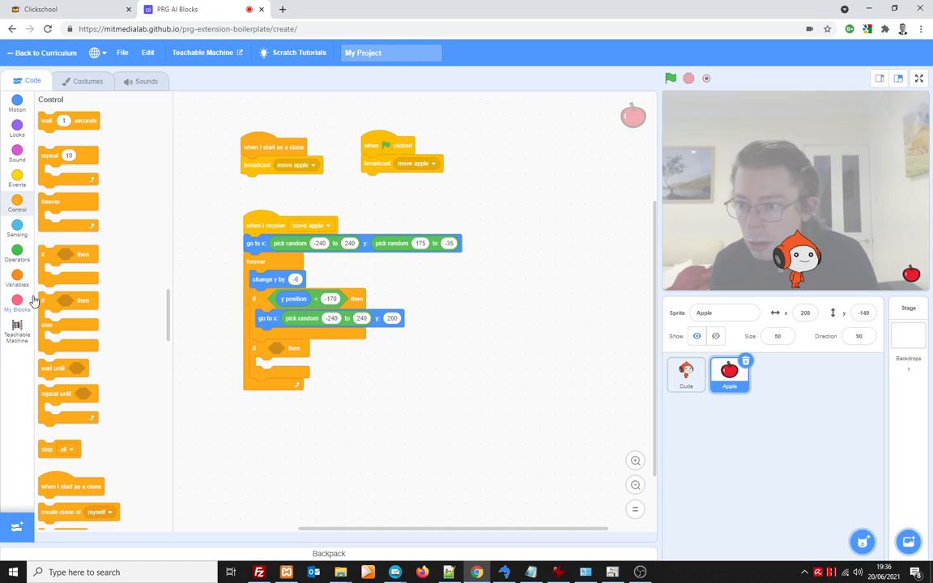
{"action": "left_click", "coordinate": [17, 231]}
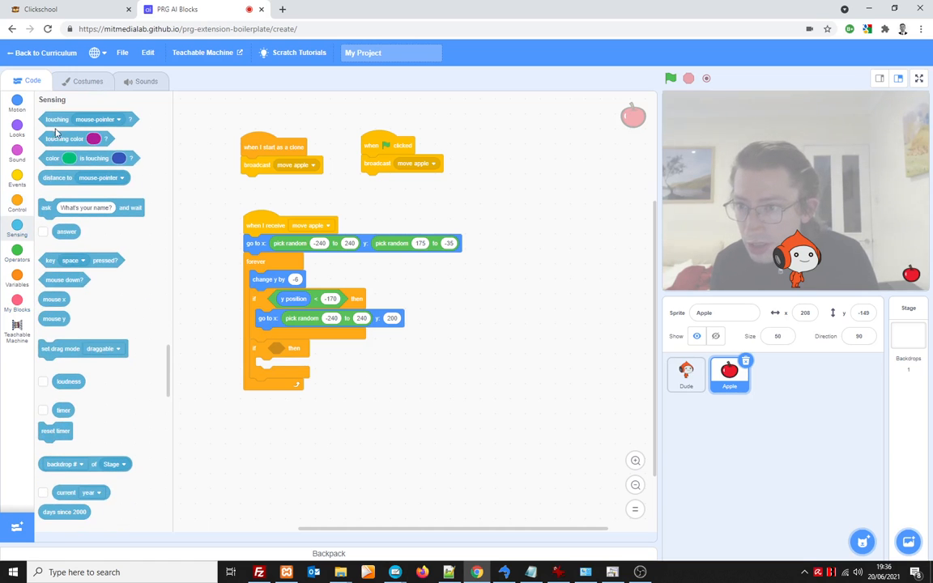
{"action": "left_click_drag", "start_coordinate": [57, 119], "coordinate": [299, 347]}
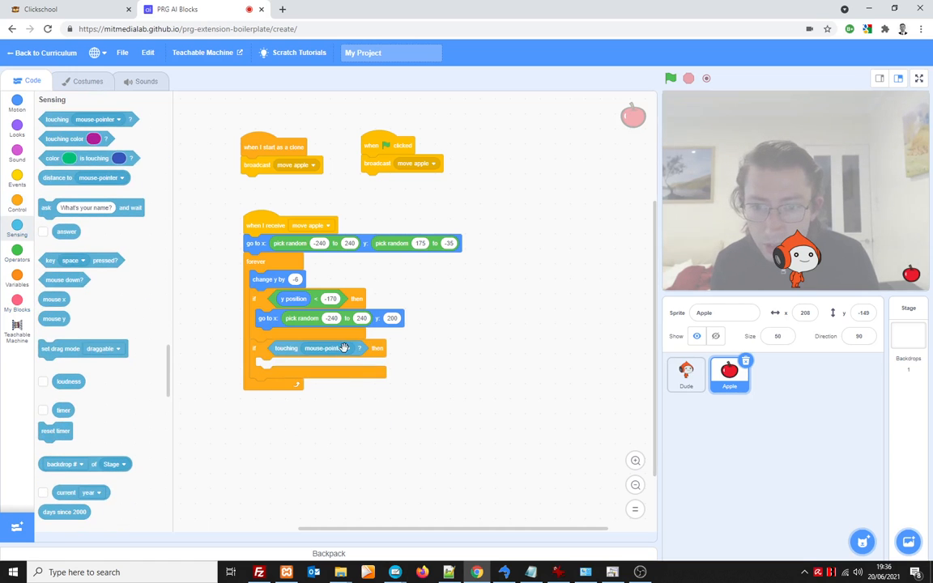
{"action": "left_click", "coordinate": [323, 348]}
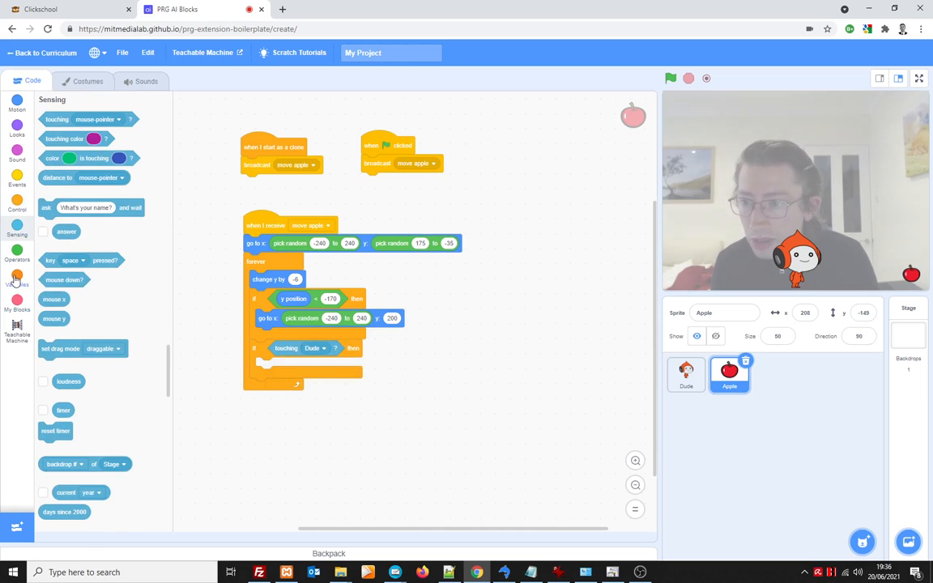
{"action": "left_click", "coordinate": [17, 280]}
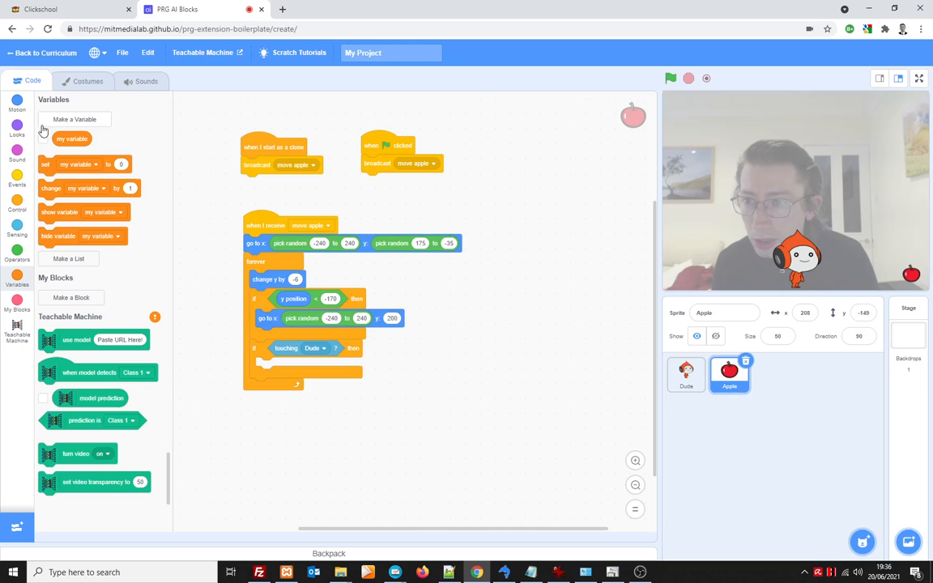
{"action": "left_click", "coordinate": [44, 138]}
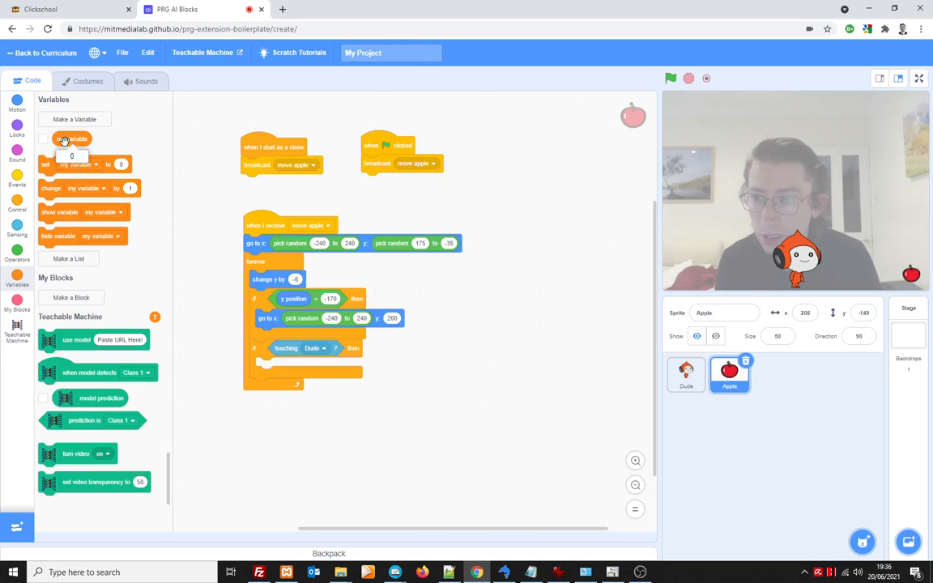
{"action": "left_click", "coordinate": [74, 119]}
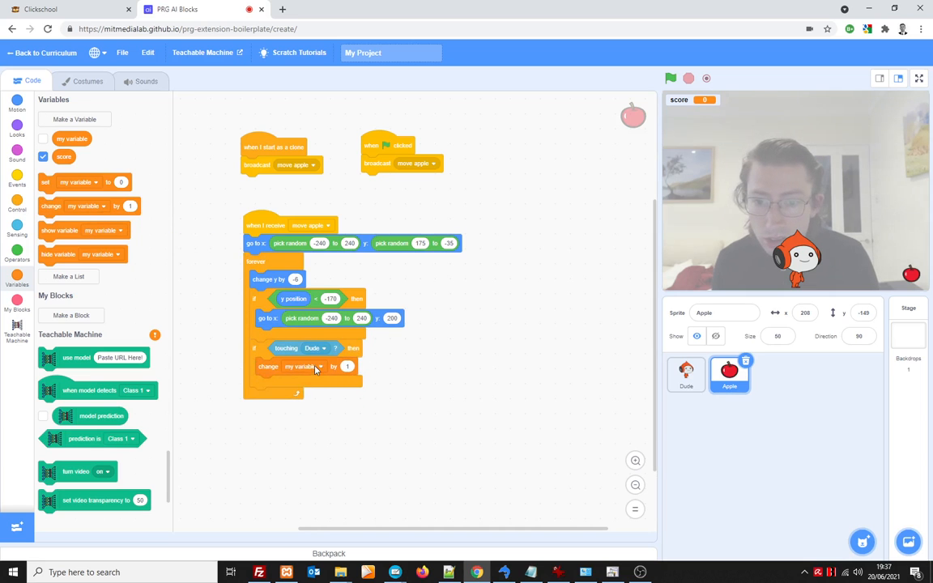
Make the block change score by 1, add a reset to y 200, and test catching
{"action": "left_click", "coordinate": [303, 366]}
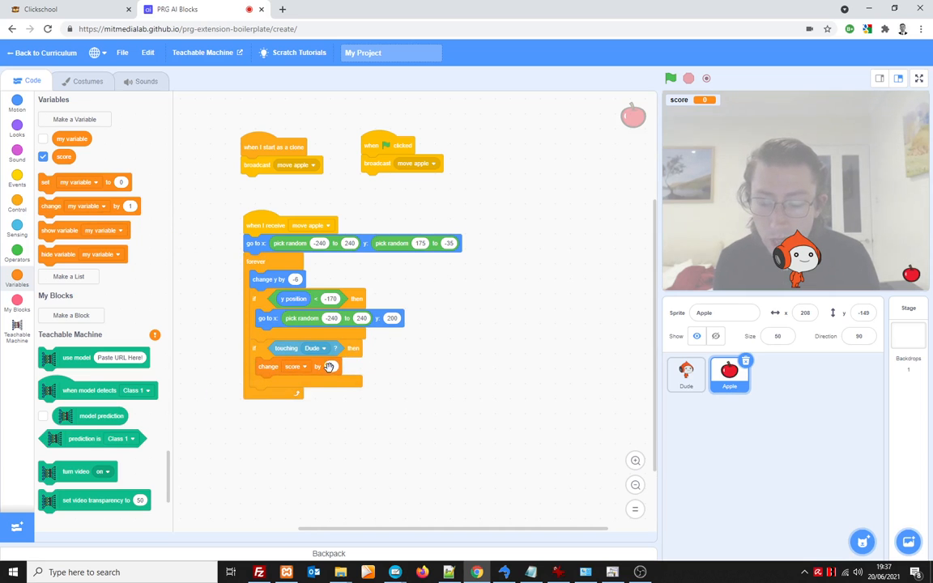
{"action": "right_click", "coordinate": [268, 318]}
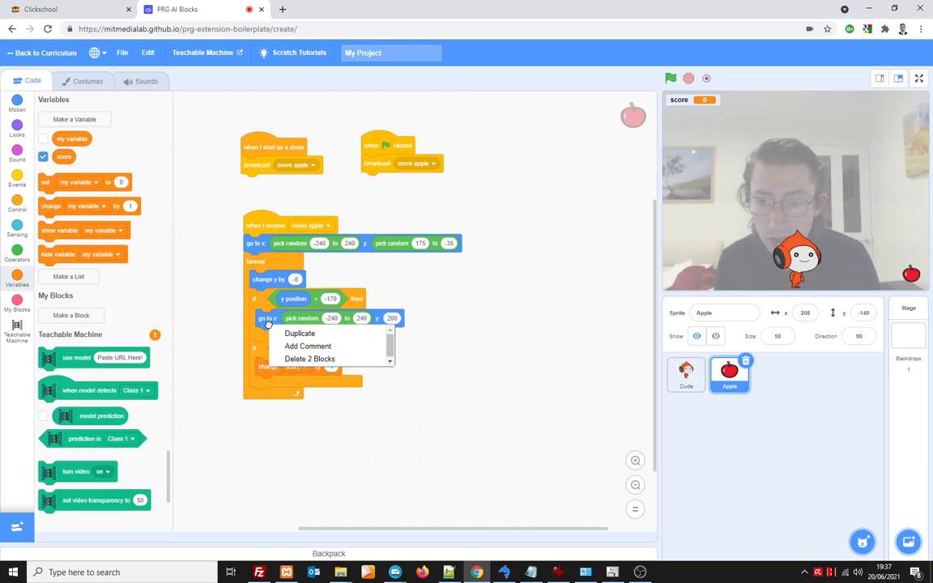
{"action": "left_click", "coordinate": [300, 333]}
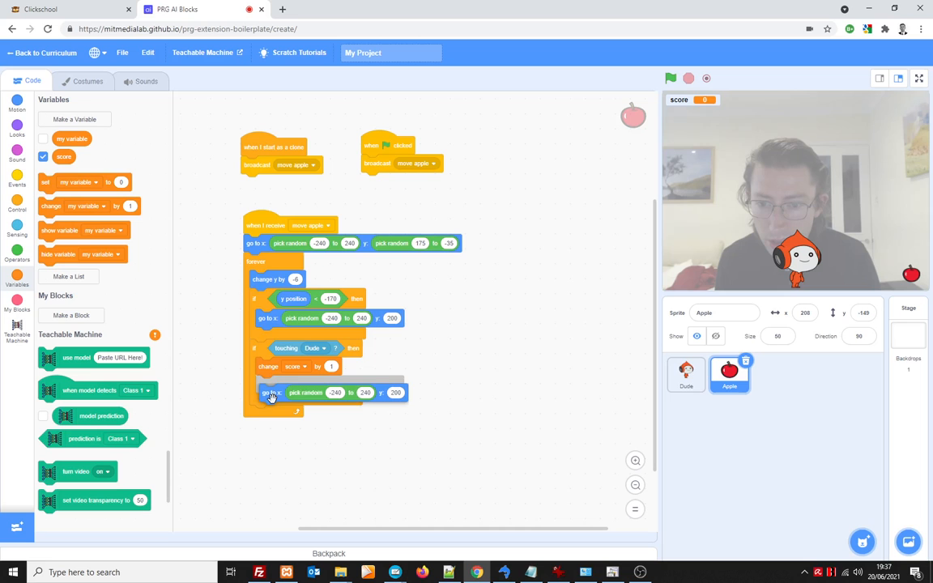
{"action": "left_click", "coordinate": [670, 77]}
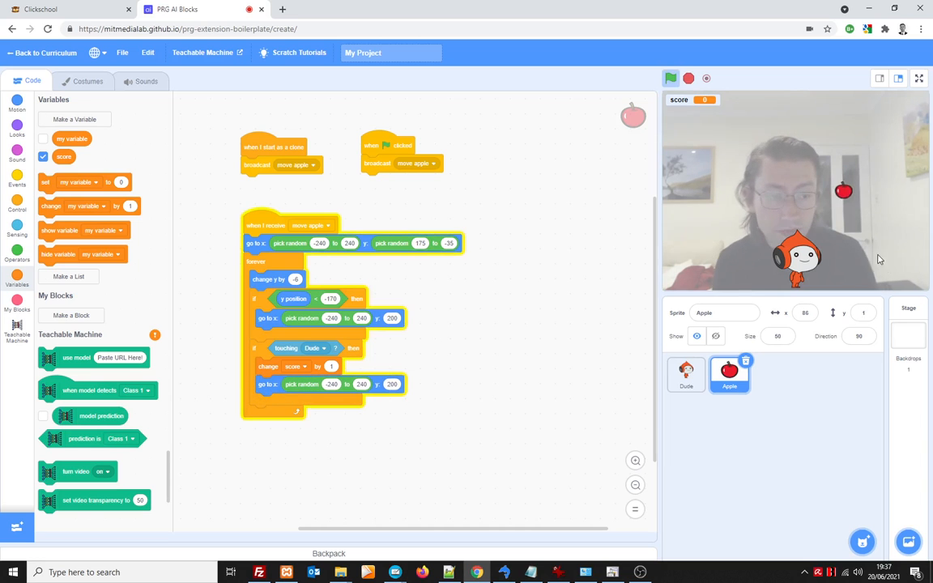
{"action": "left_click", "coordinate": [686, 374]}
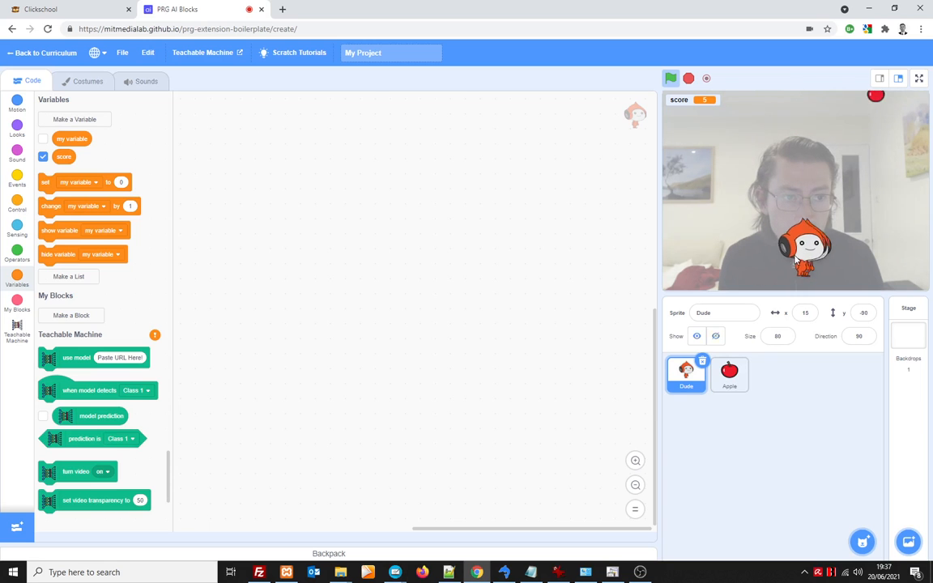
Change the fall speed from -6 to -4 and test the slower apple
{"action": "left_click", "coordinate": [728, 374]}
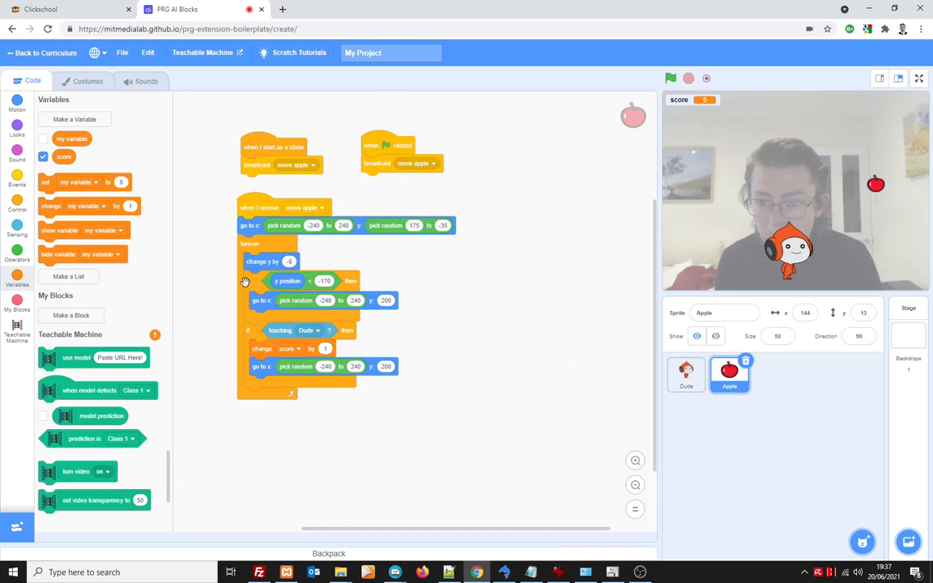
{"action": "left_click", "coordinate": [290, 261]}
{"action": "type", "text": "-4"}
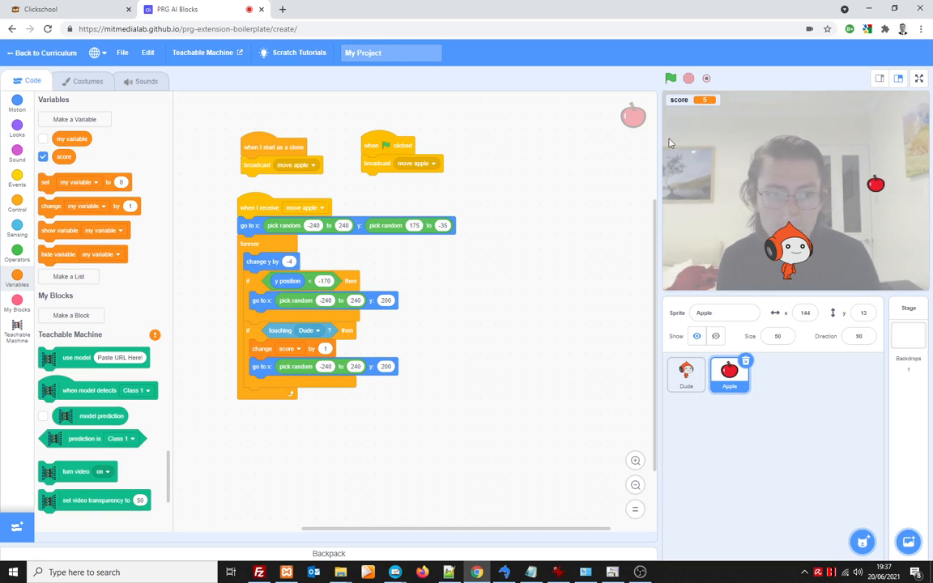
{"action": "left_click", "coordinate": [670, 78]}
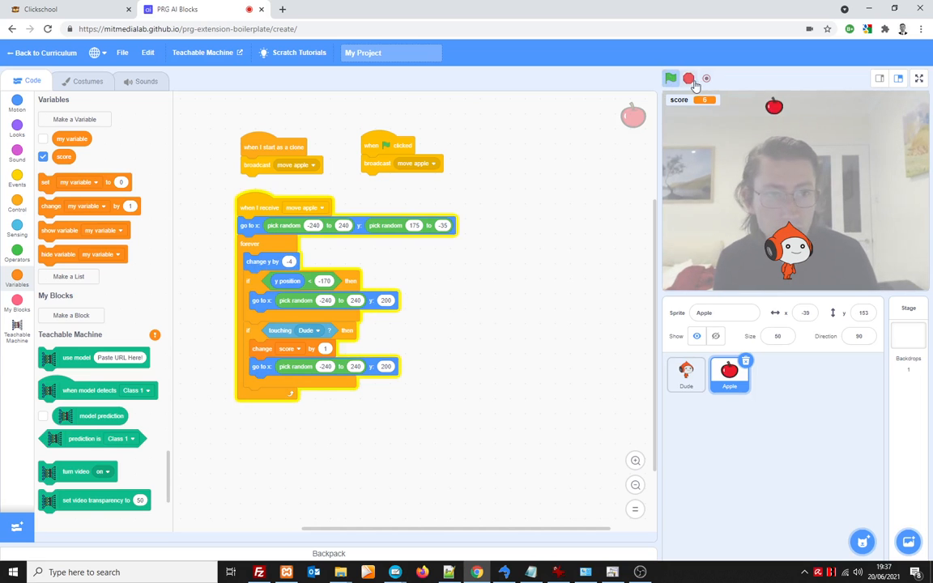
{"action": "left_click", "coordinate": [670, 78]}
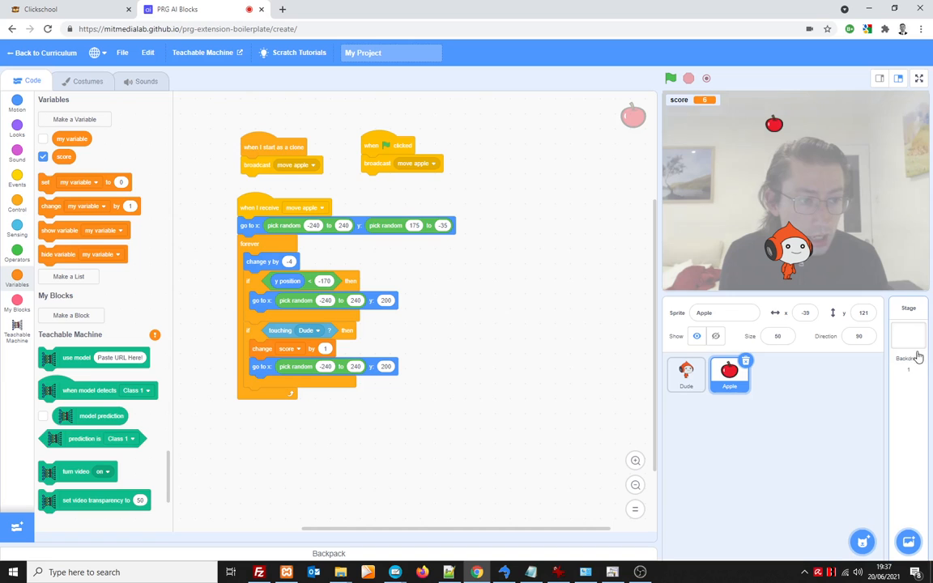
Give the Stage a green-flag script with a repeat loop set to 2
{"action": "left_click", "coordinate": [908, 336]}
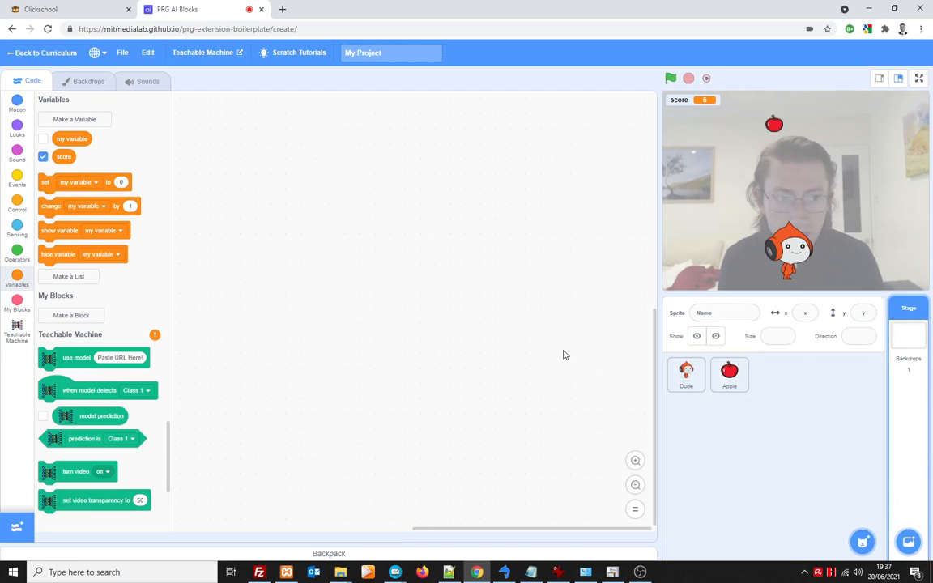
{"action": "mouse_move", "coordinate": [515, 320]}
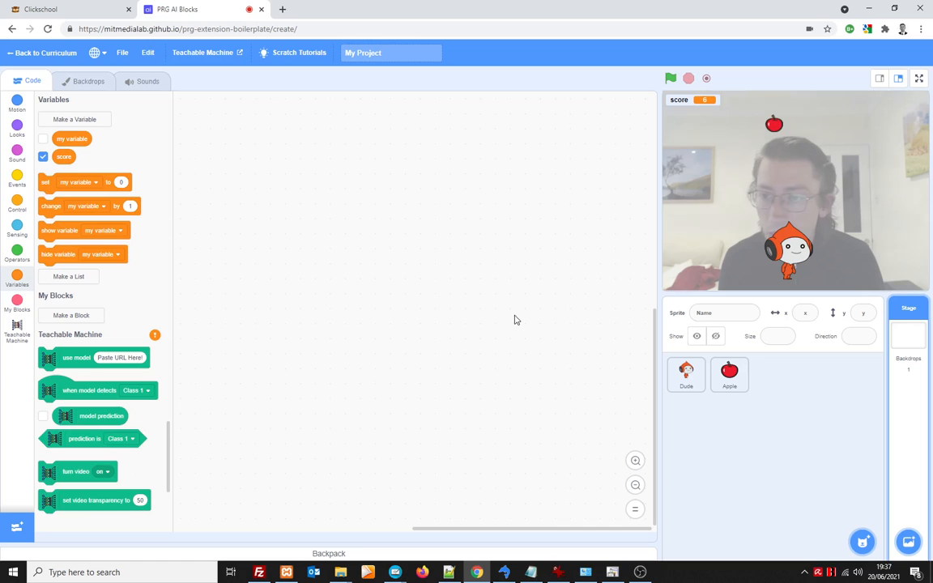
{"action": "left_click", "coordinate": [17, 209]}
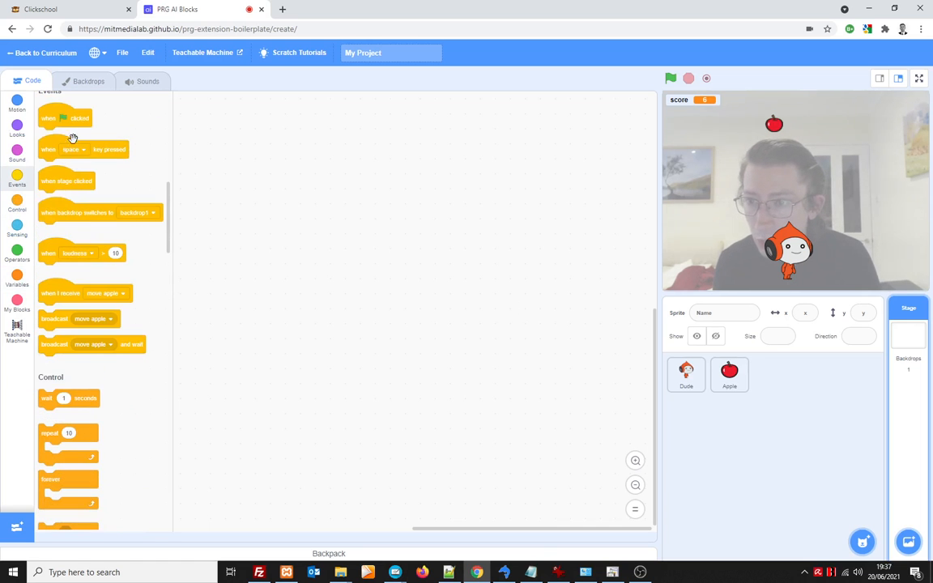
{"action": "left_click_drag", "start_coordinate": [65, 119], "coordinate": [288, 179]}
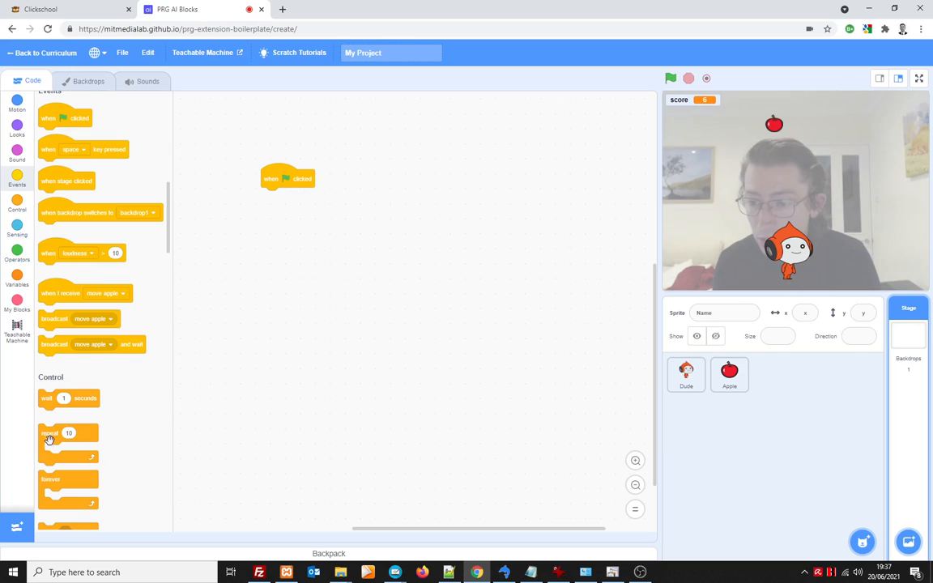
{"action": "left_click_drag", "start_coordinate": [69, 433], "coordinate": [283, 198]}
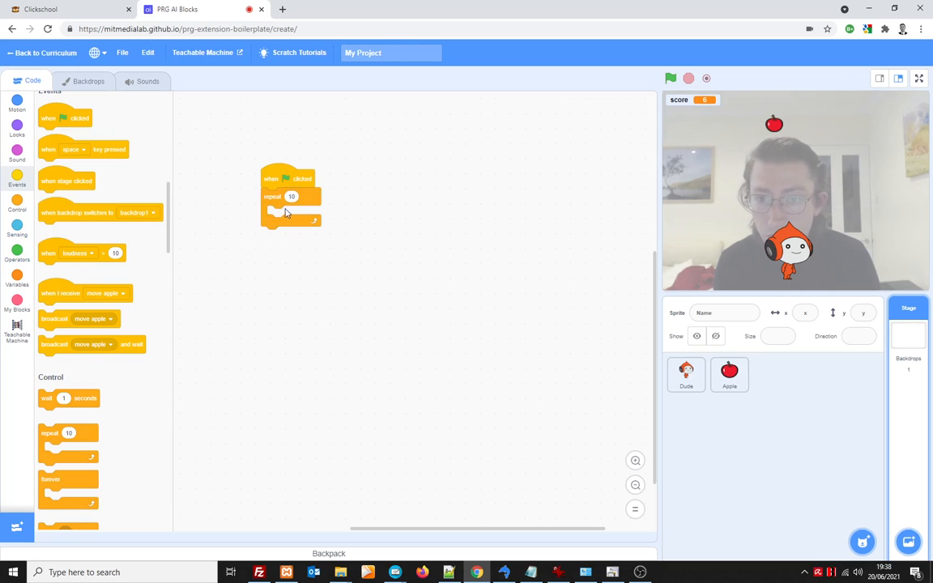
{"action": "left_click", "coordinate": [291, 197]}
{"action": "type", "text": "2"}
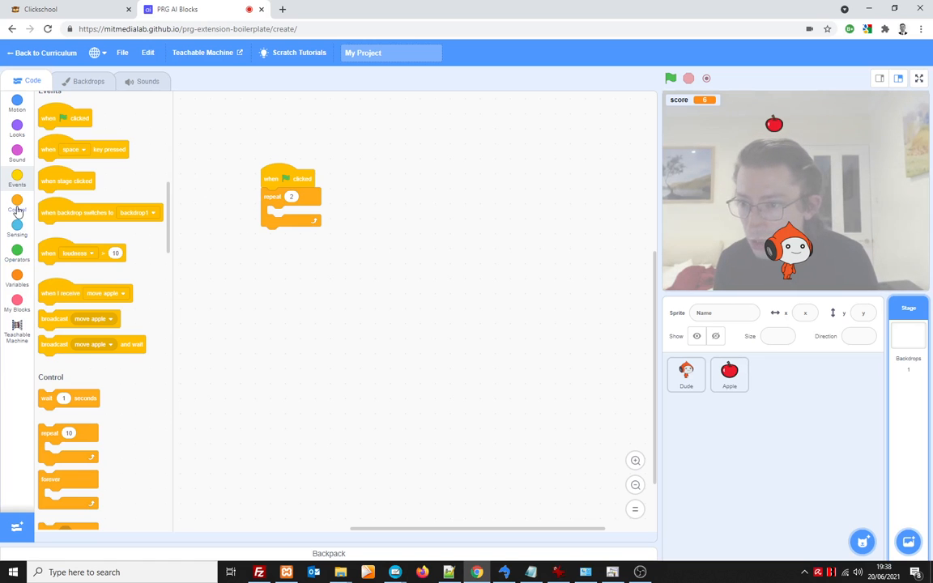
Put 'create clone of Apple' inside the loop and run the game to see apples fall
{"action": "left_click", "coordinate": [17, 210]}
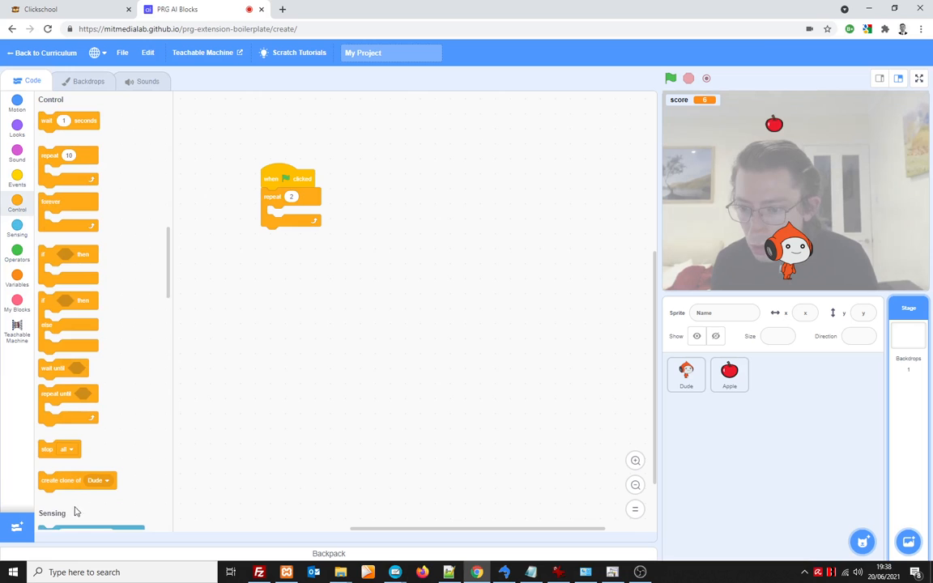
{"action": "left_click_drag", "start_coordinate": [76, 480], "coordinate": [291, 214]}
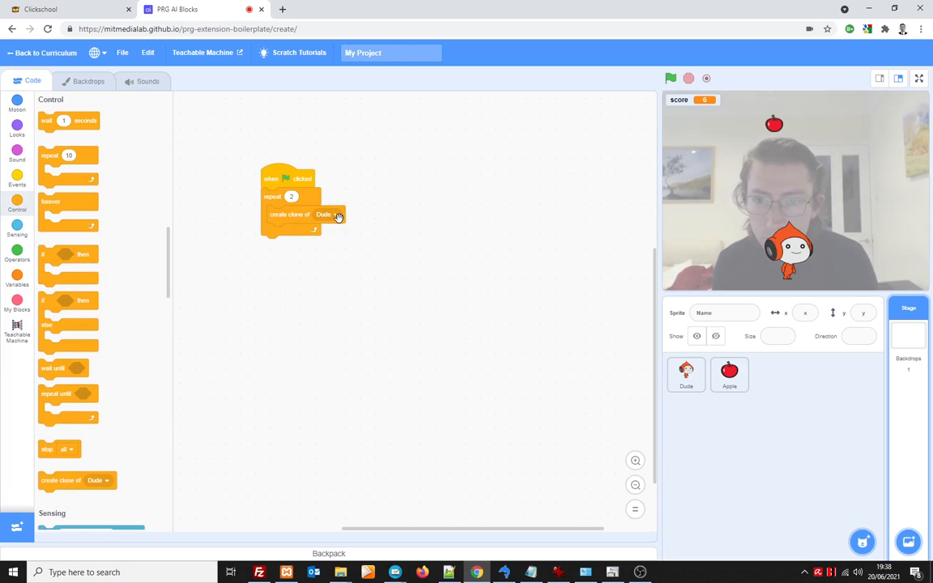
{"action": "left_click", "coordinate": [326, 214]}
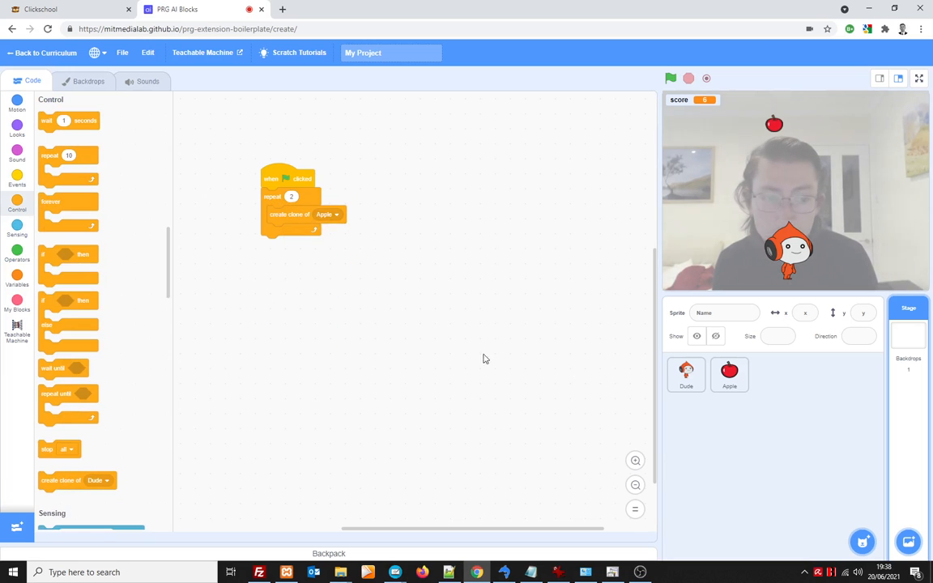
{"action": "left_click", "coordinate": [671, 78]}
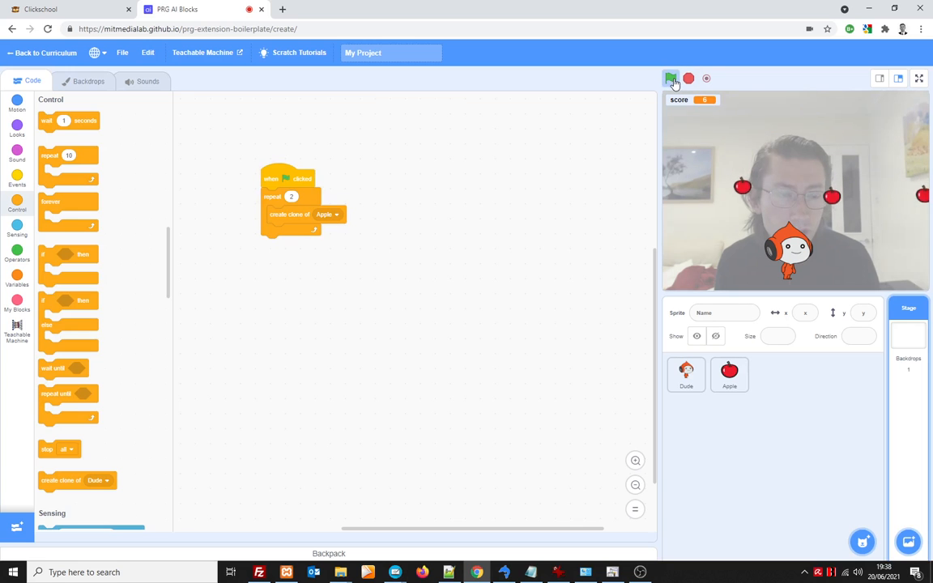
{"action": "left_click", "coordinate": [671, 78]}
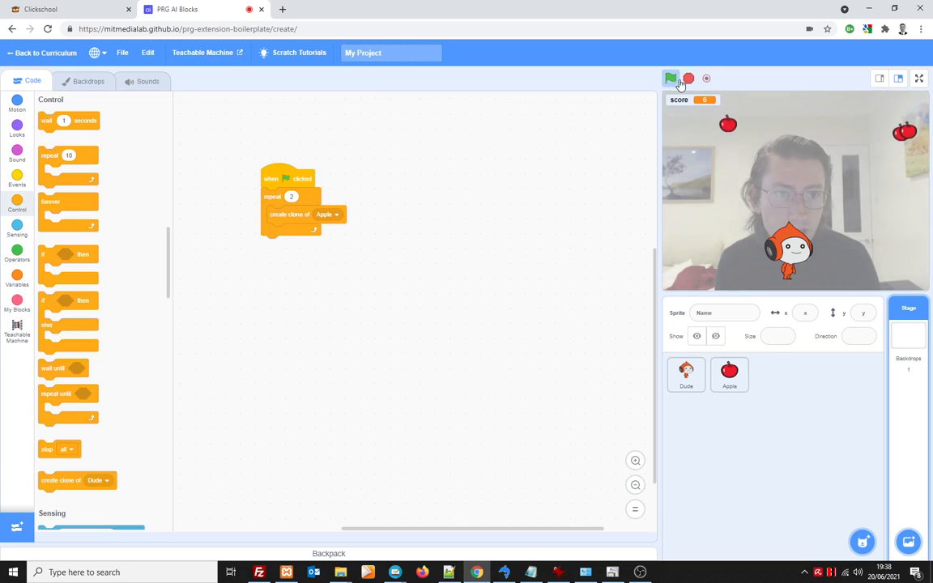
{"action": "left_click", "coordinate": [670, 78]}
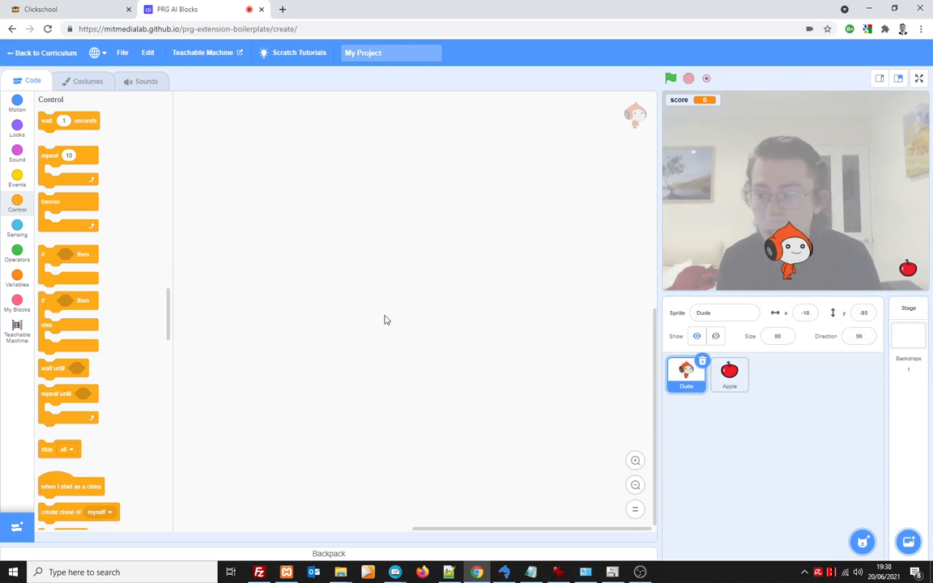
{"action": "mouse_move", "coordinate": [260, 248]}
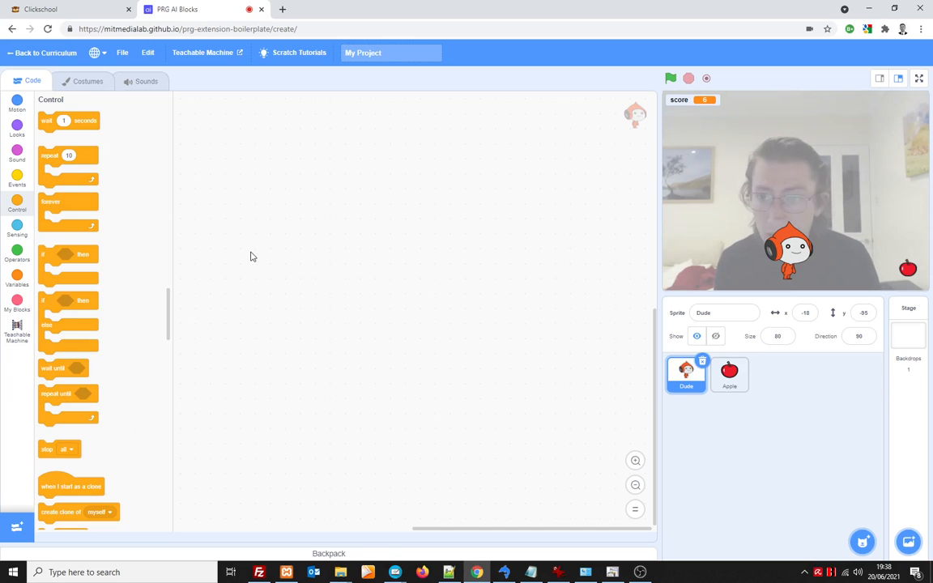
{"action": "mouse_move", "coordinate": [214, 78]}
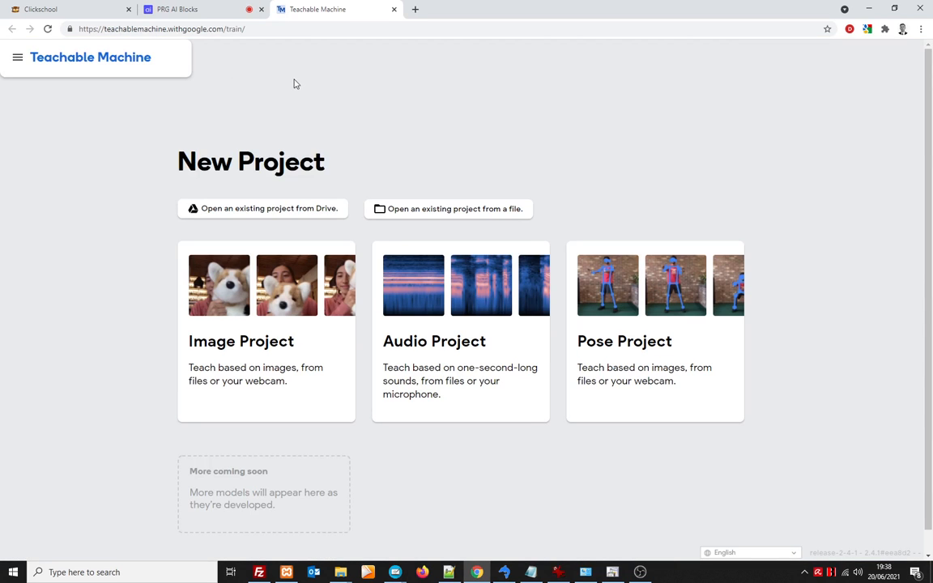
{"action": "mouse_move", "coordinate": [510, 122]}
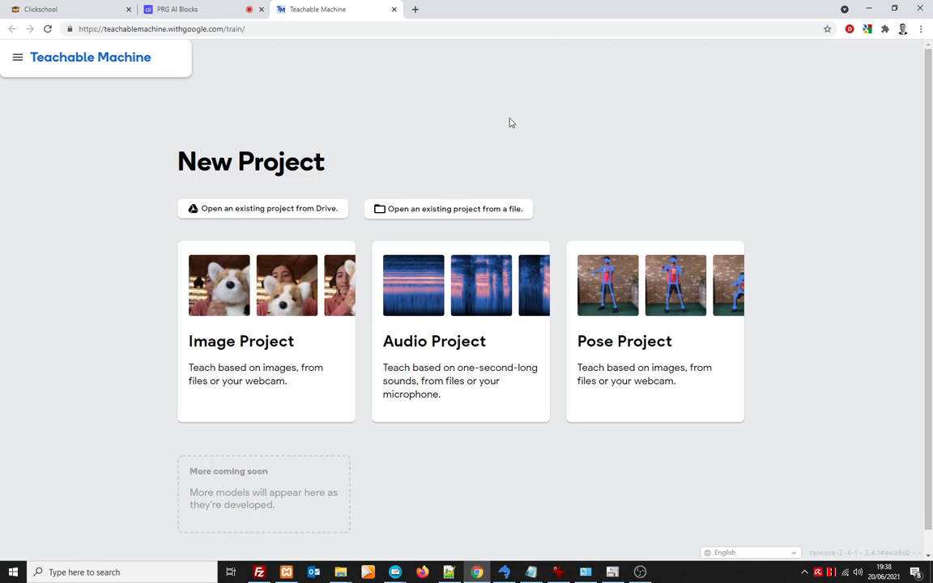
{"action": "mouse_move", "coordinate": [316, 314]}
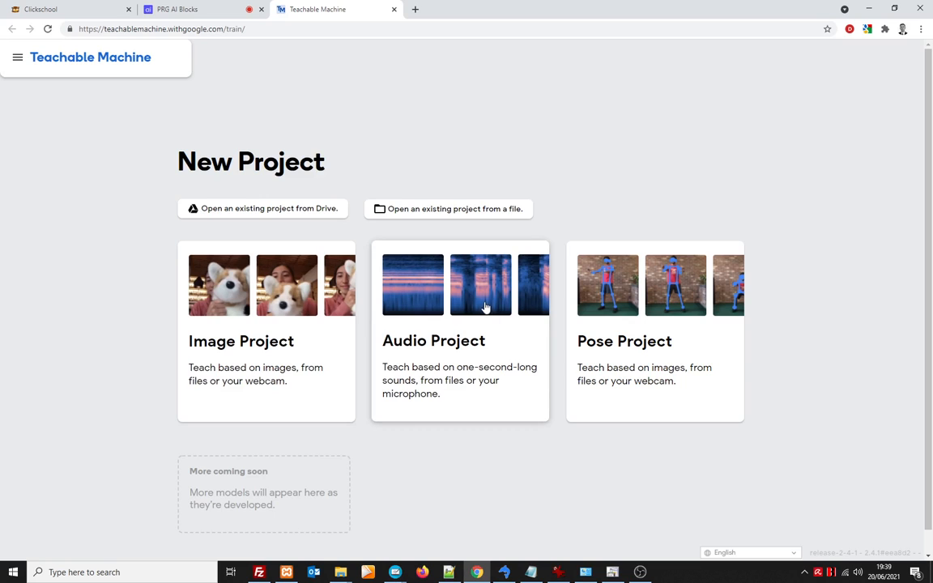
{"action": "mouse_move", "coordinate": [628, 303]}
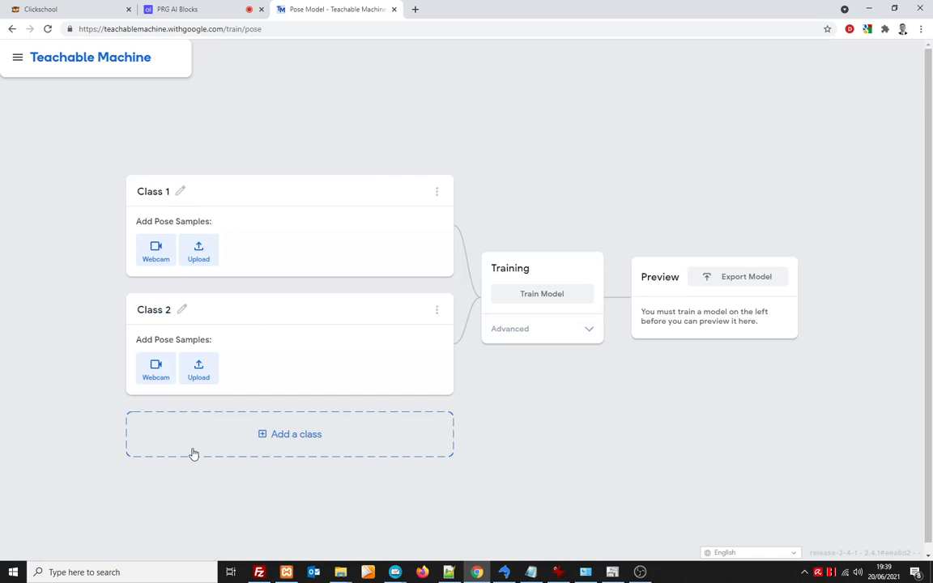
Rename Class 1 and Class 2 to Left and Right, and add a third class named Middle
{"action": "left_click", "coordinate": [180, 192]}
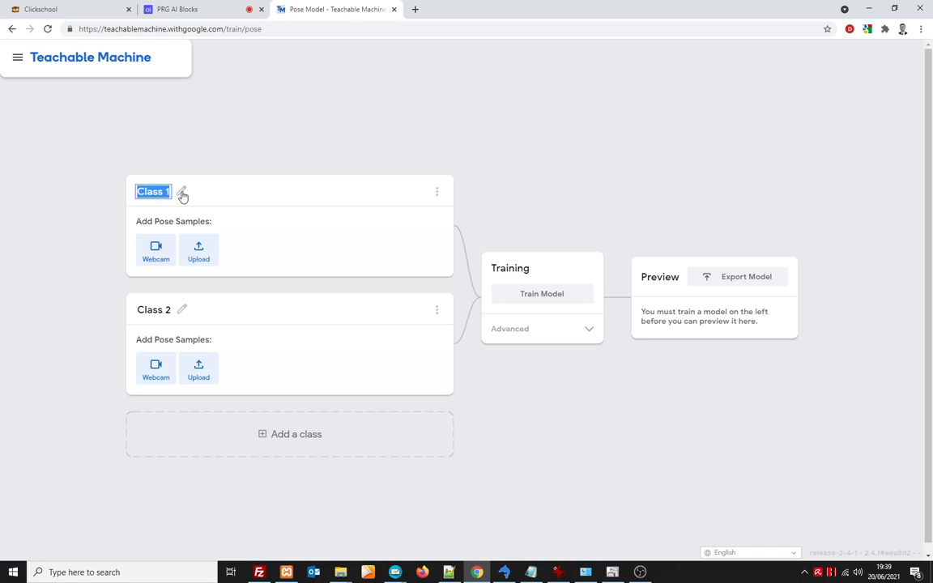
{"action": "type", "text": "Left"}
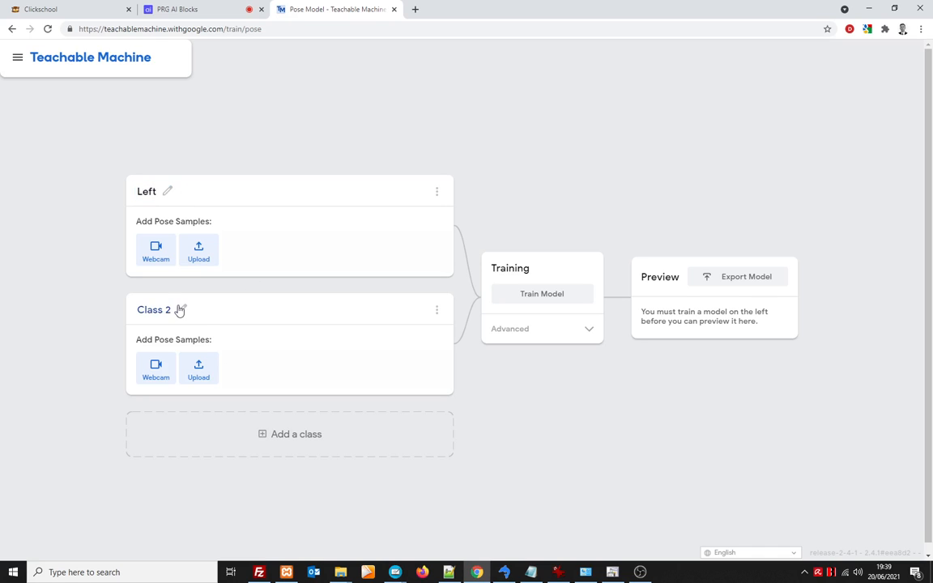
{"action": "type", "text": "Right"}
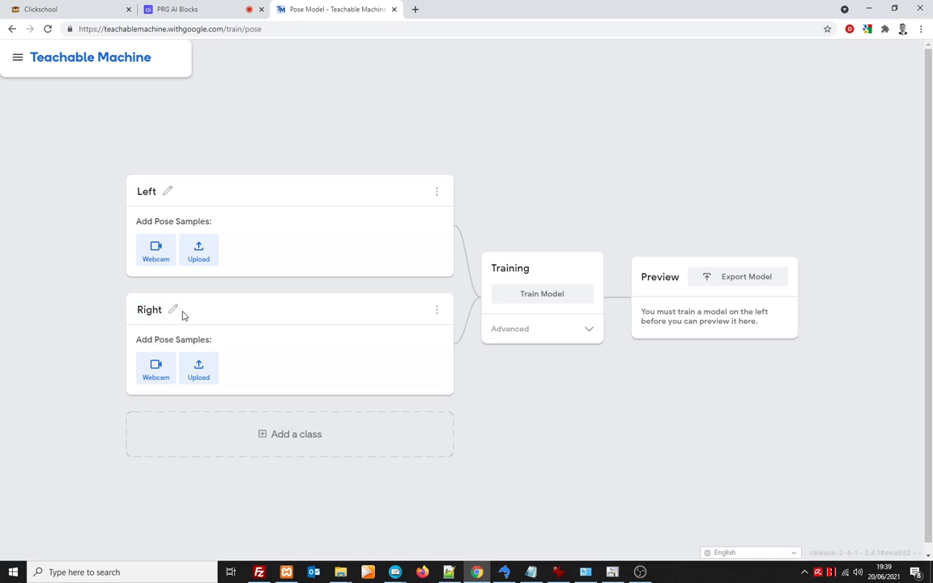
{"action": "left_click", "coordinate": [289, 434]}
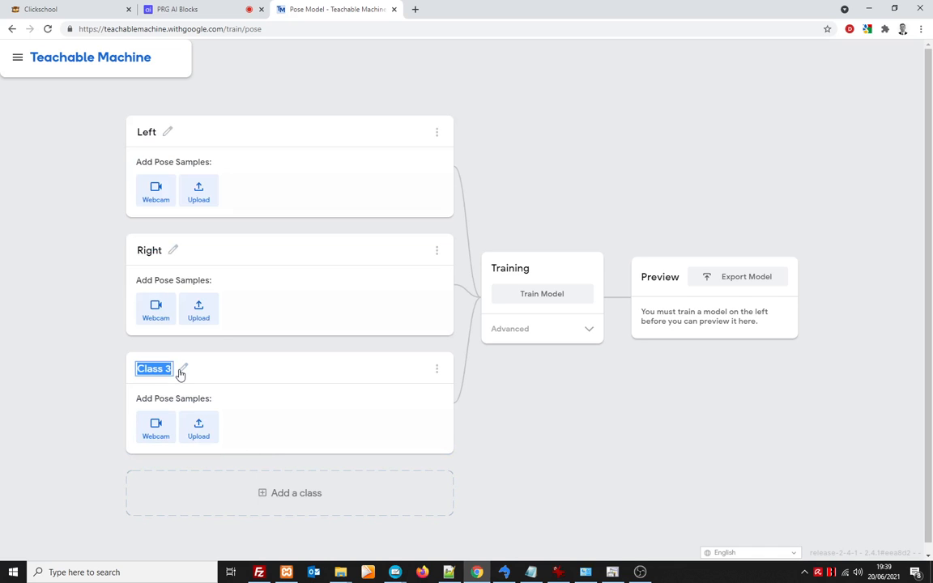
{"action": "type", "text": "Middle"}
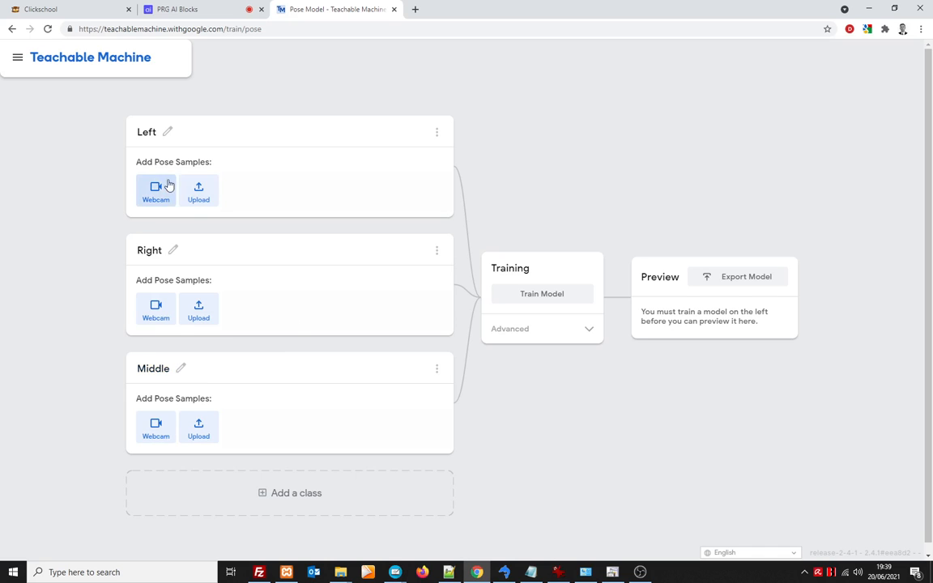
Record webcam pose samples for the Left class
{"action": "left_click", "coordinate": [155, 190]}
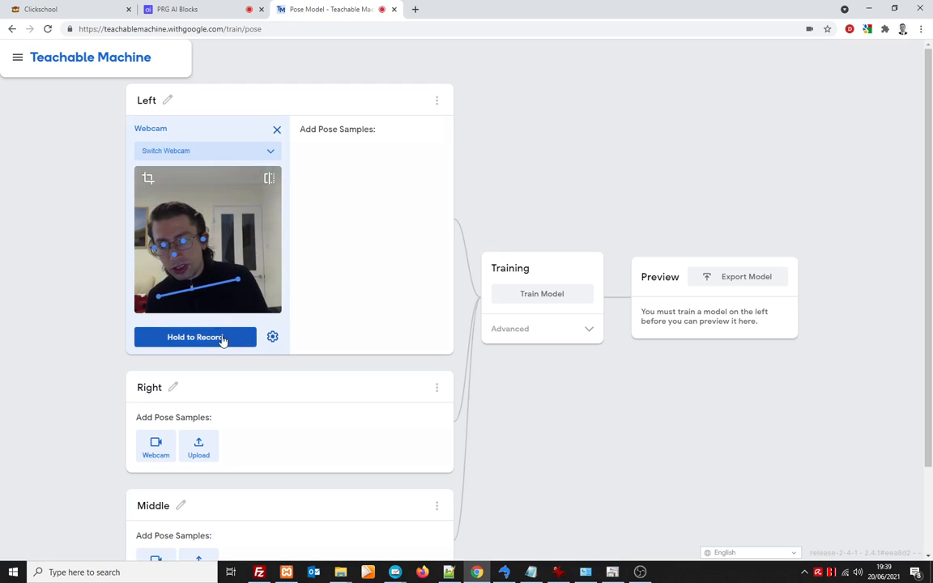
{"action": "left_click", "coordinate": [194, 337]}
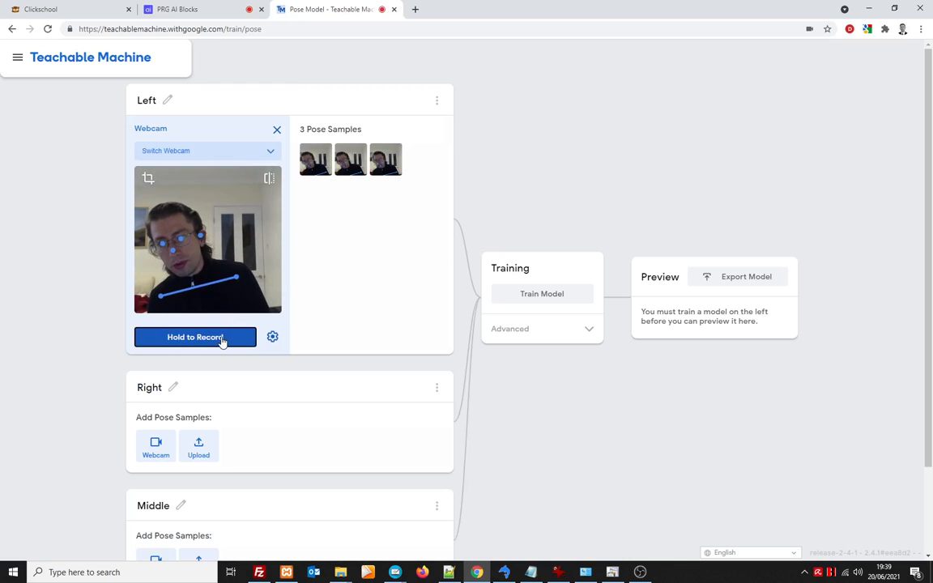
{"action": "left_click", "coordinate": [195, 337]}
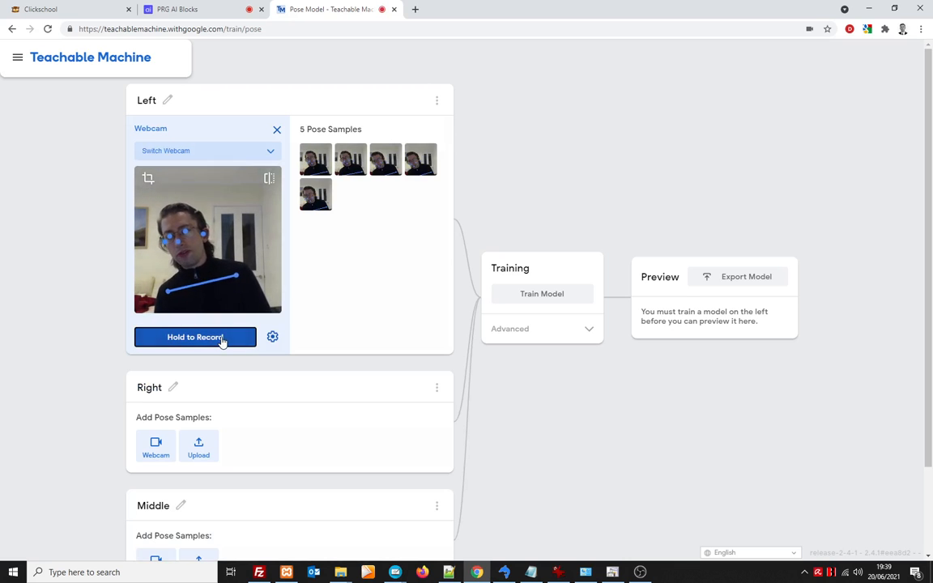
{"action": "left_click", "coordinate": [195, 337]}
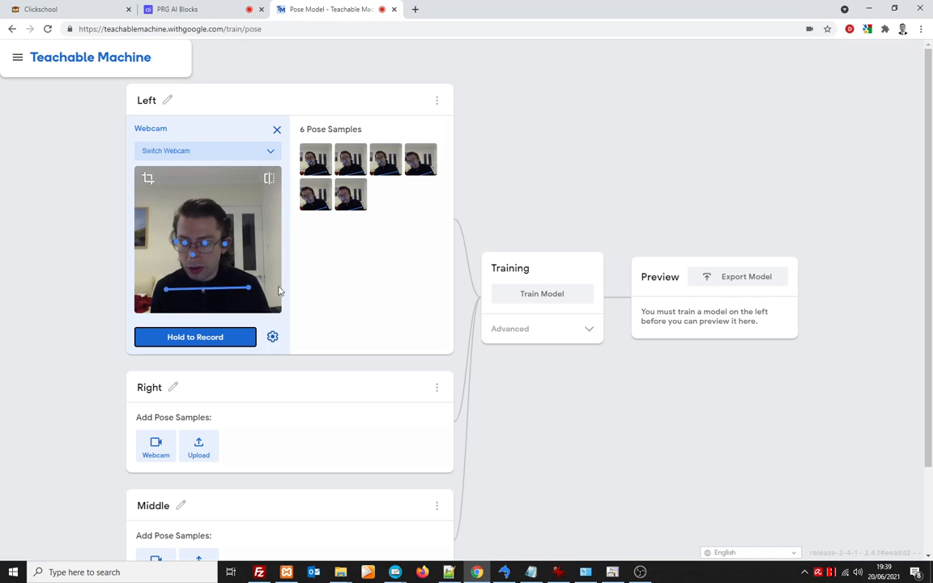
Record Right and Middle pose samples, then train the model on all three classes
{"action": "scroll", "scroll_direction": "down", "scroll_amount": 3}
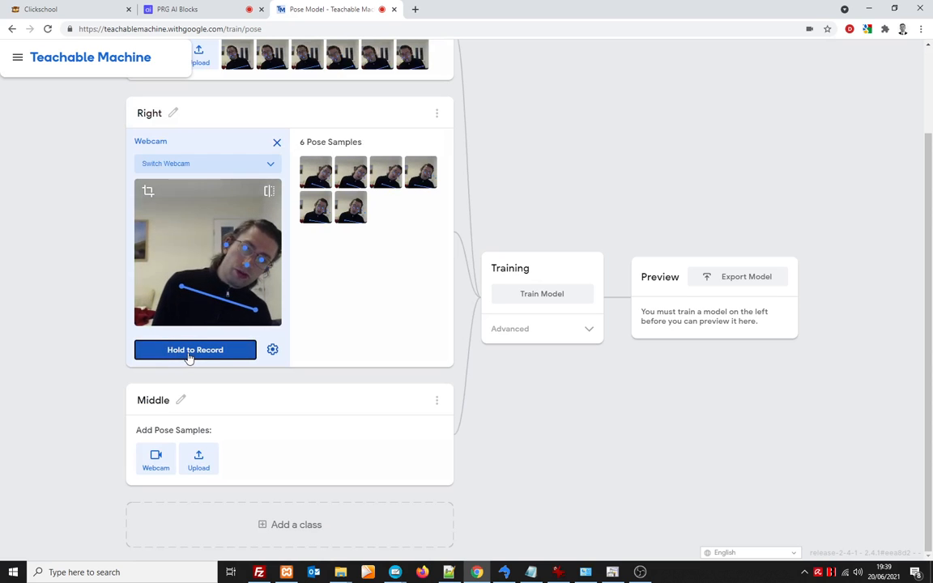
{"action": "left_click", "coordinate": [194, 349]}
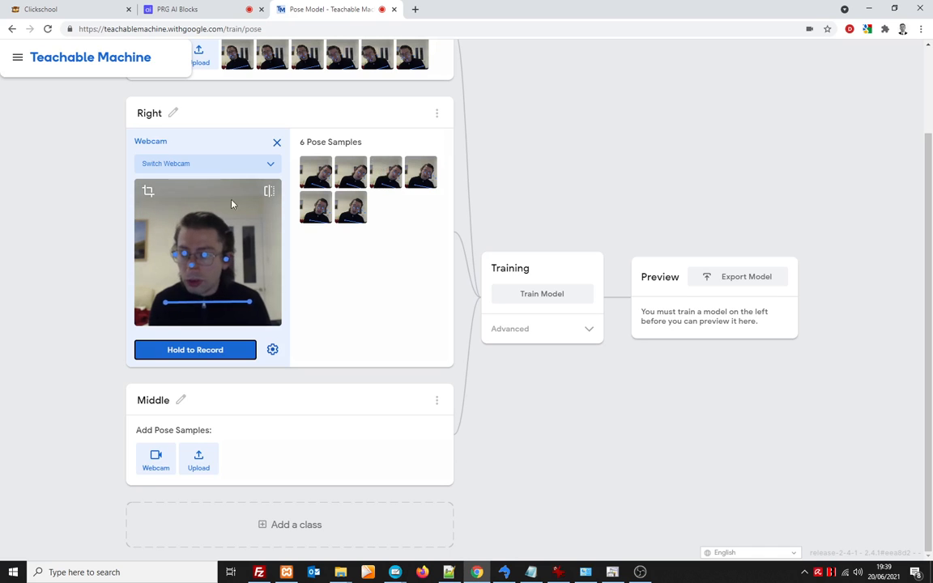
{"action": "left_click", "coordinate": [155, 459]}
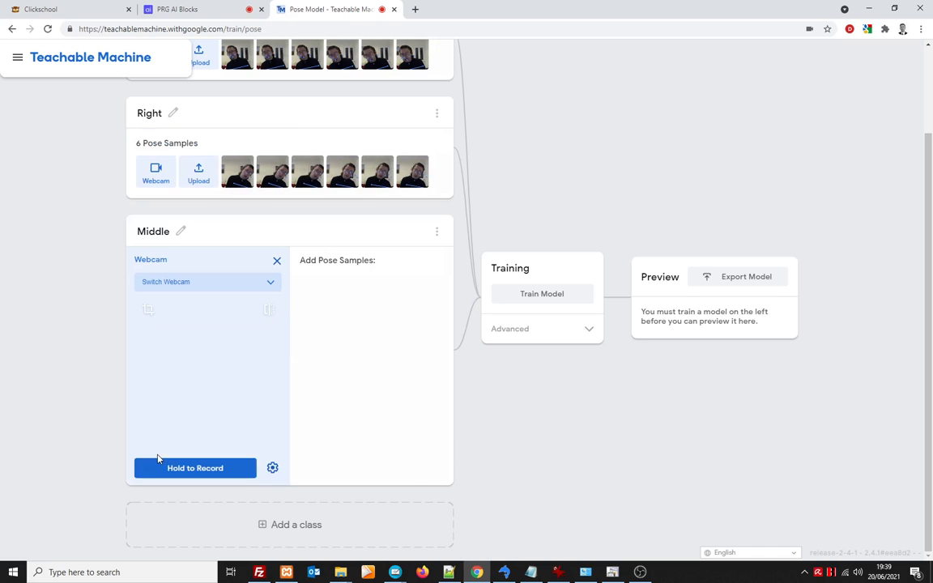
{"action": "left_click", "coordinate": [195, 468]}
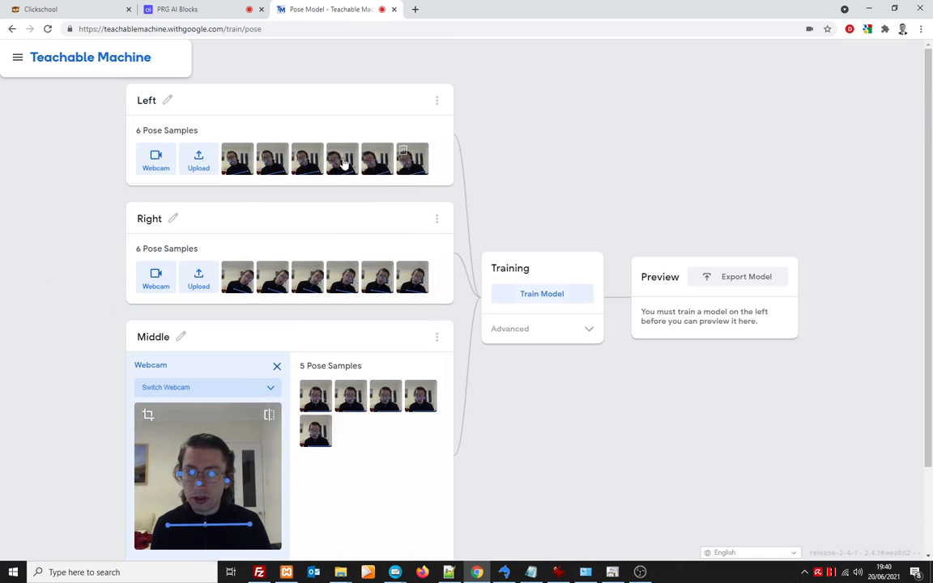
{"action": "mouse_move", "coordinate": [541, 297]}
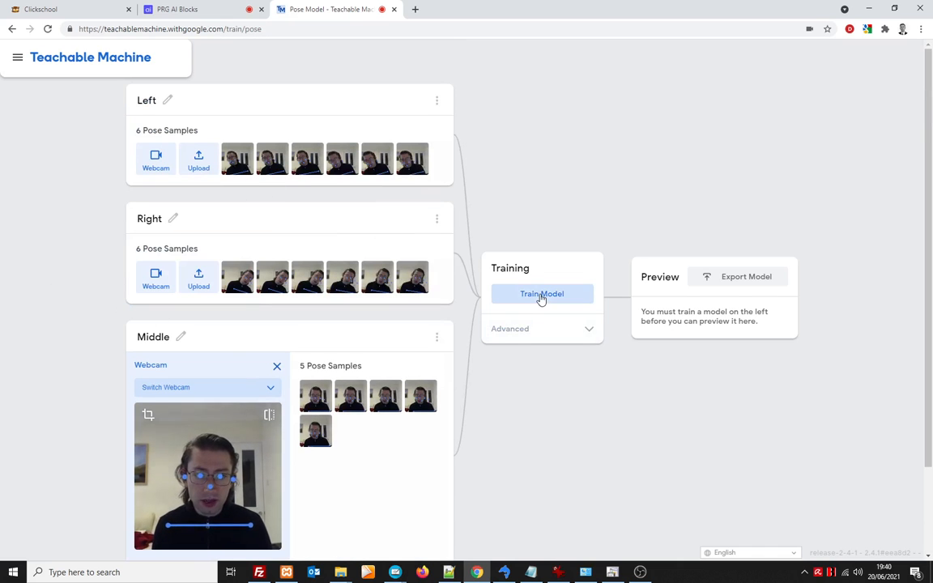
{"action": "left_click", "coordinate": [542, 294]}
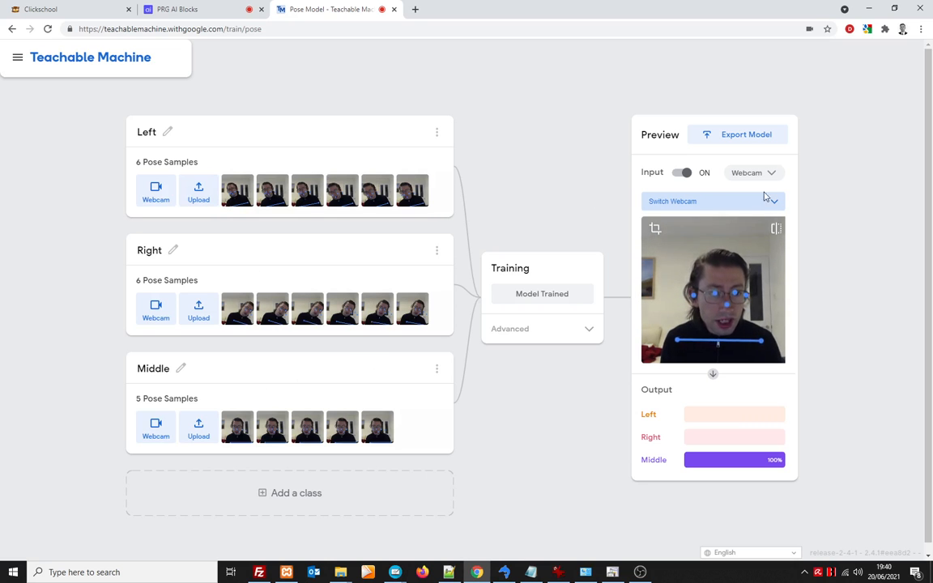
Export the trained pose model and upload it to get a shareable link
{"action": "left_click", "coordinate": [745, 134]}
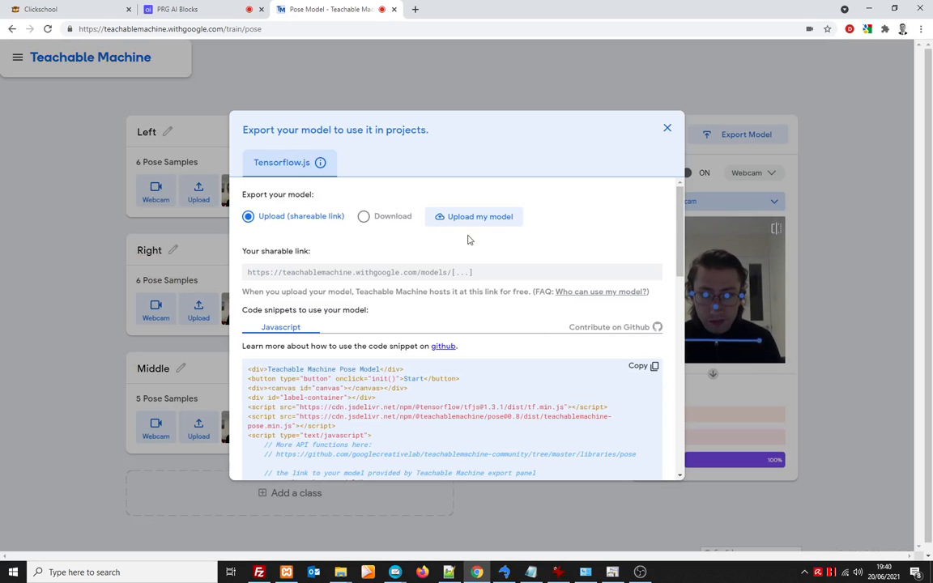
{"action": "left_click", "coordinate": [473, 216]}
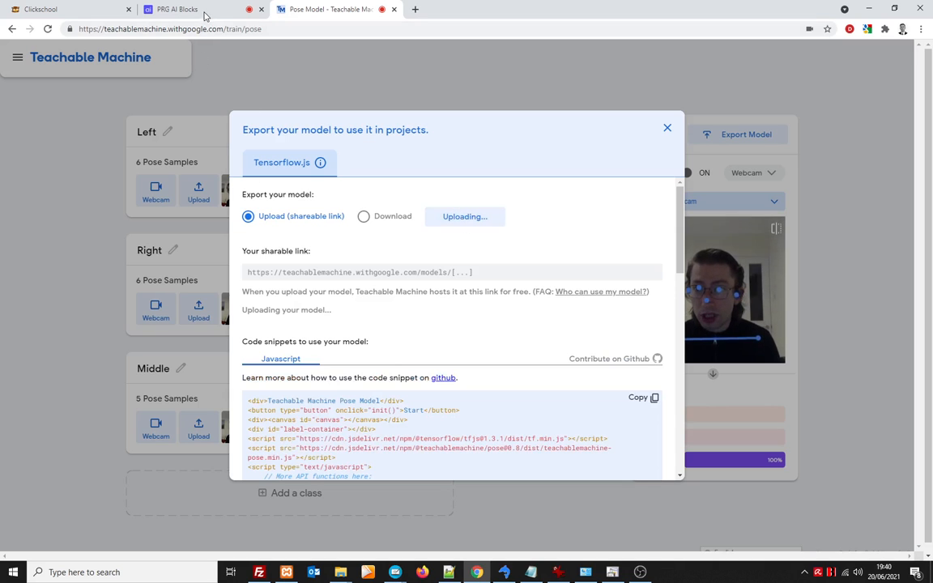
Add a green-flag hat to Dude's script and create a variable named 'direction'
{"action": "left_click", "coordinate": [177, 9]}
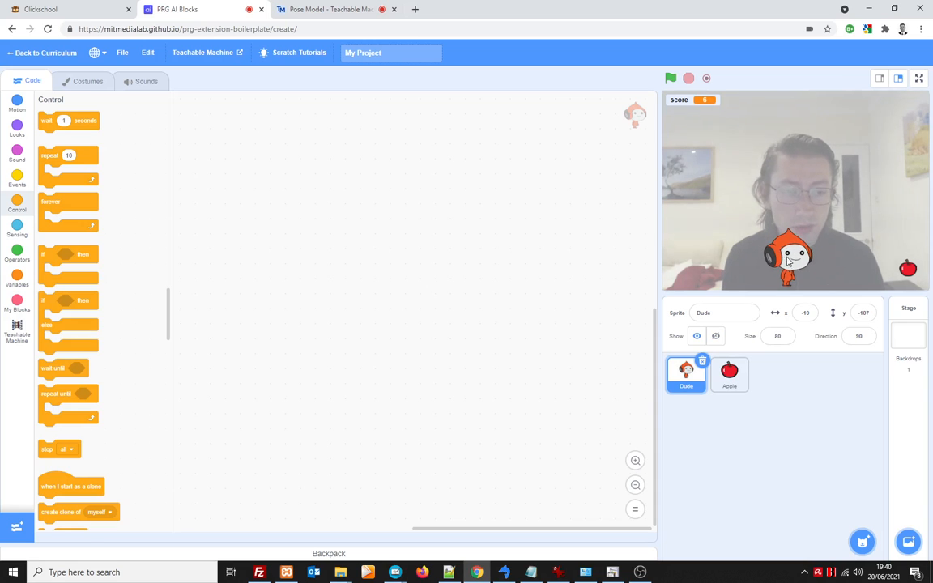
{"action": "mouse_move", "coordinate": [102, 233]}
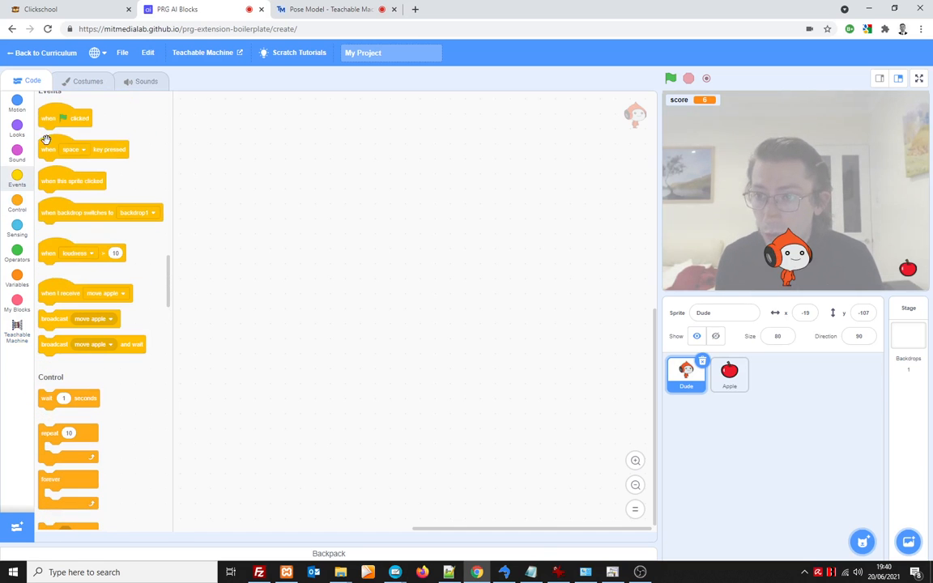
{"action": "left_click_drag", "start_coordinate": [65, 119], "coordinate": [306, 171]}
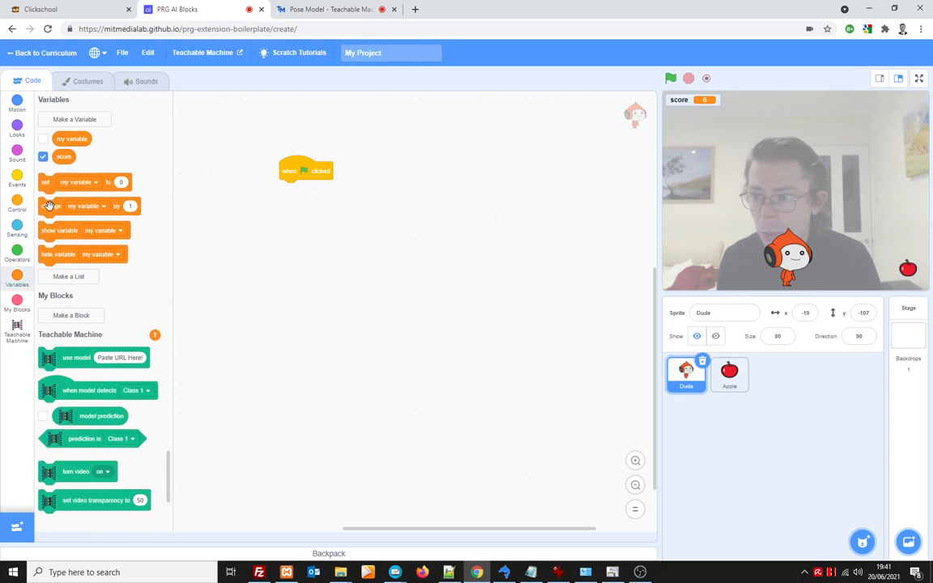
{"action": "left_click", "coordinate": [74, 119]}
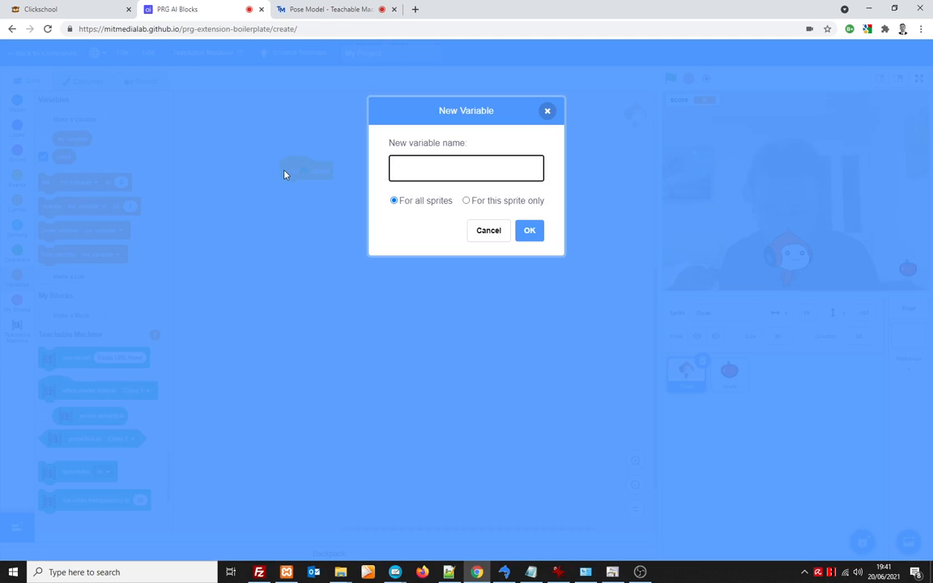
{"action": "type", "text": "direction"}
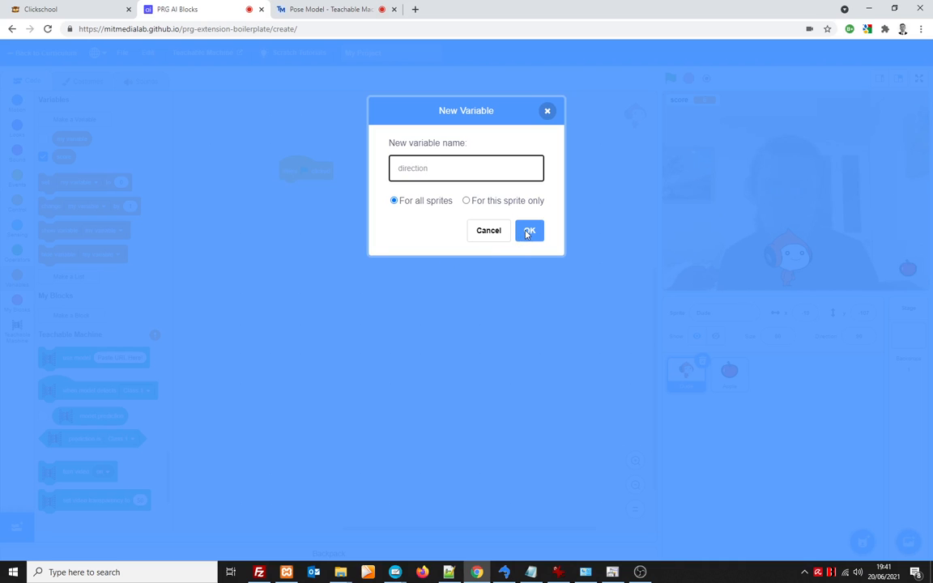
{"action": "left_click", "coordinate": [529, 230]}
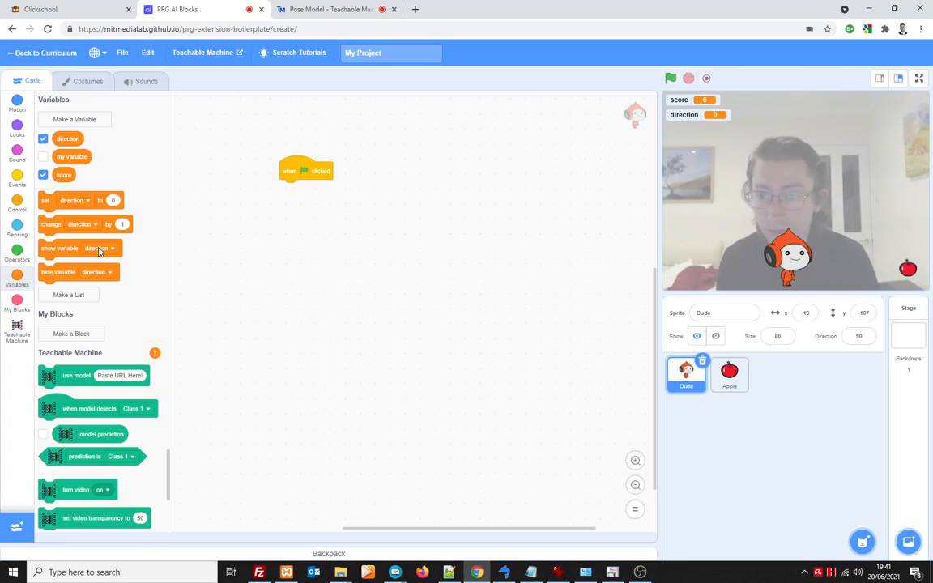
Add 'set direction to 0' and the hide step, then append a forever loop
{"action": "left_click_drag", "start_coordinate": [73, 200], "coordinate": [312, 192]}
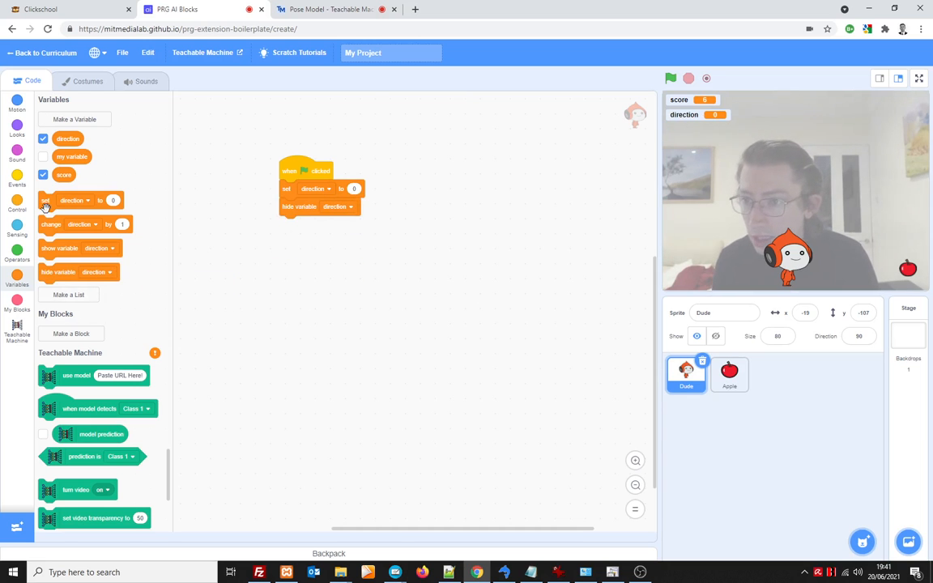
{"action": "left_click", "coordinate": [17, 179]}
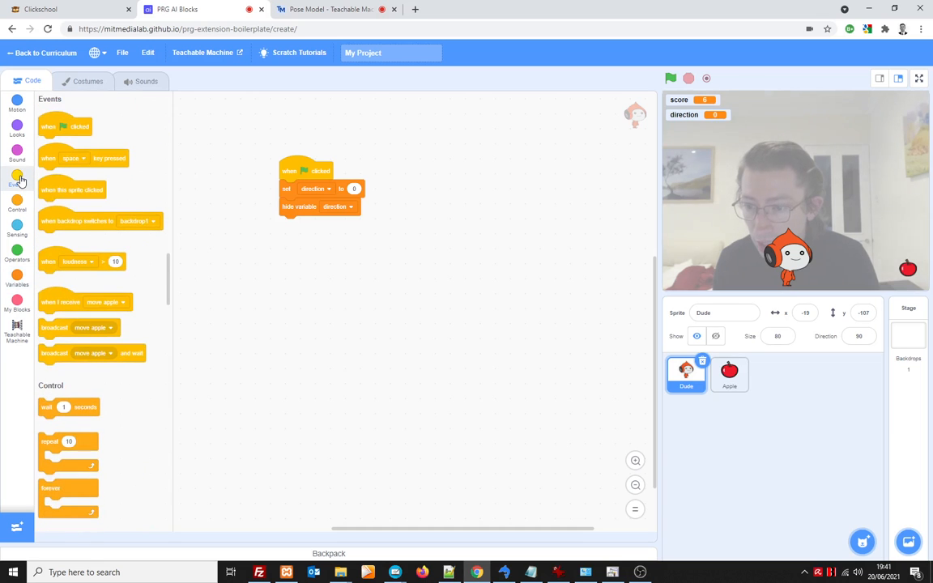
{"action": "scroll", "scroll_direction": "down", "scroll_amount": 3}
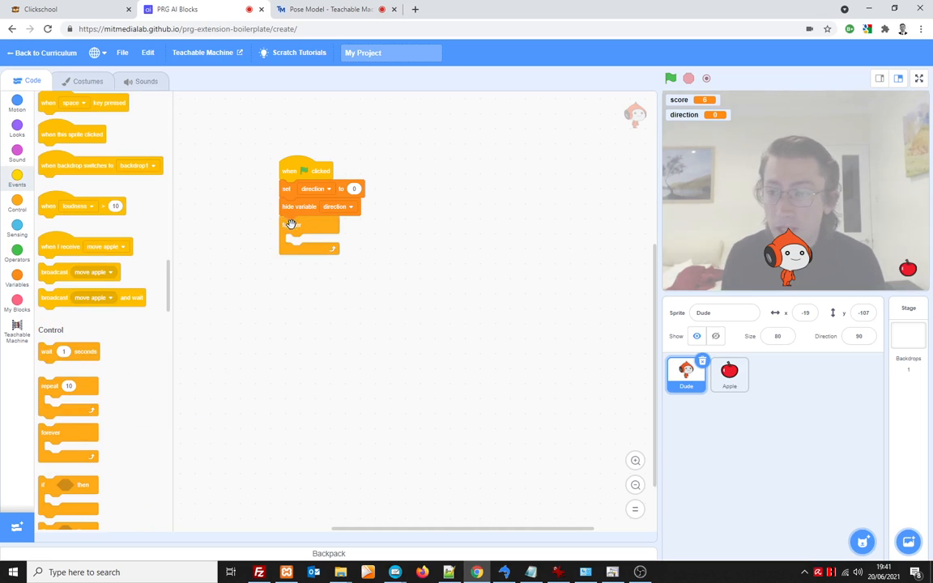
{"action": "left_click_drag", "start_coordinate": [69, 484], "coordinate": [322, 278]}
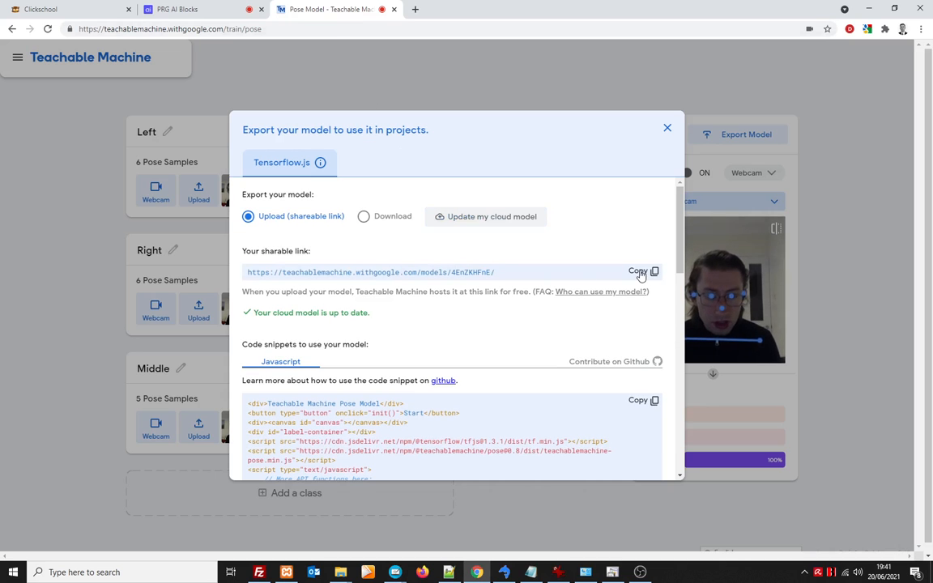
Paste the model's shareable link into a 'use model' block under the flag hat
{"action": "left_click", "coordinate": [638, 271]}
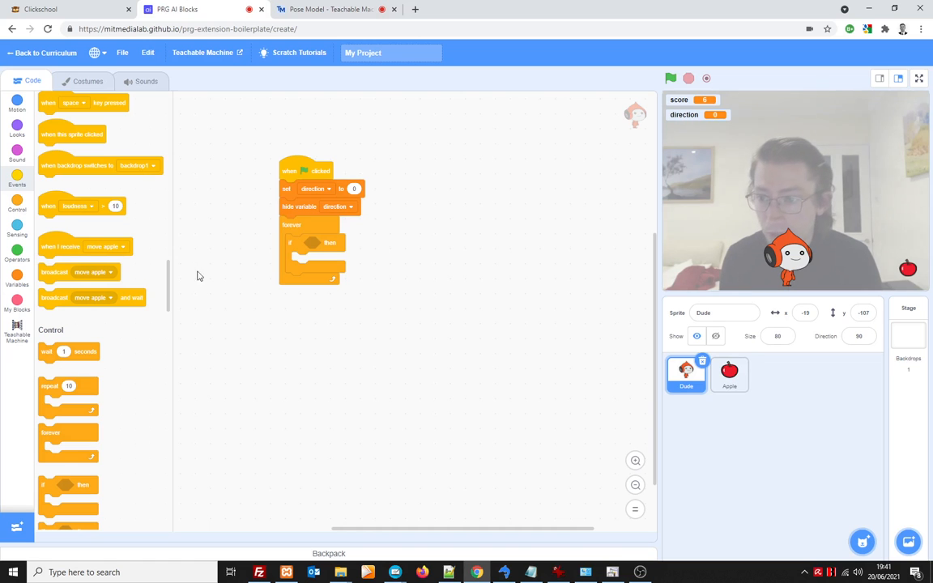
{"action": "left_click", "coordinate": [16, 328]}
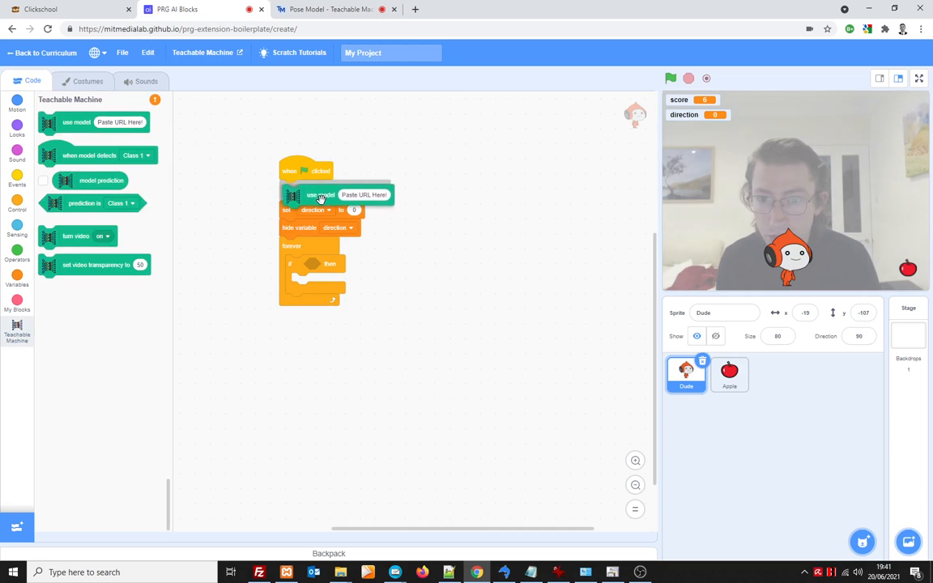
{"action": "right_click", "coordinate": [363, 195]}
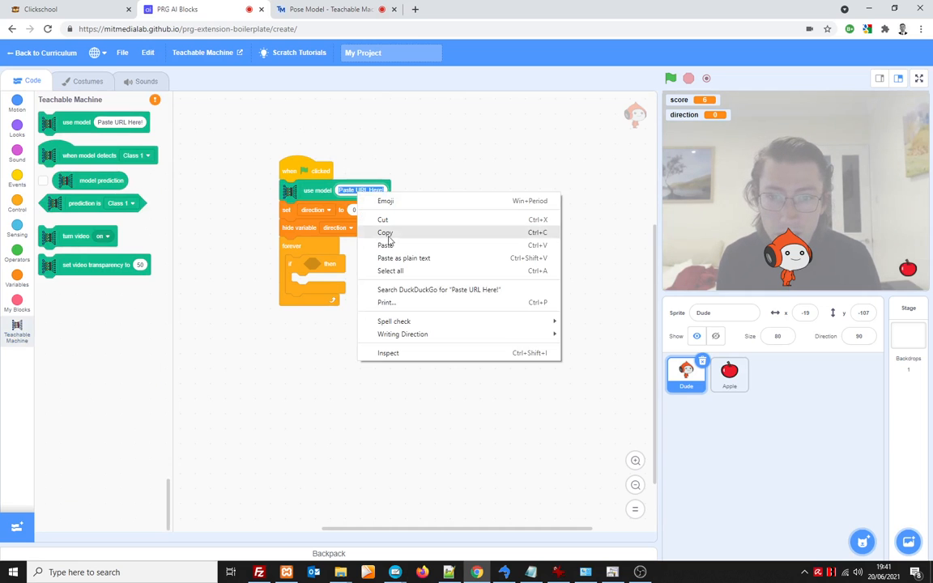
{"action": "left_click", "coordinate": [386, 244]}
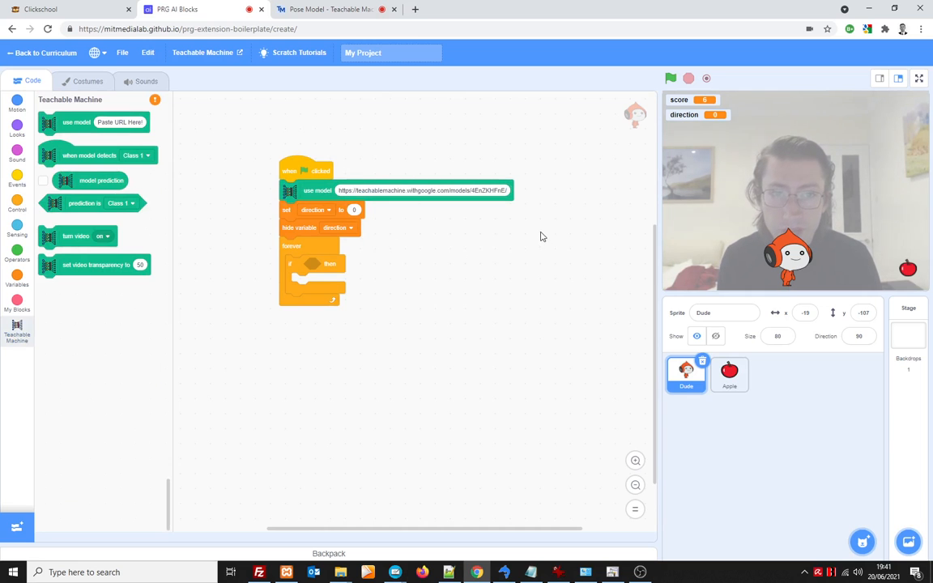
Run the game so the pose model loads, then stop it
{"action": "left_click", "coordinate": [670, 78]}
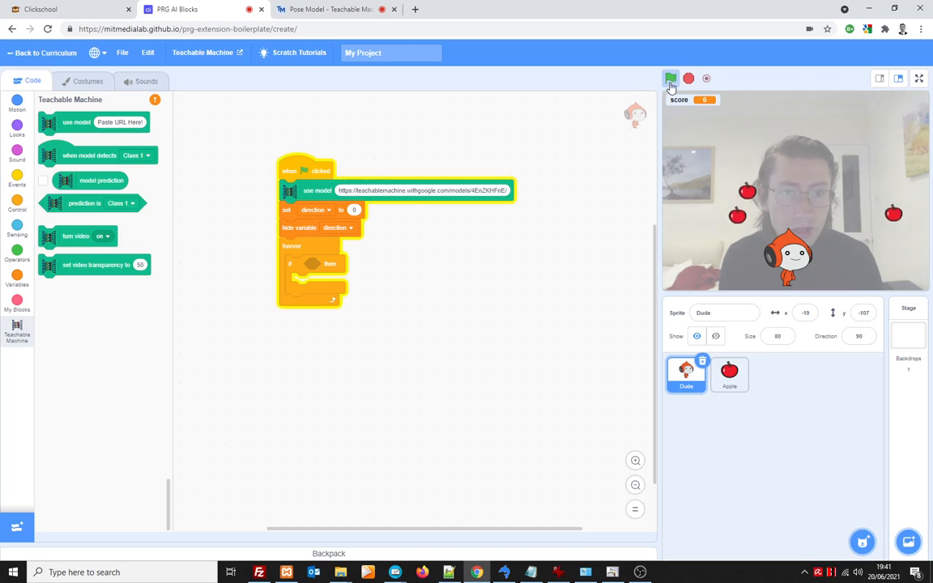
{"action": "left_click", "coordinate": [671, 77]}
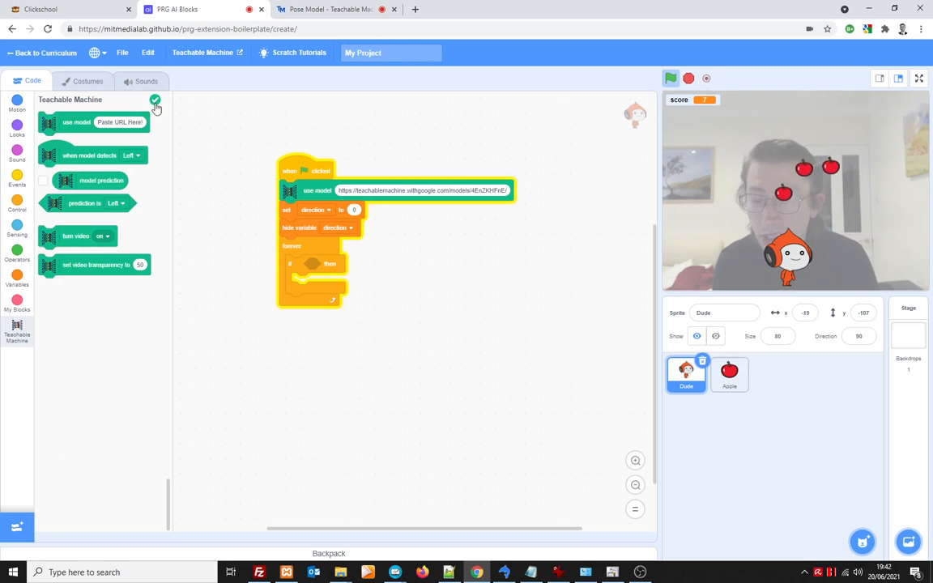
{"action": "left_click", "coordinate": [688, 79]}
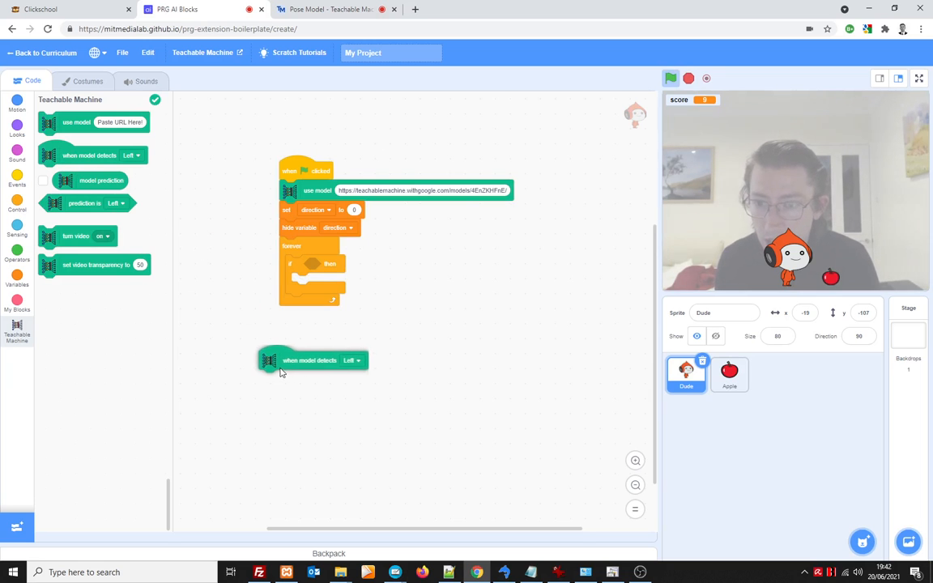
Duplicate the Left detection script into copies reacting to Right and Middle
{"action": "left_click", "coordinate": [350, 350]}
{"action": "type", "text": "-1"}
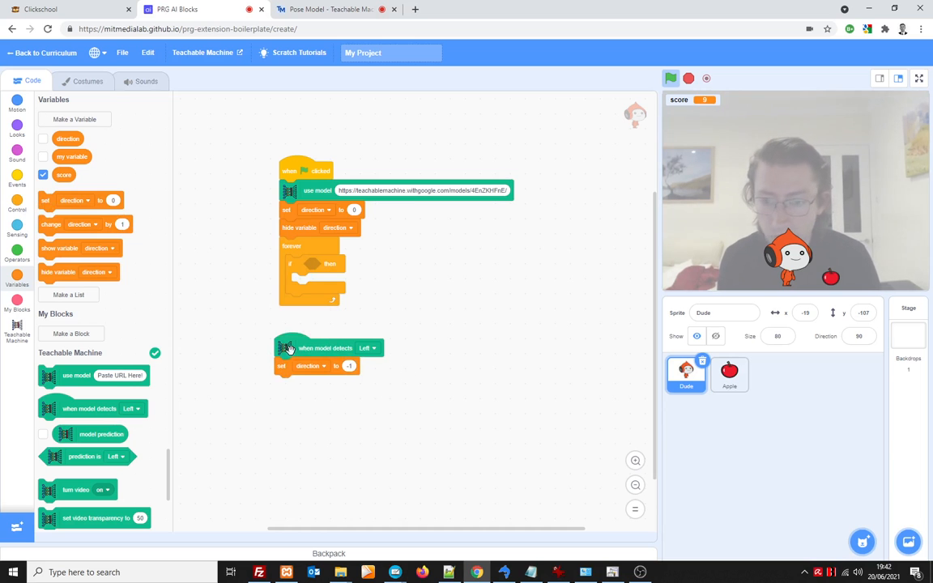
{"action": "left_click_drag", "start_coordinate": [290, 347], "coordinate": [280, 334]}
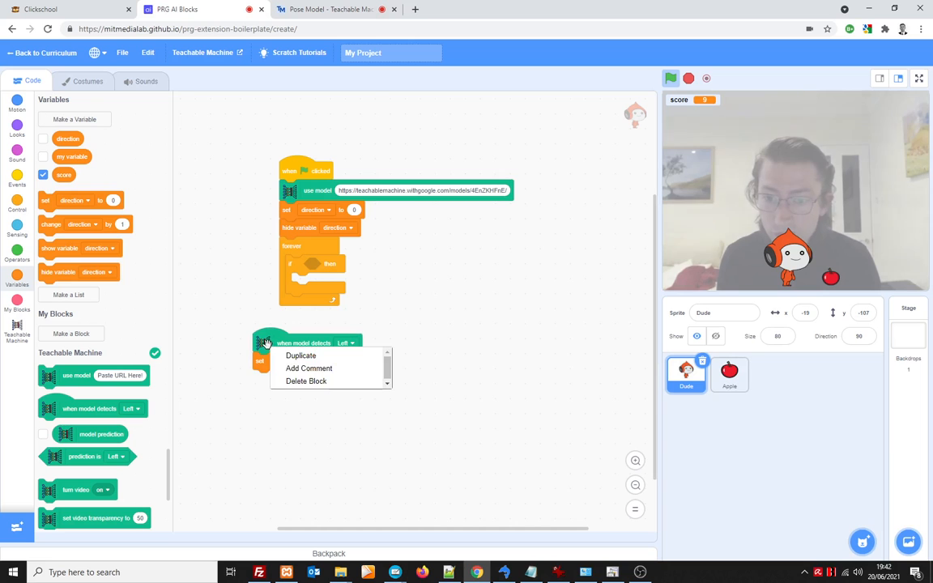
{"action": "left_click", "coordinate": [300, 355]}
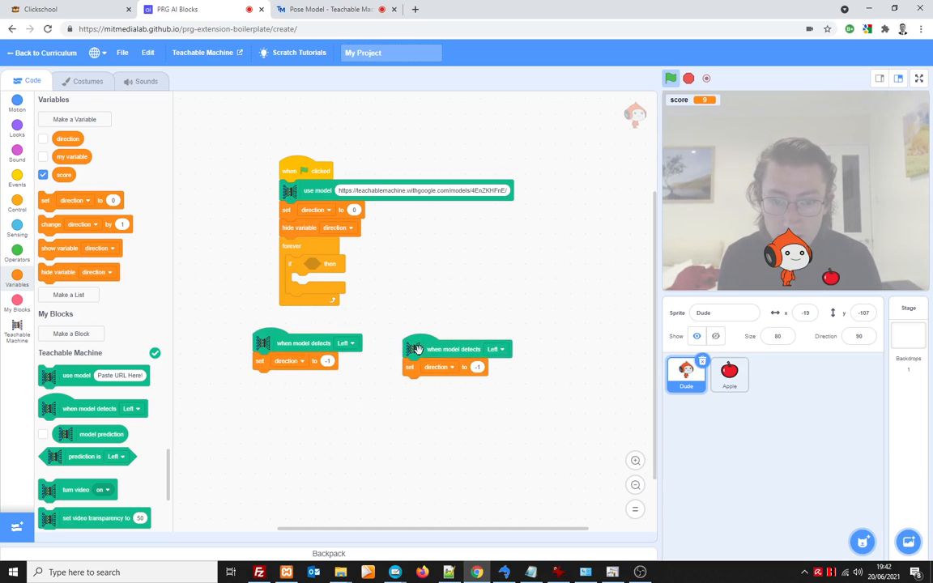
{"action": "left_click", "coordinate": [498, 349]}
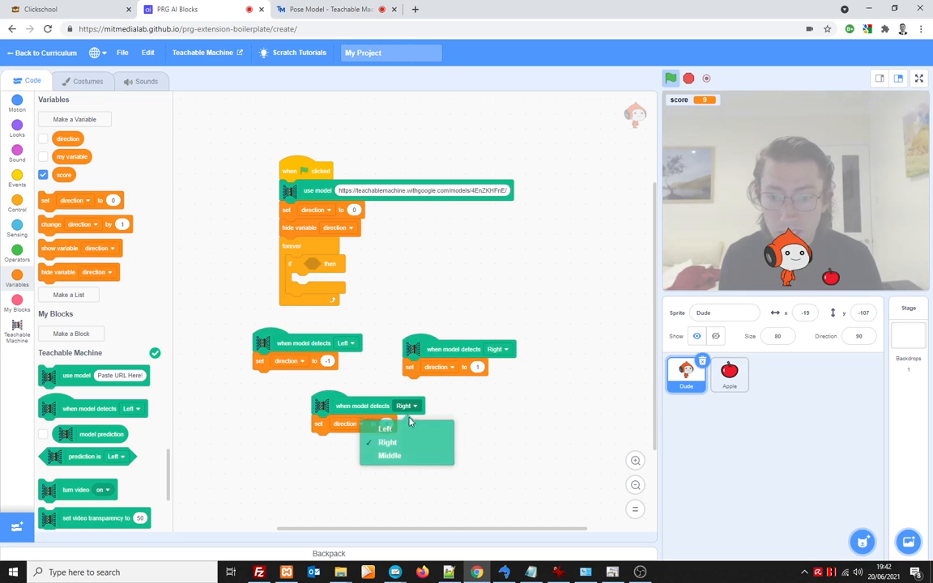
{"action": "left_click", "coordinate": [390, 456]}
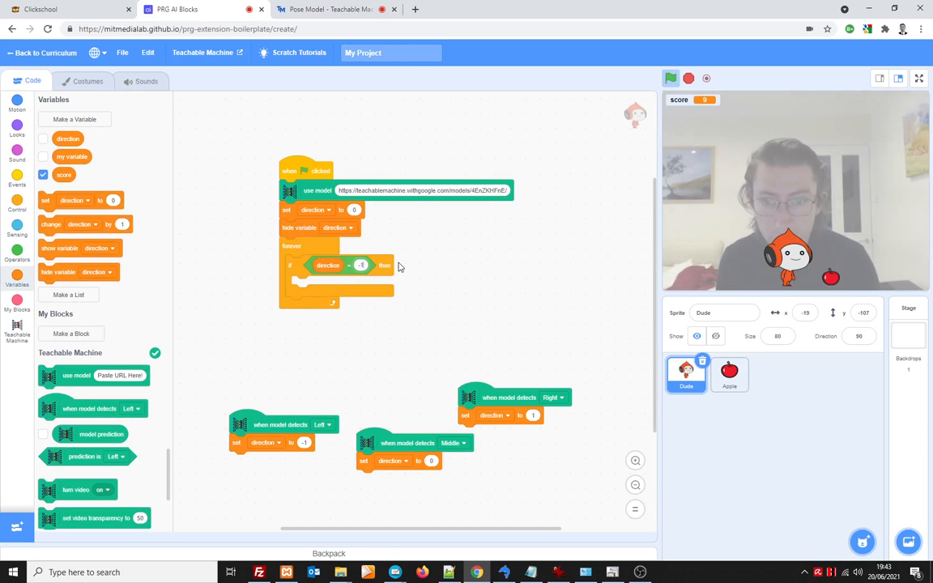
Put 'change x by -6' under the direction -1 check and duplicate that if block below
{"action": "left_click", "coordinate": [17, 103]}
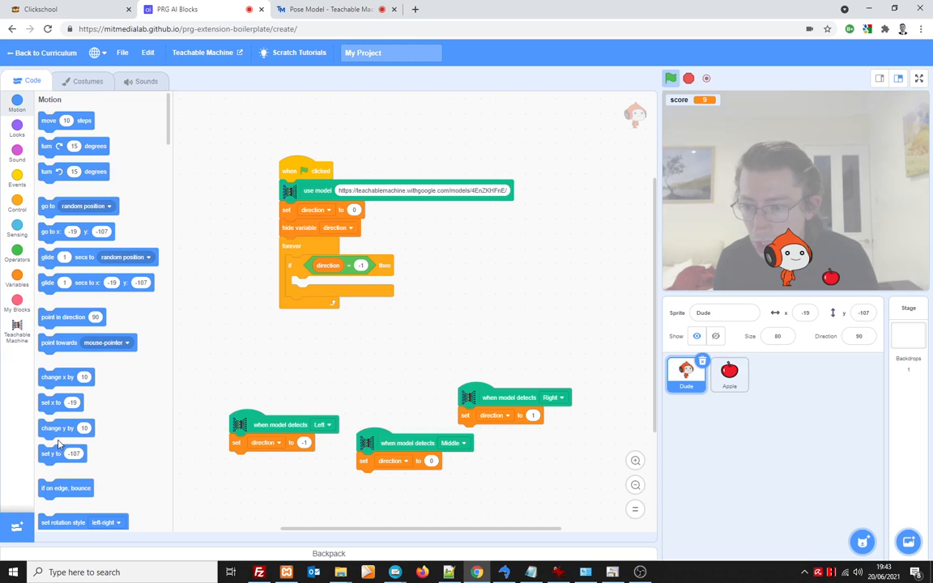
{"action": "left_click_drag", "start_coordinate": [67, 428], "coordinate": [365, 298]}
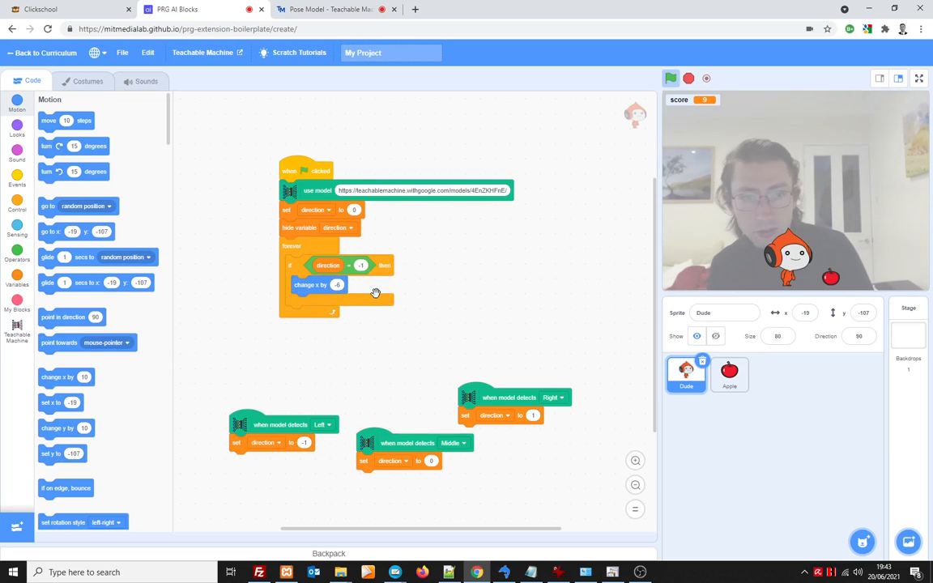
{"action": "right_click", "coordinate": [310, 284]}
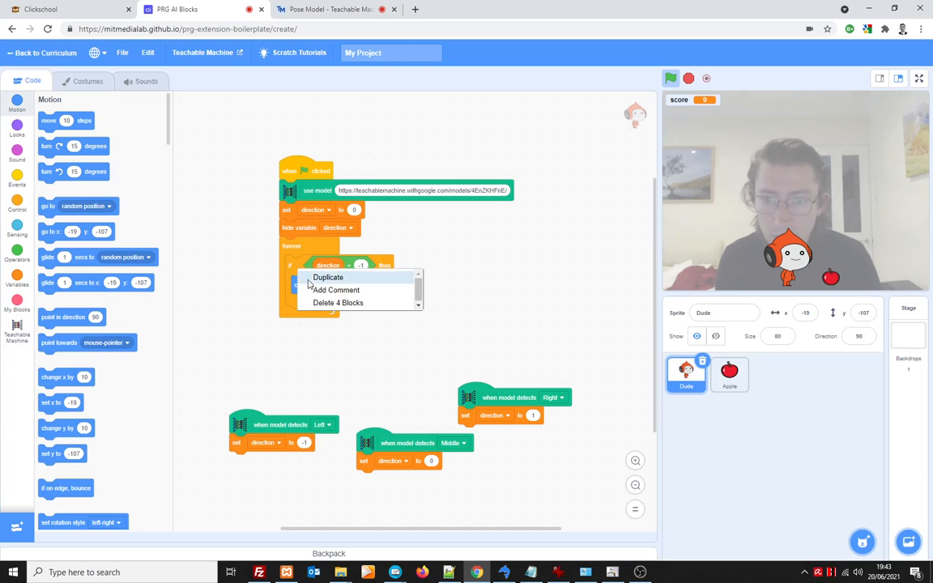
{"action": "left_click", "coordinate": [327, 277]}
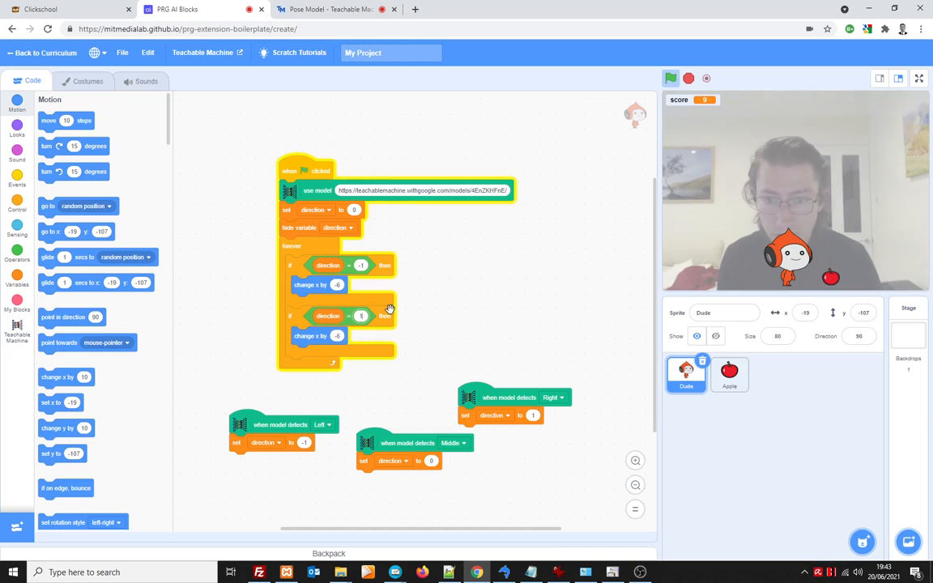
{"action": "left_click", "coordinate": [337, 335]}
{"action": "type", "text": "6"}
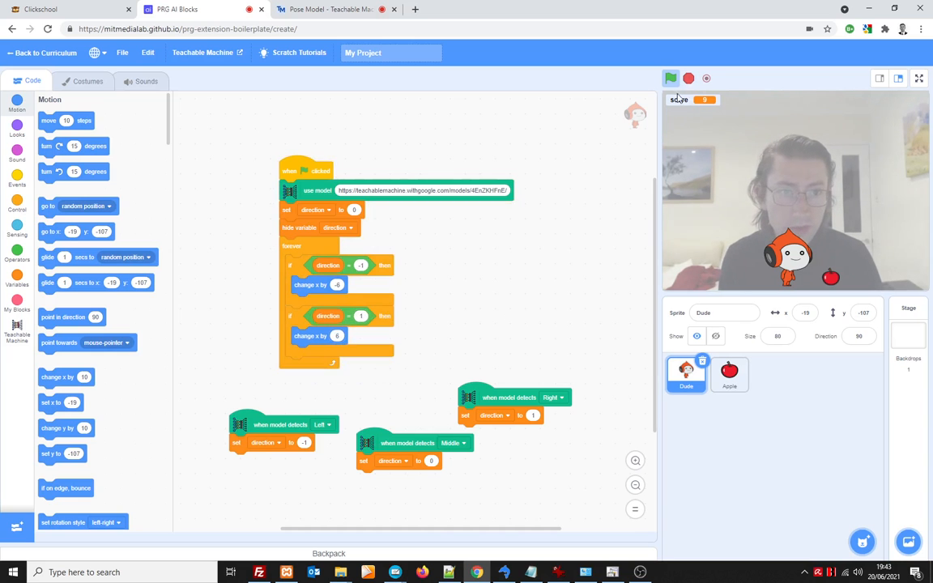
Run the game to test Dude's left-right movement, then stop it
{"action": "left_click", "coordinate": [671, 78]}
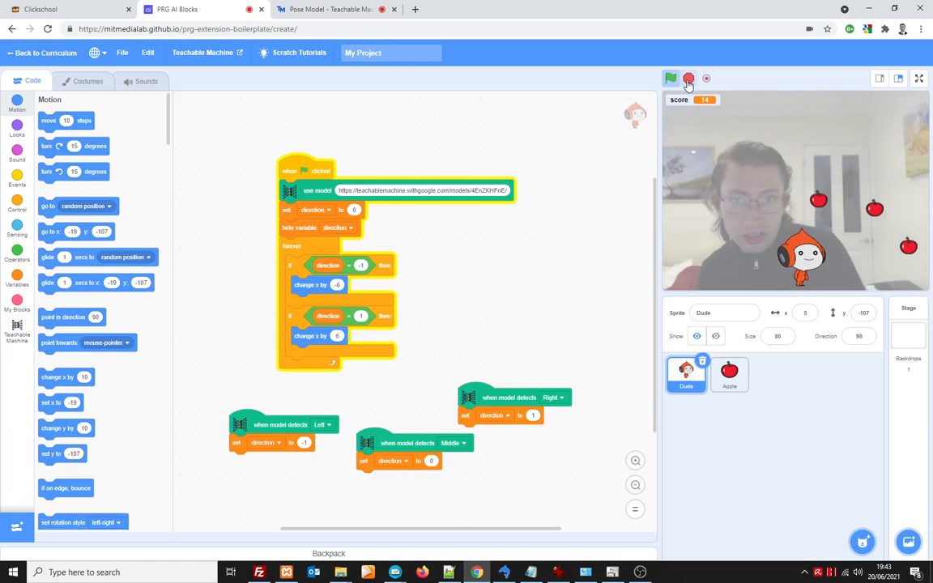
{"action": "left_click", "coordinate": [671, 78]}
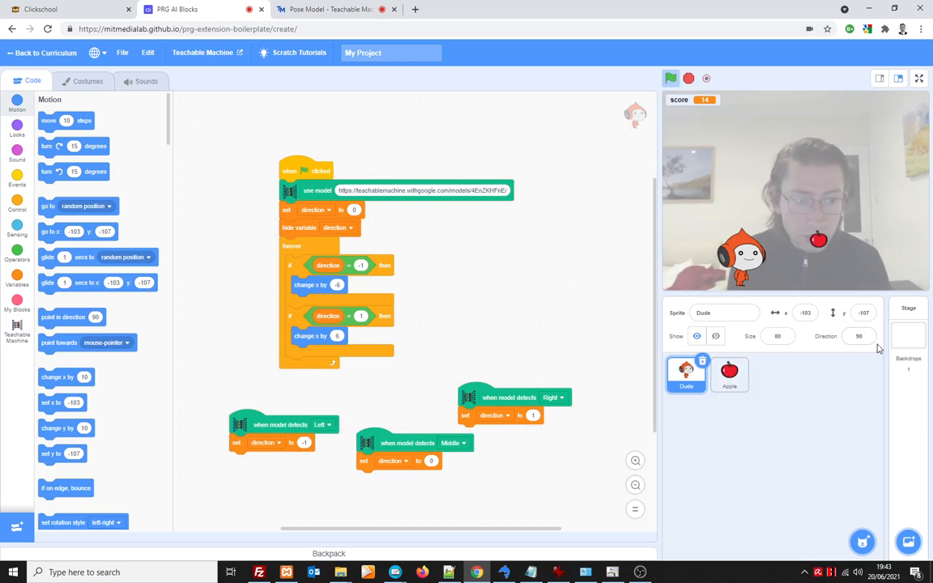
{"action": "left_click", "coordinate": [908, 333]}
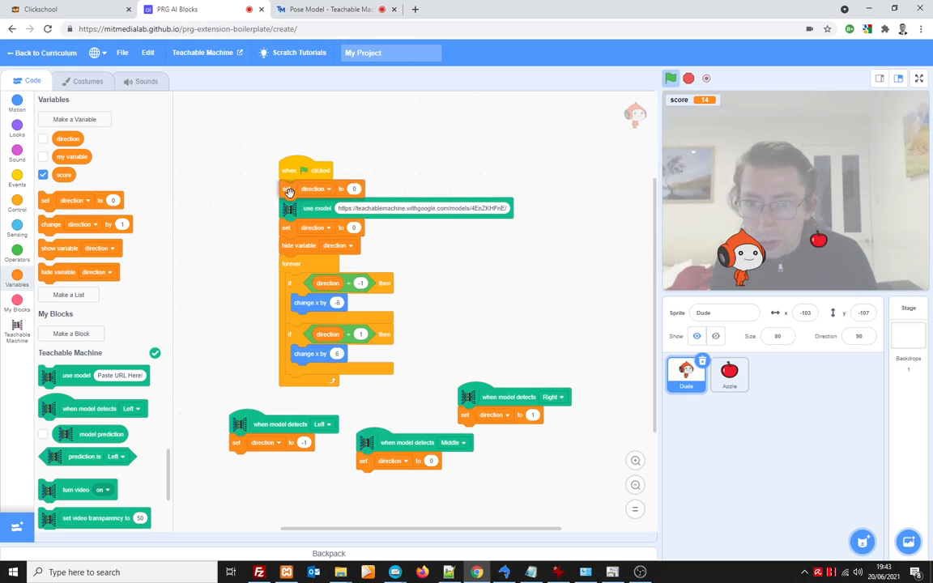
Make the script's top block 'set score to 0' and play a test round
{"action": "left_click", "coordinate": [314, 189]}
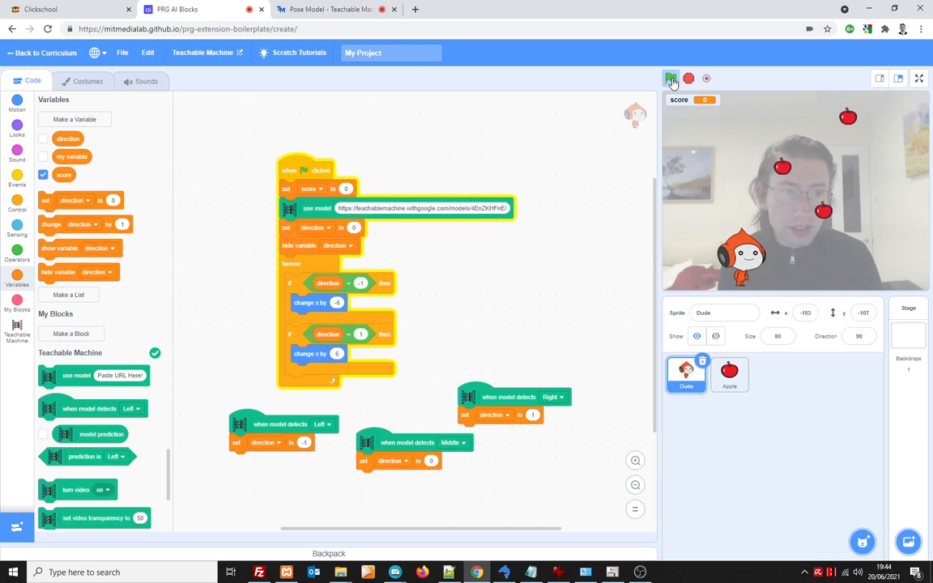
{"action": "left_click", "coordinate": [670, 78]}
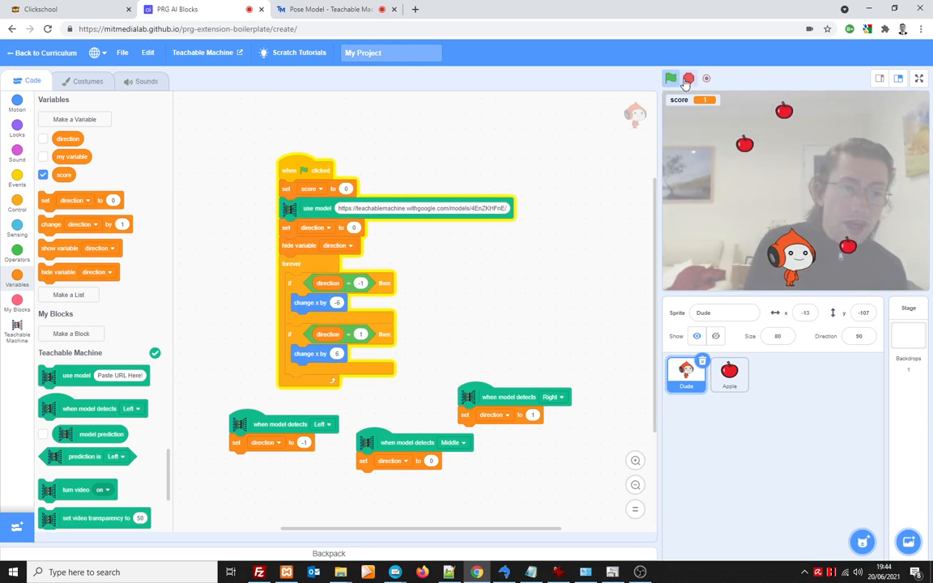
{"action": "left_click", "coordinate": [670, 78]}
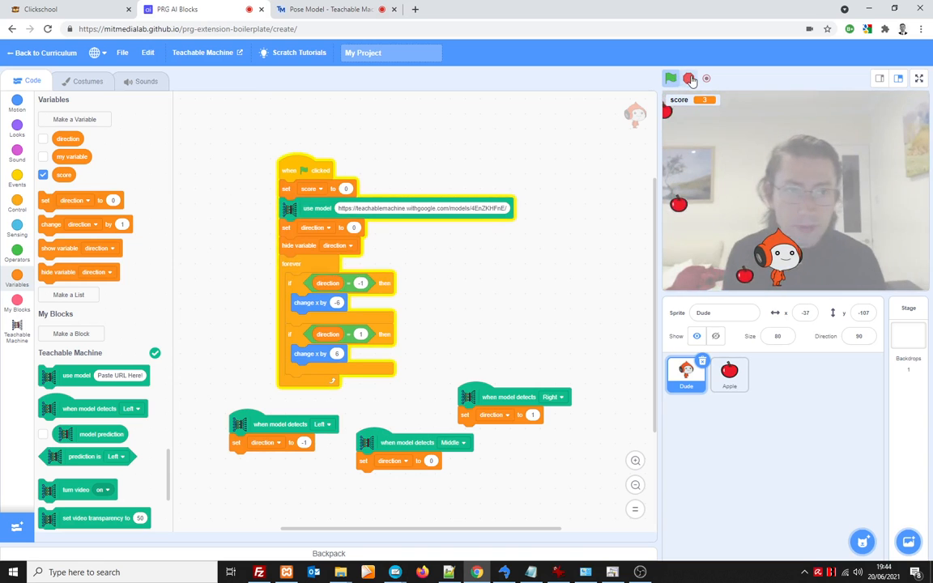
{"action": "left_click", "coordinate": [671, 78]}
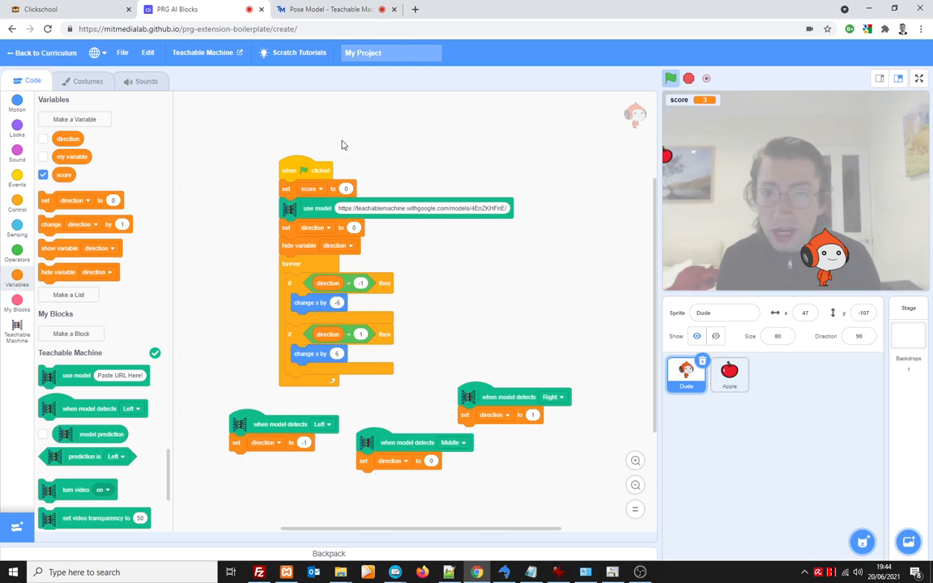
{"action": "left_click", "coordinate": [391, 53]}
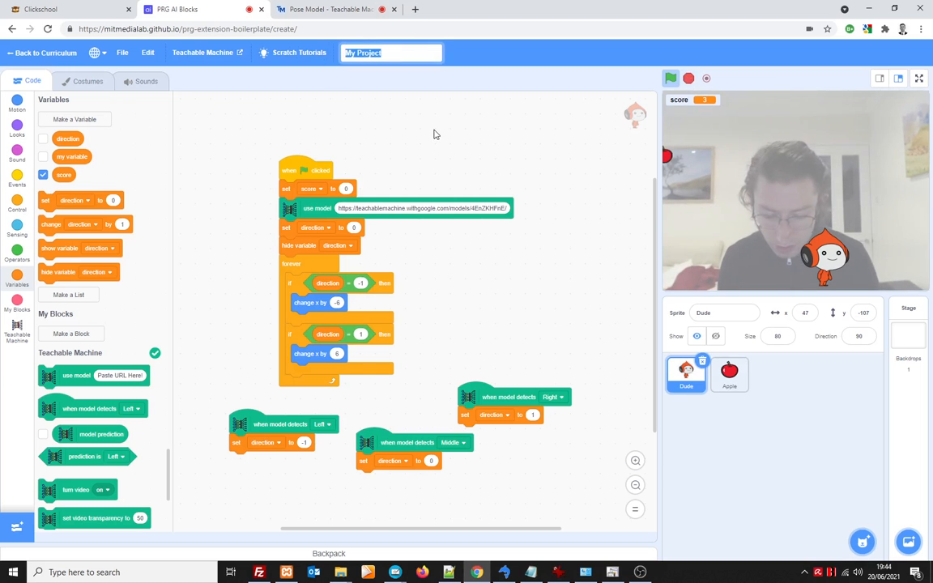
Title the project 'Apple project ML', save it as Apple project ML.sb3, and rerun the game
{"action": "type", "text": "Apple"}
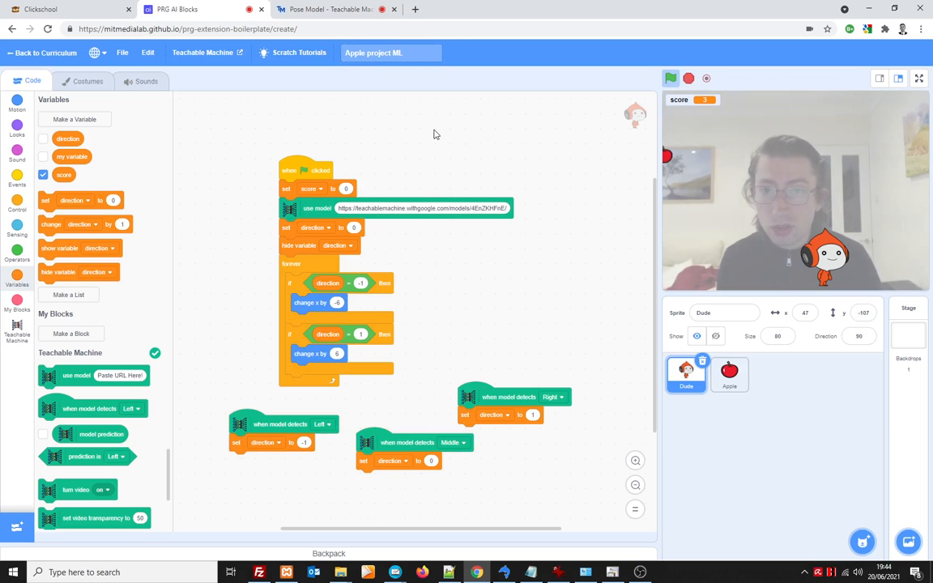
{"action": "left_click", "coordinate": [122, 53]}
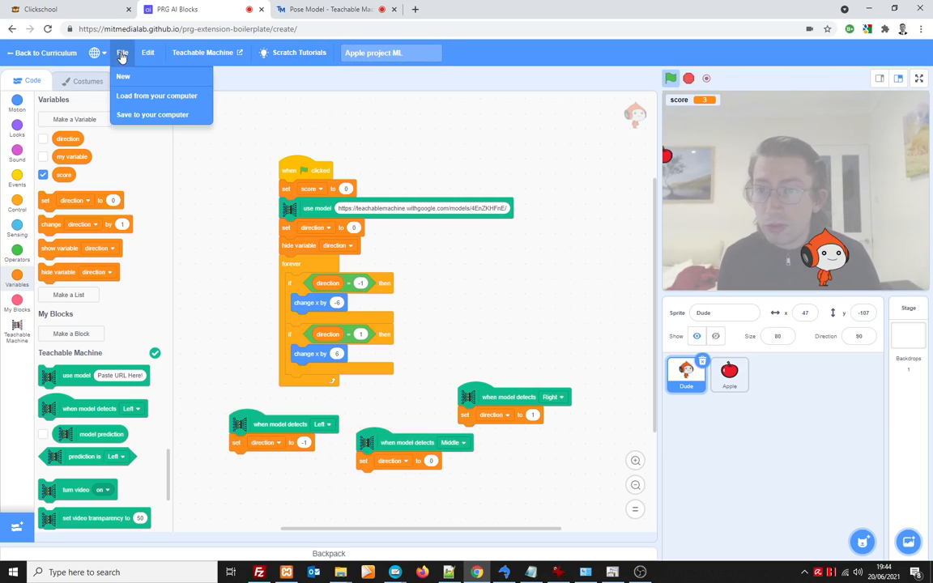
{"action": "mouse_move", "coordinate": [152, 114]}
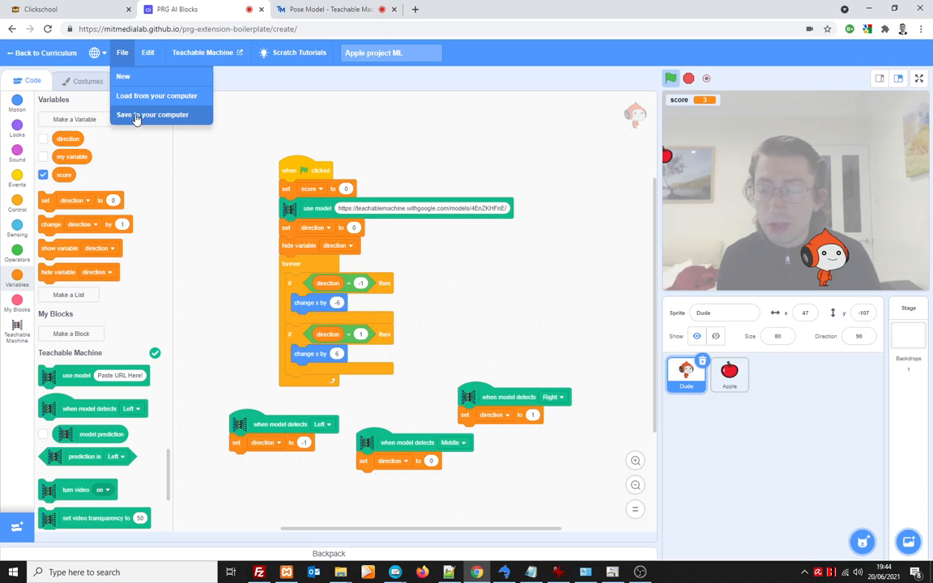
{"action": "left_click", "coordinate": [153, 114]}
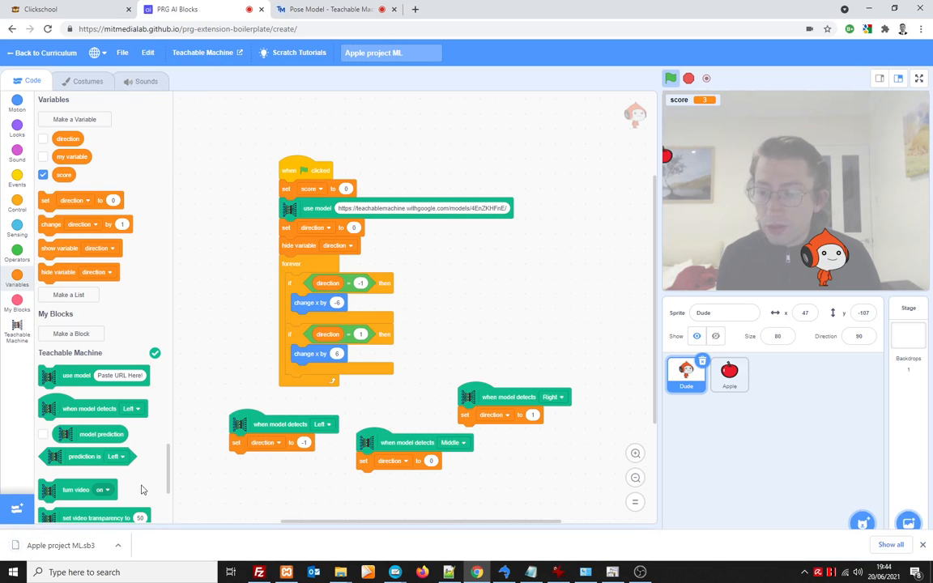
{"action": "left_click", "coordinate": [122, 52]}
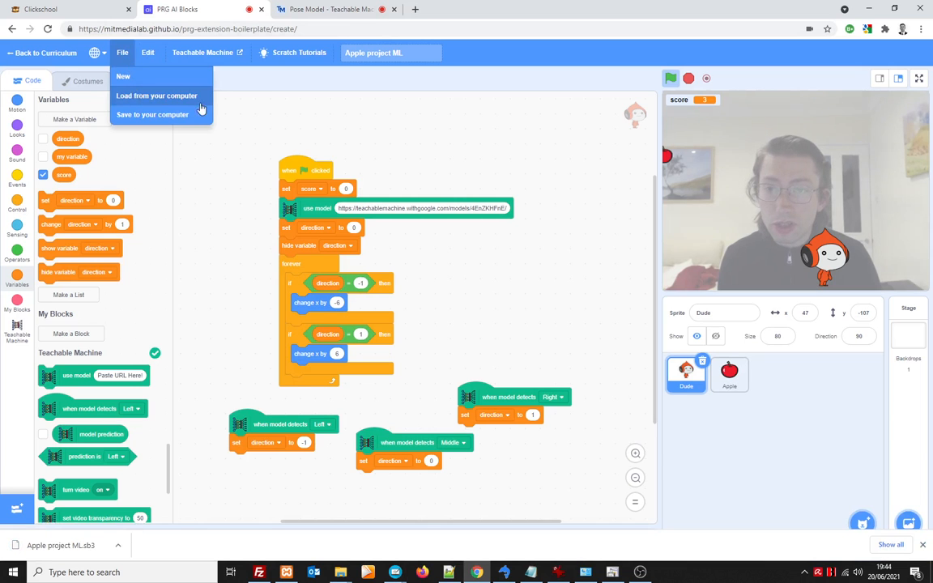
{"action": "left_click", "coordinate": [349, 120]}
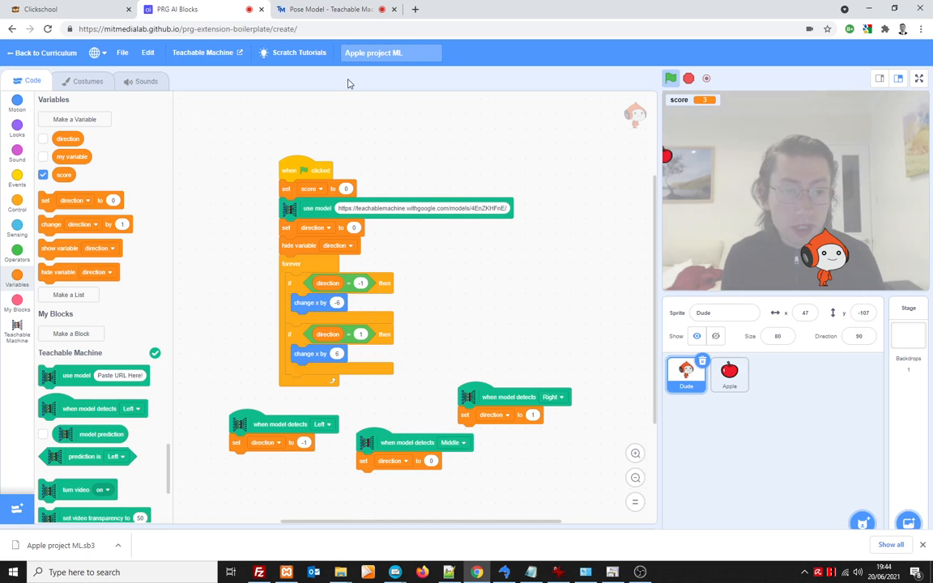
{"action": "left_click", "coordinate": [671, 78]}
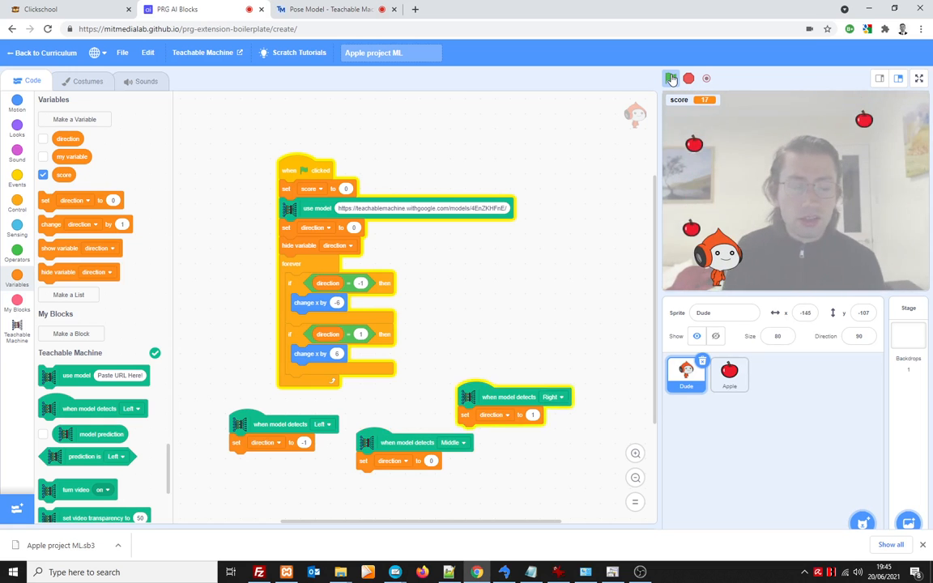
Stop the apple-catching game after a pose-controlled round with the score at 17
{"action": "left_click", "coordinate": [670, 78]}
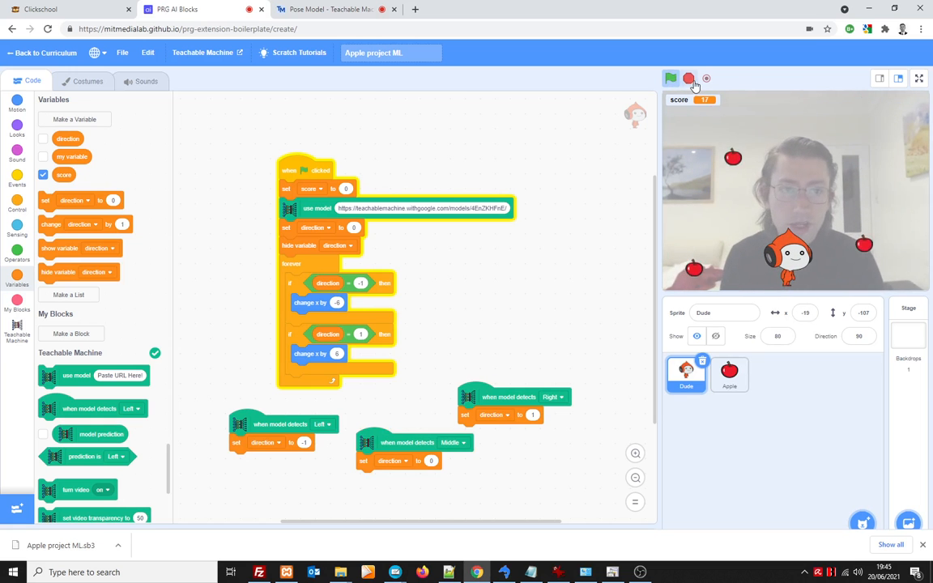